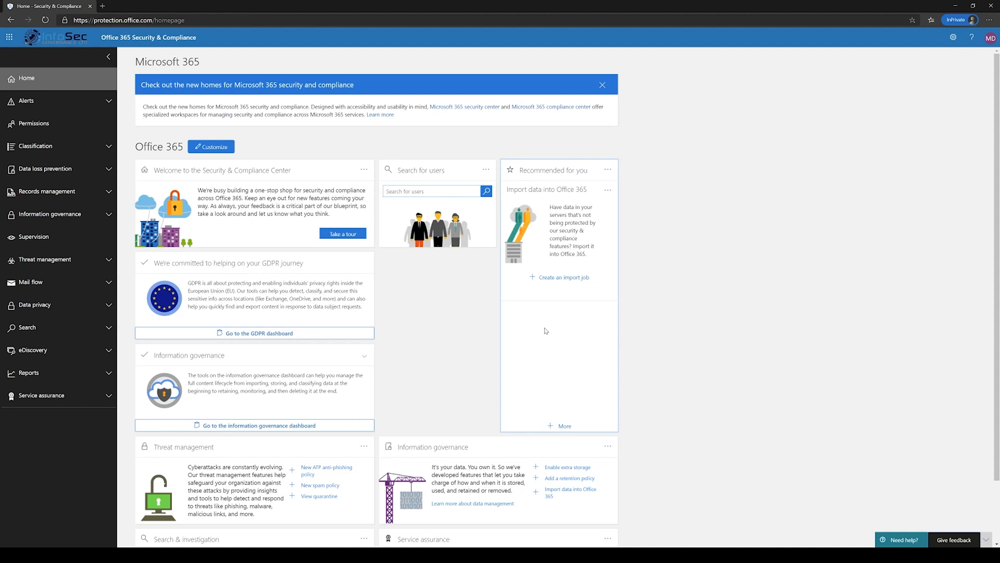
mouse_move(577, 295)
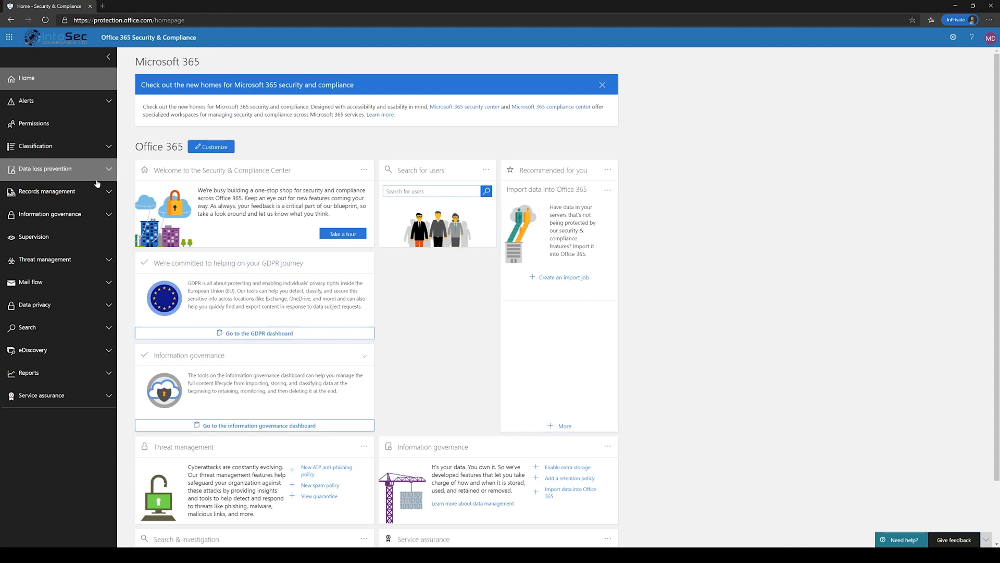
Expand Classification and go to the empty Sensitivity labels page.
click(31, 146)
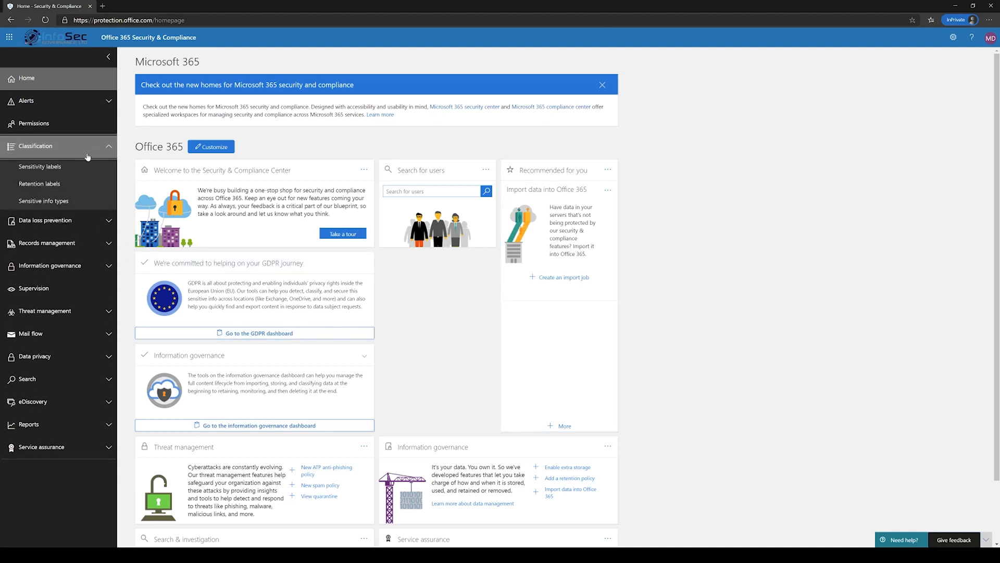
click(40, 166)
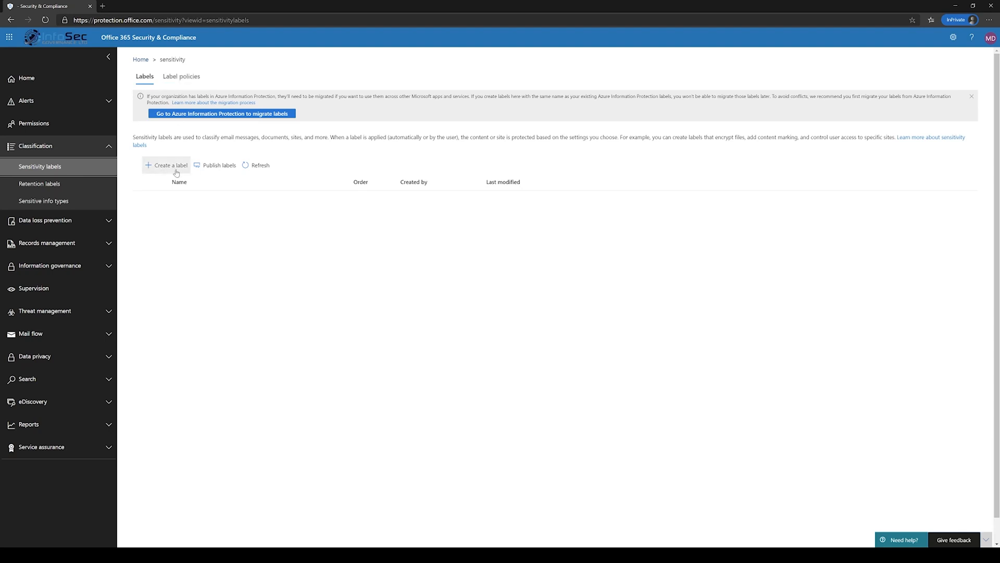
Start a new label named Confidential with description 'Confidential information only'.
click(167, 165)
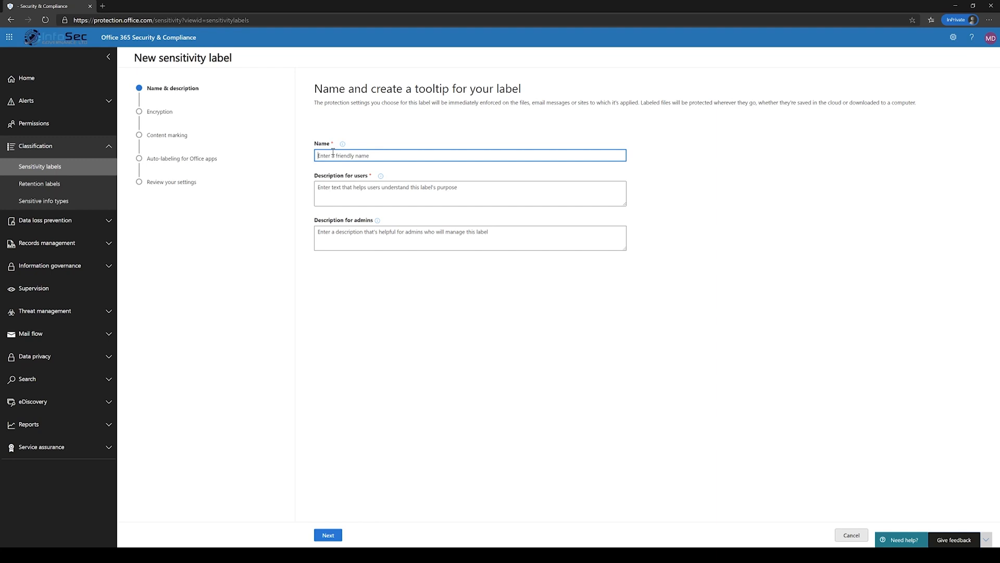
text(Confidentia)
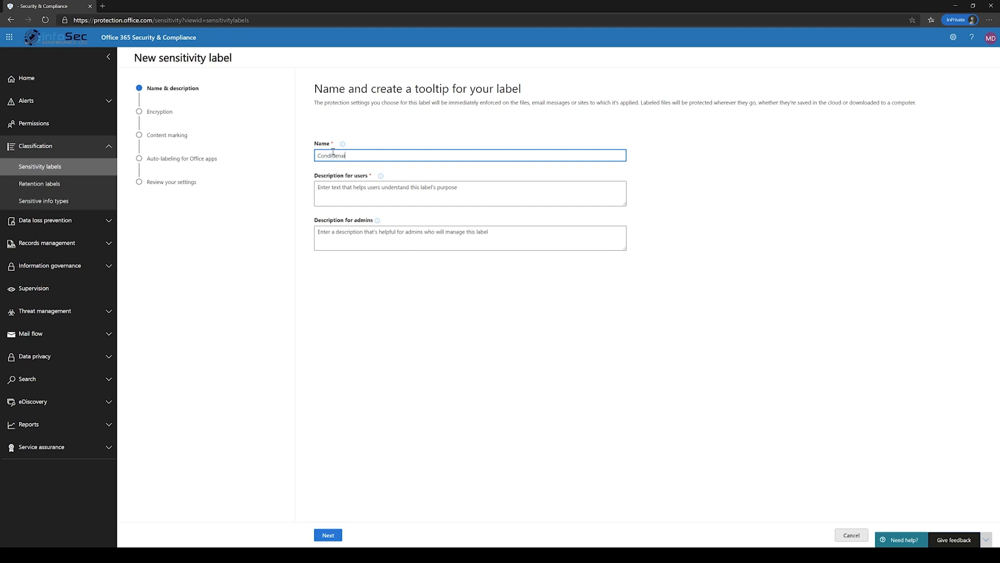
key(BackSpace)
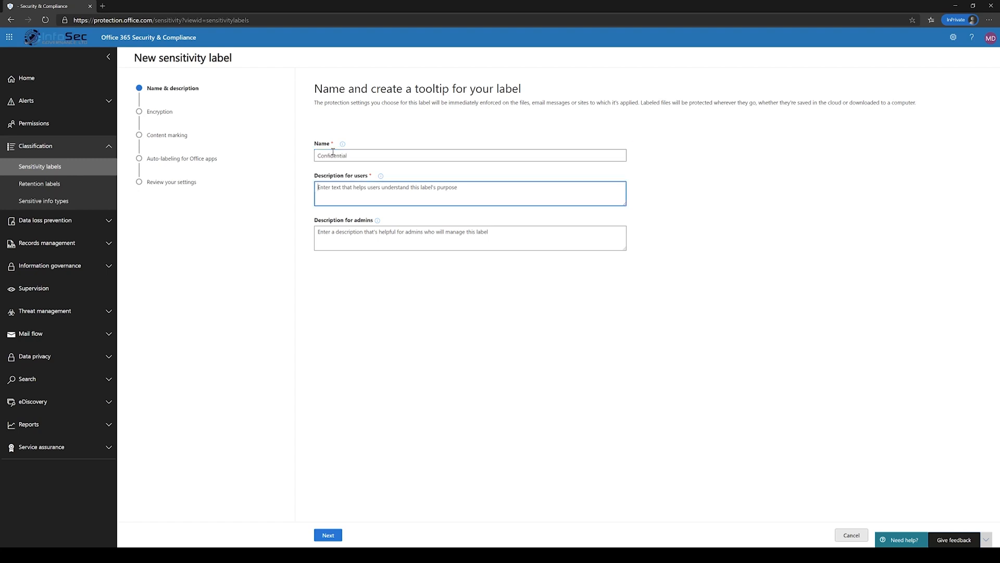
text(Confidential)
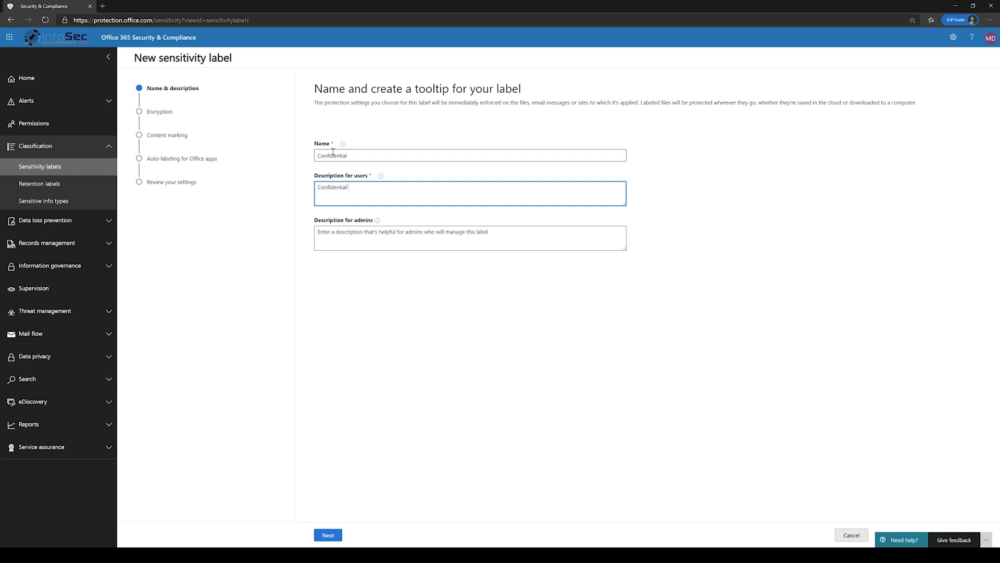
text(information)
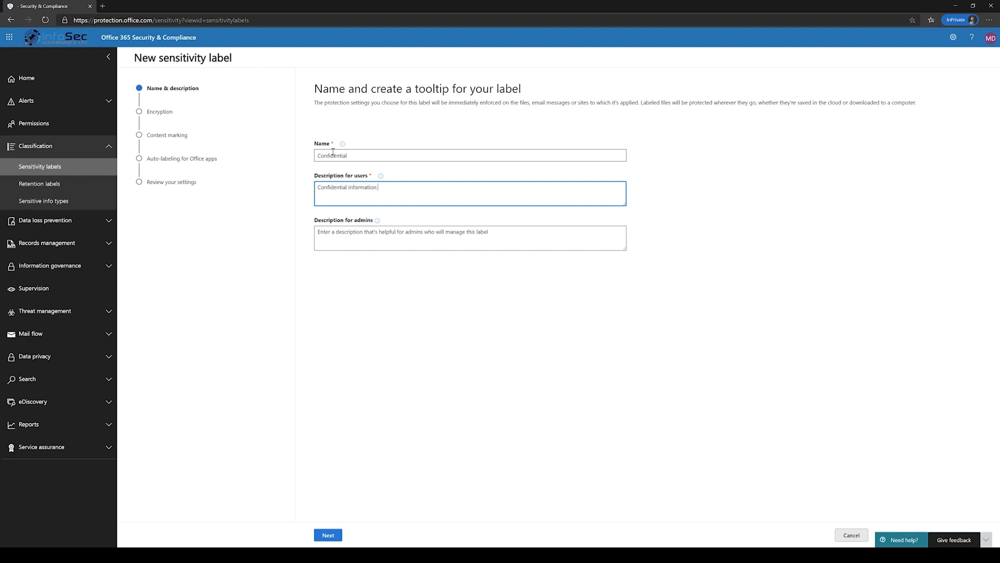
text(only)
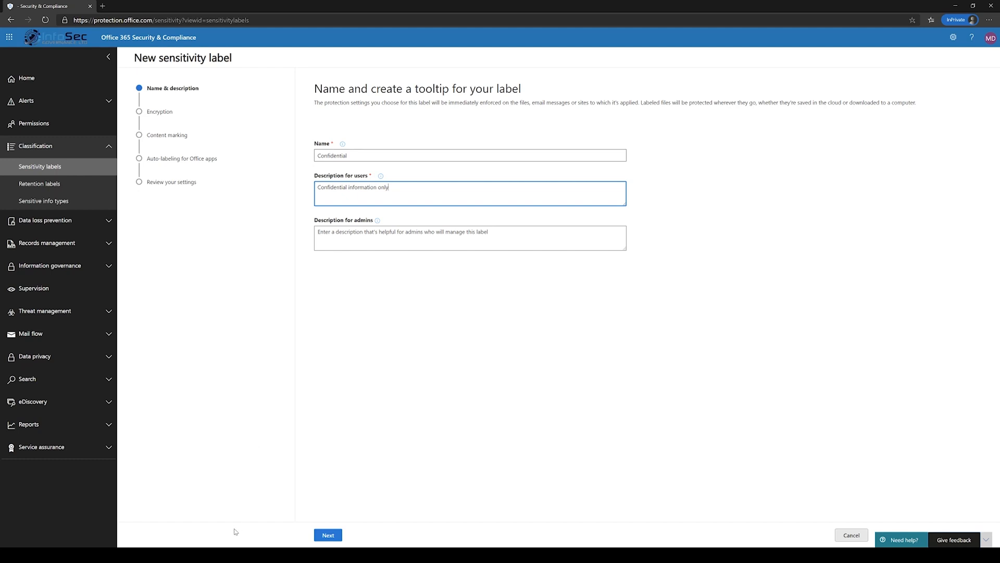
click(328, 549)
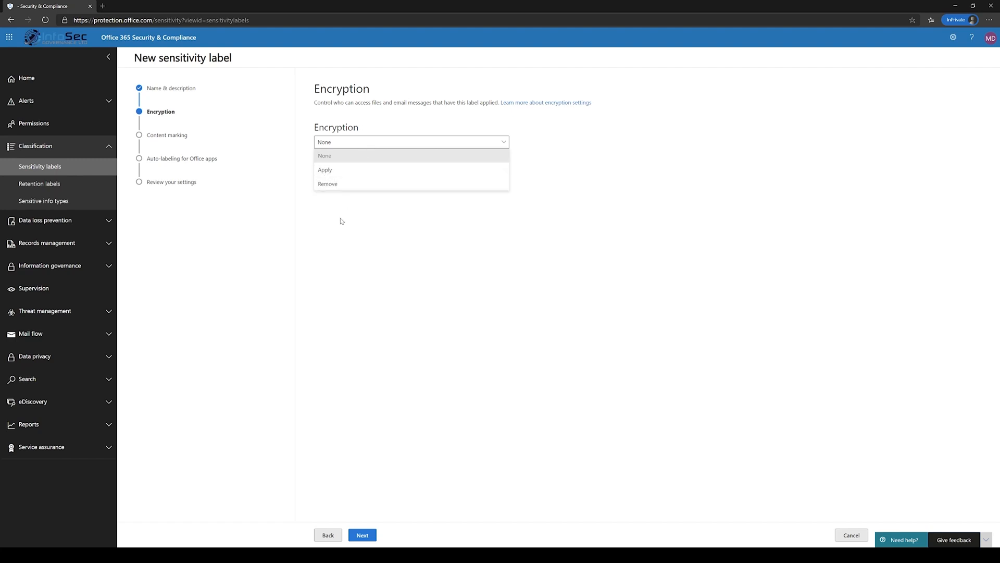
Keep encryption at None for the Confidential label and advance to Content marking.
click(325, 156)
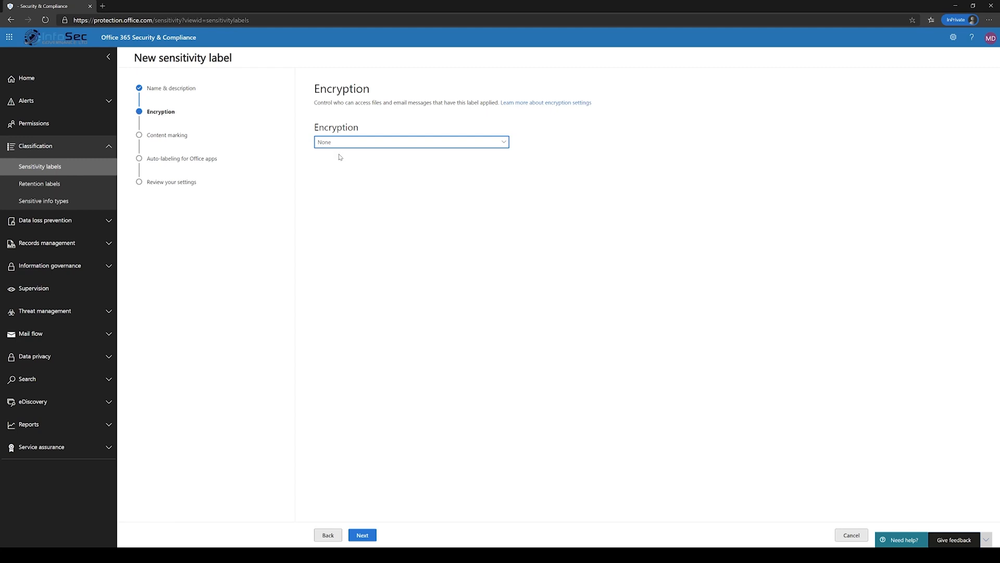
mouse_move(366, 142)
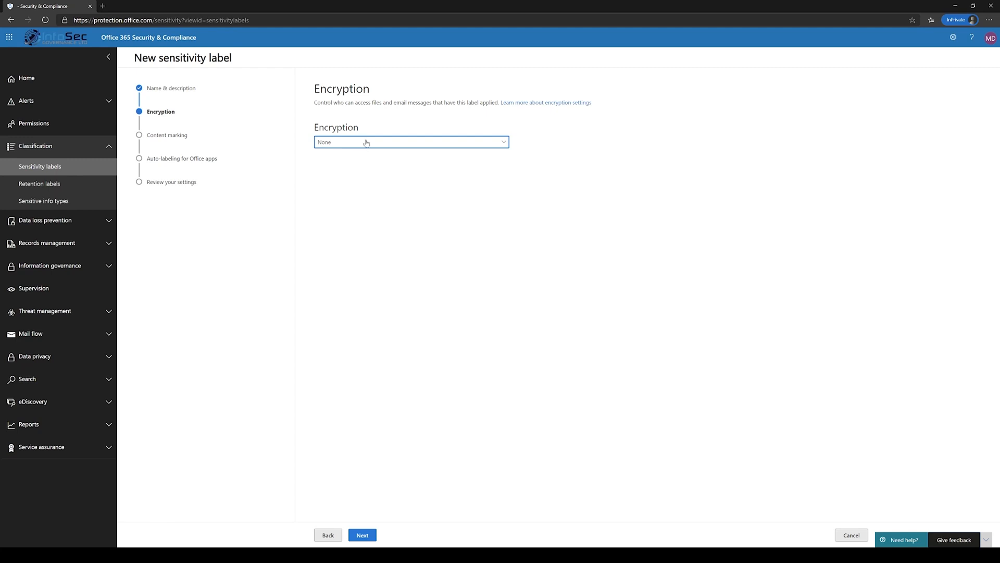
mouse_move(553, 105)
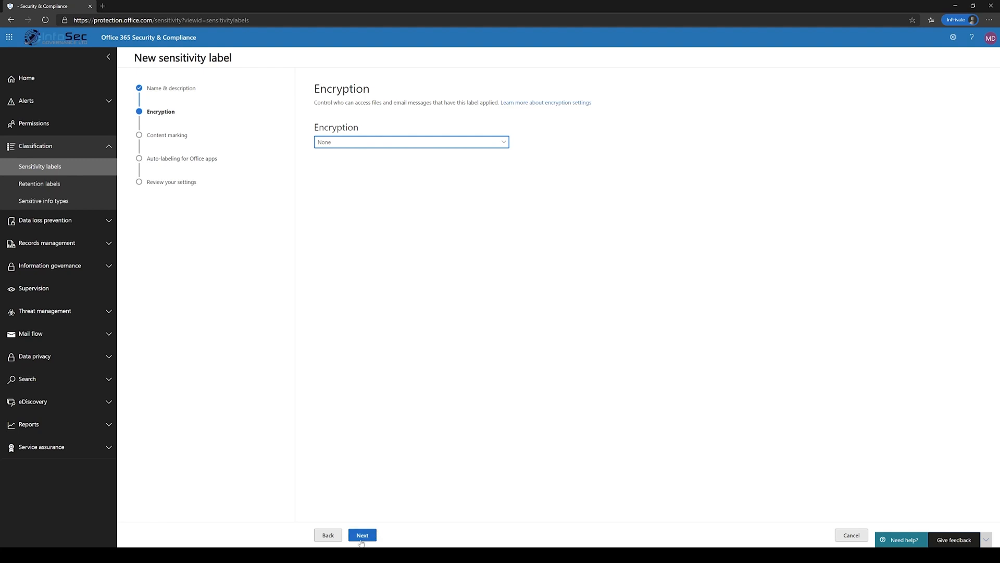
click(362, 534)
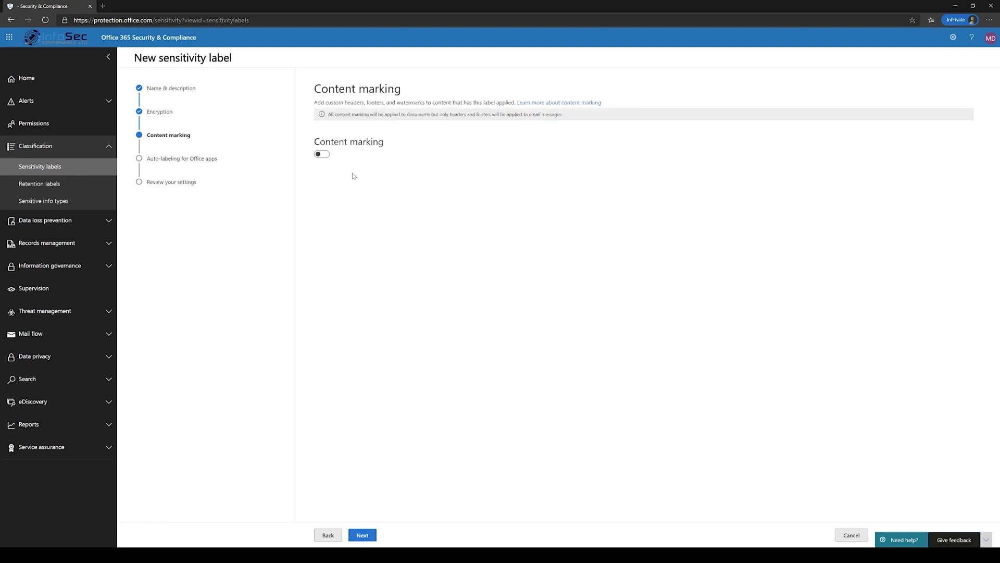
mouse_move(346, 162)
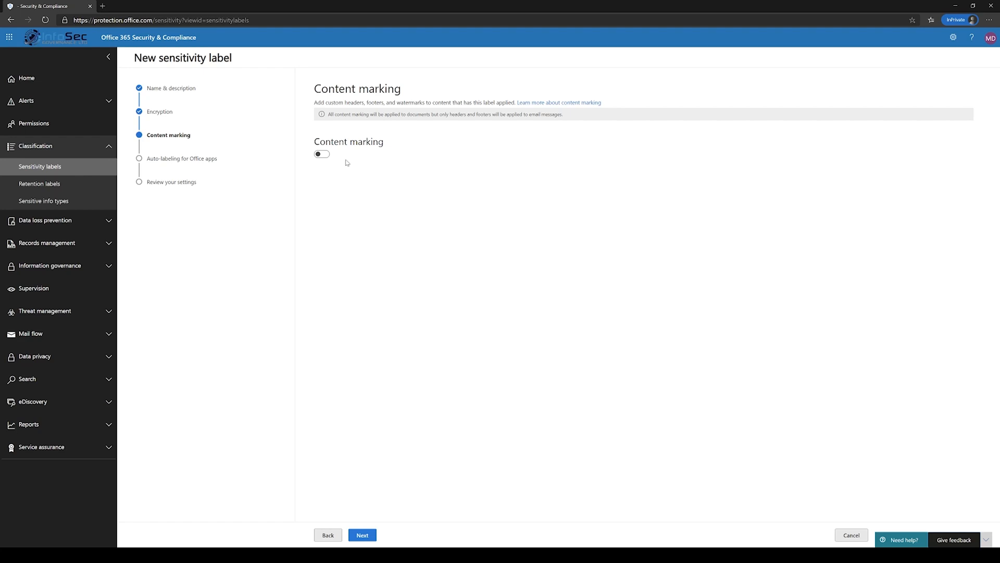
Turn on content marking and enable a header for the label.
click(321, 154)
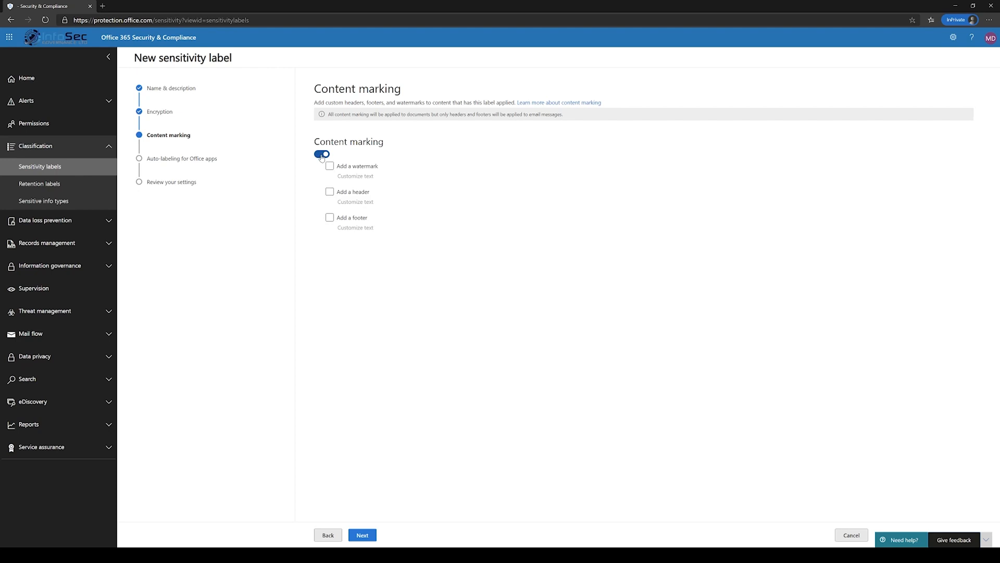
click(330, 166)
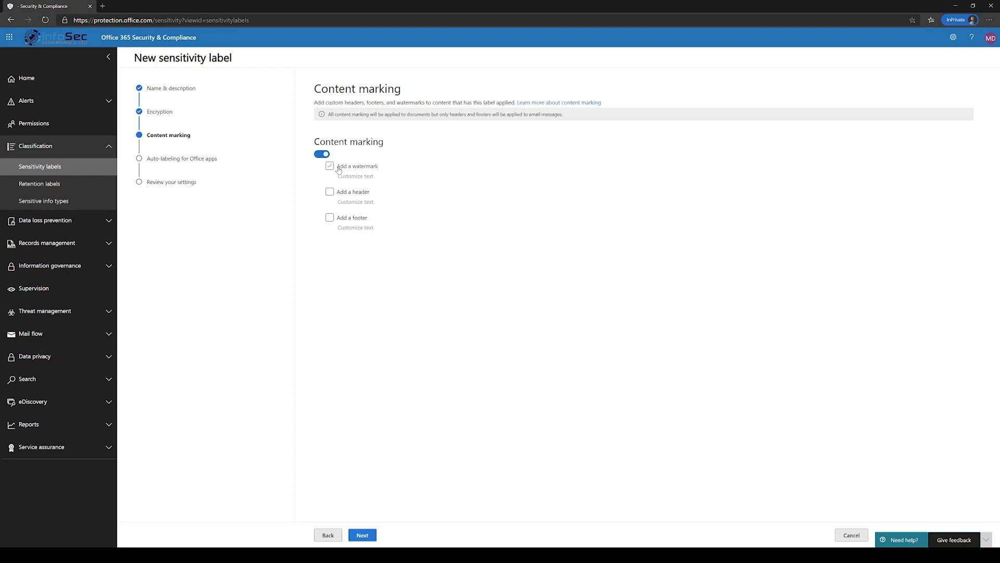
click(330, 165)
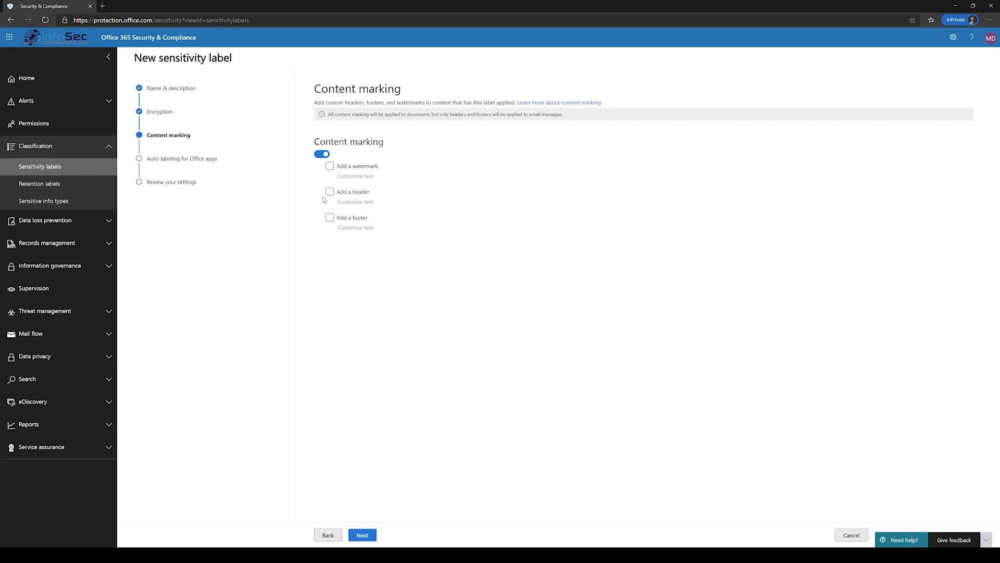
click(330, 192)
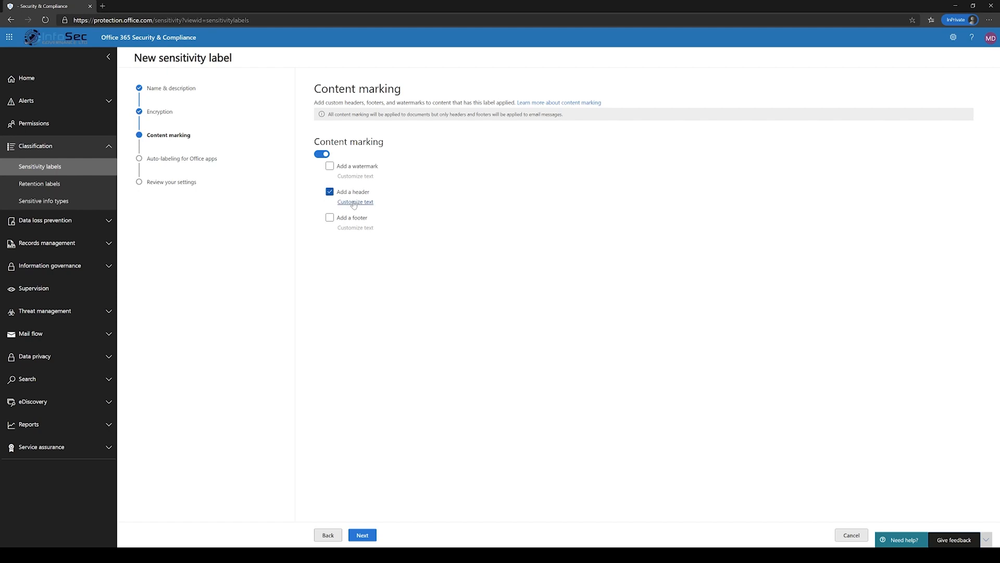
click(356, 201)
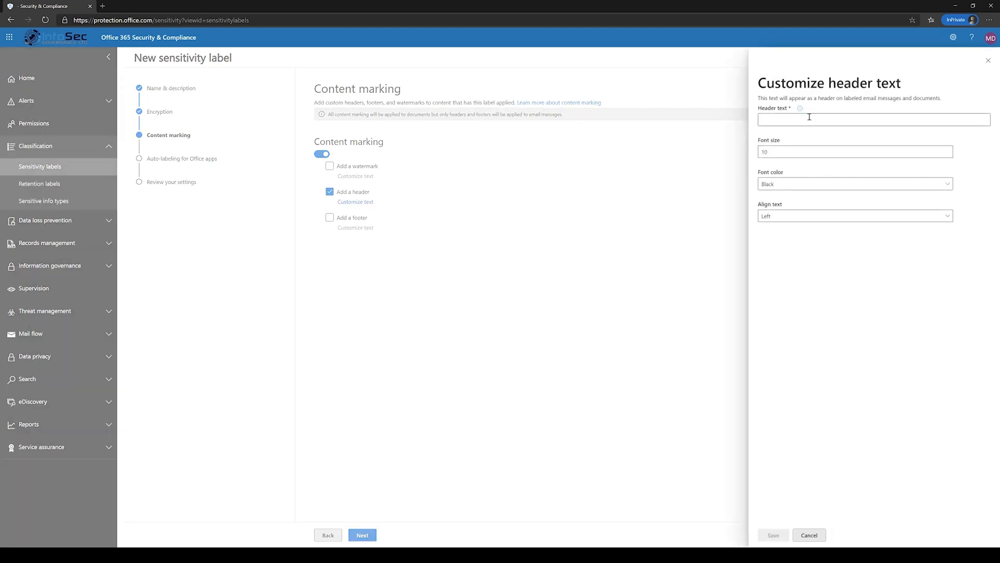
Set the header text to CONFIDENTIAL in red, centre-aligned, and save it.
text(CONFIDENTIAL)
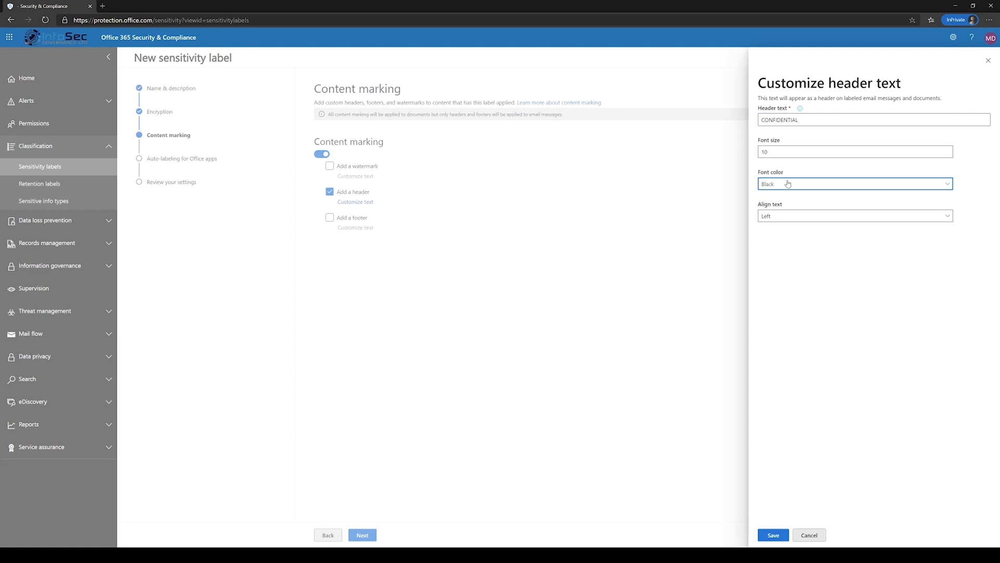
click(855, 183)
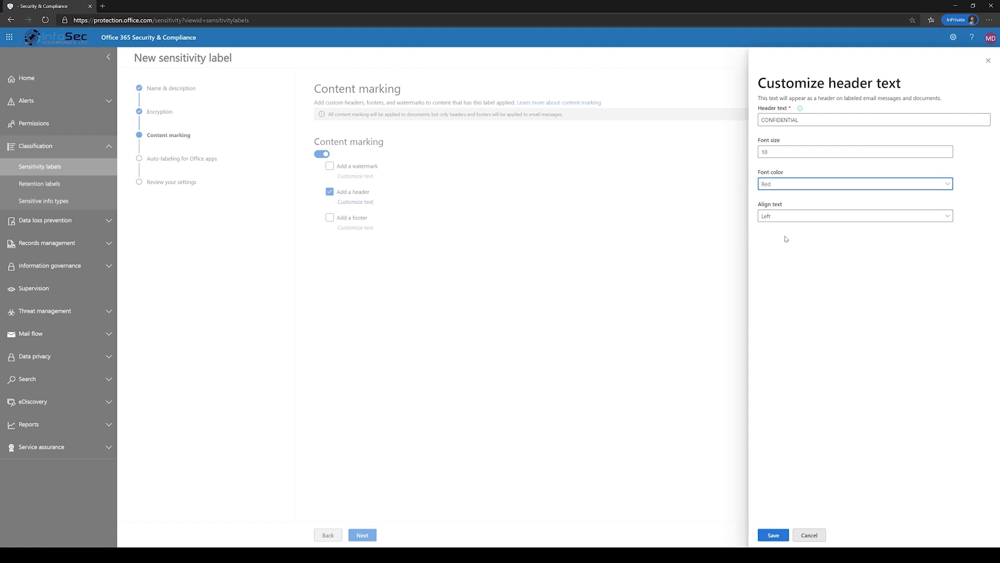
click(855, 216)
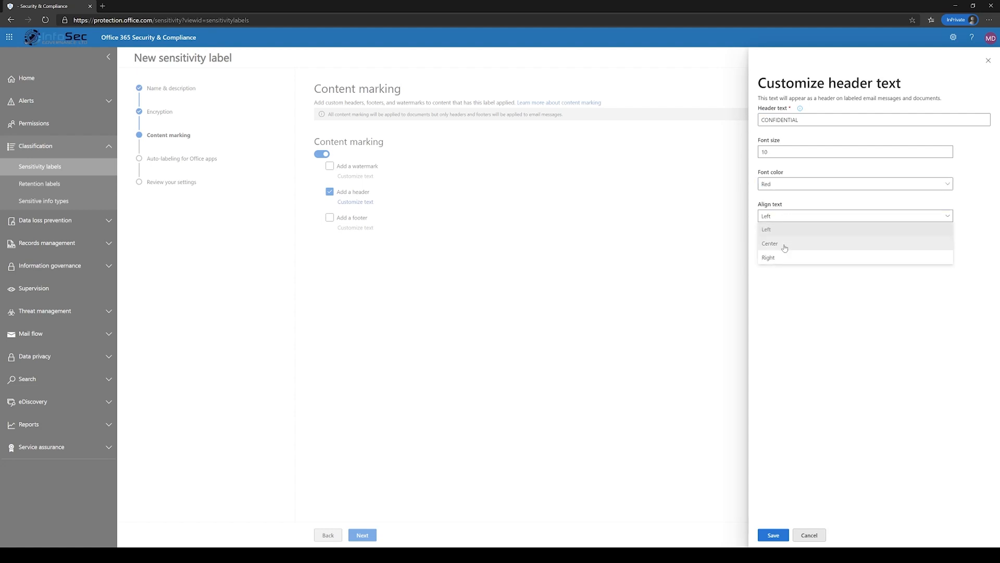
click(770, 243)
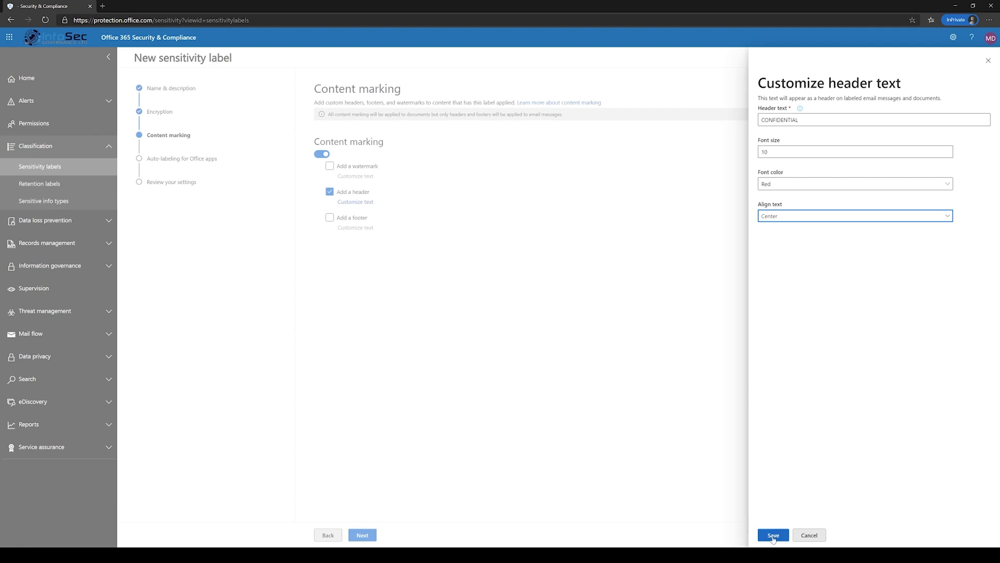
click(774, 535)
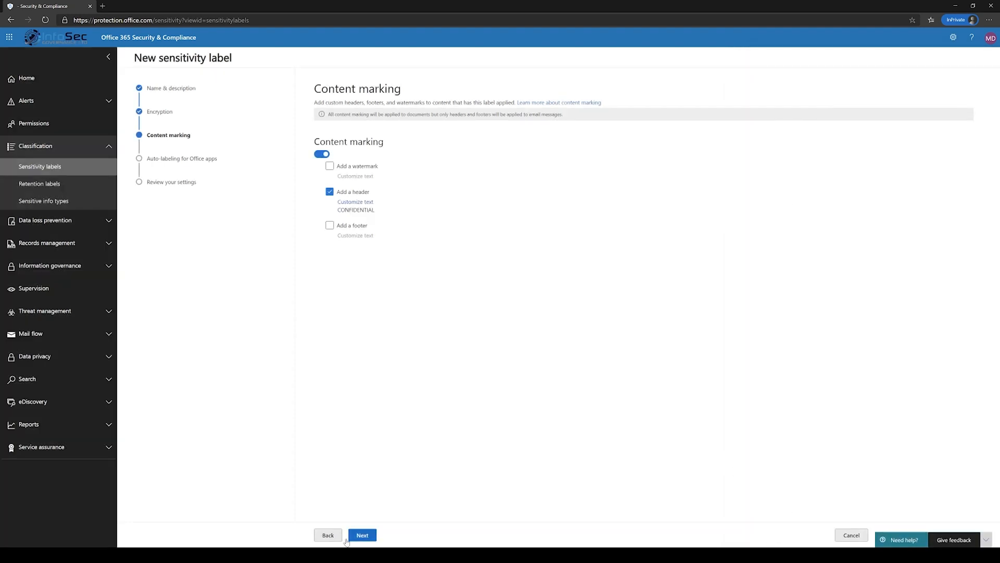
click(362, 534)
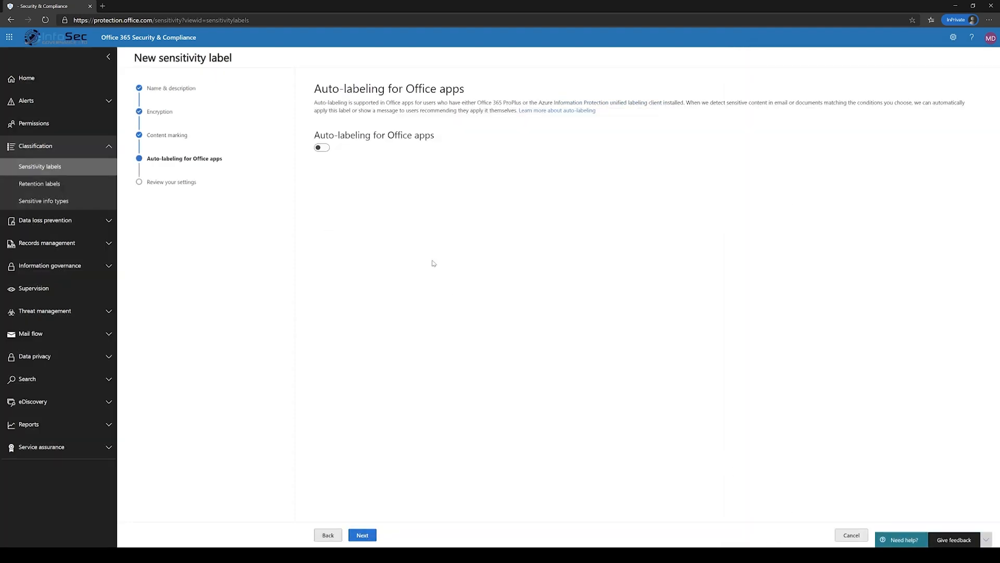
Browse sensitive info type conditions without adding any, leaving auto-labeling for Office apps off.
click(322, 147)
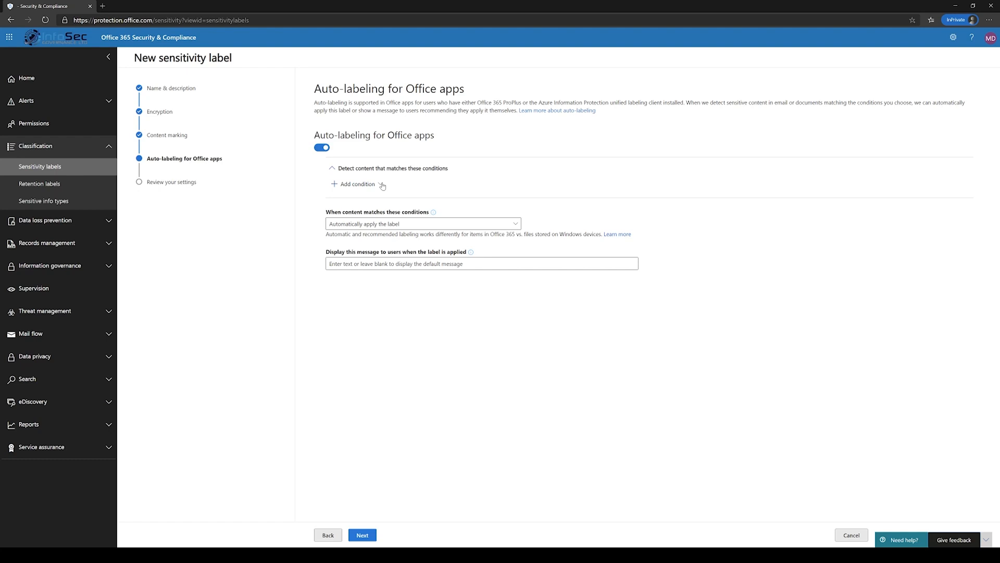
click(356, 183)
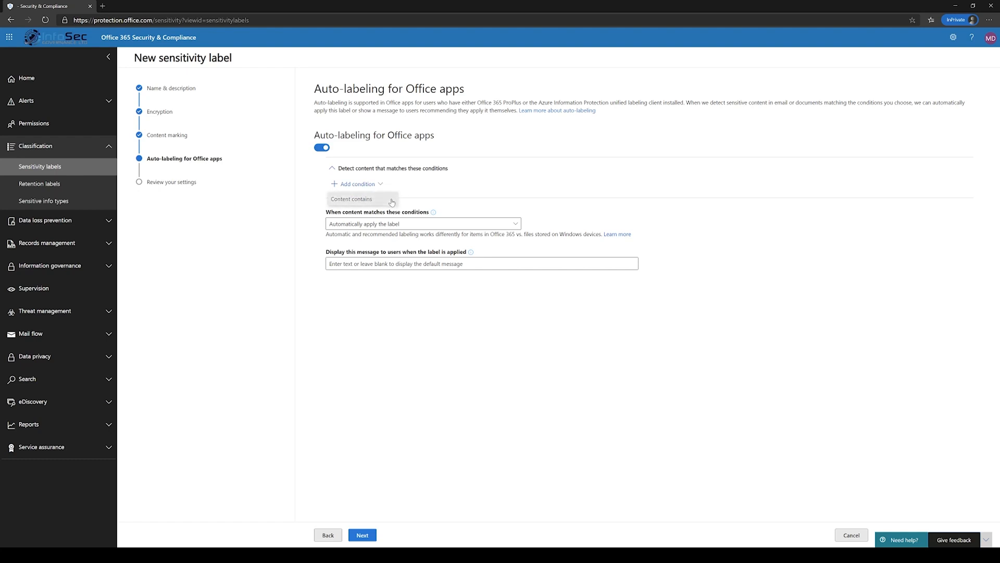
click(352, 199)
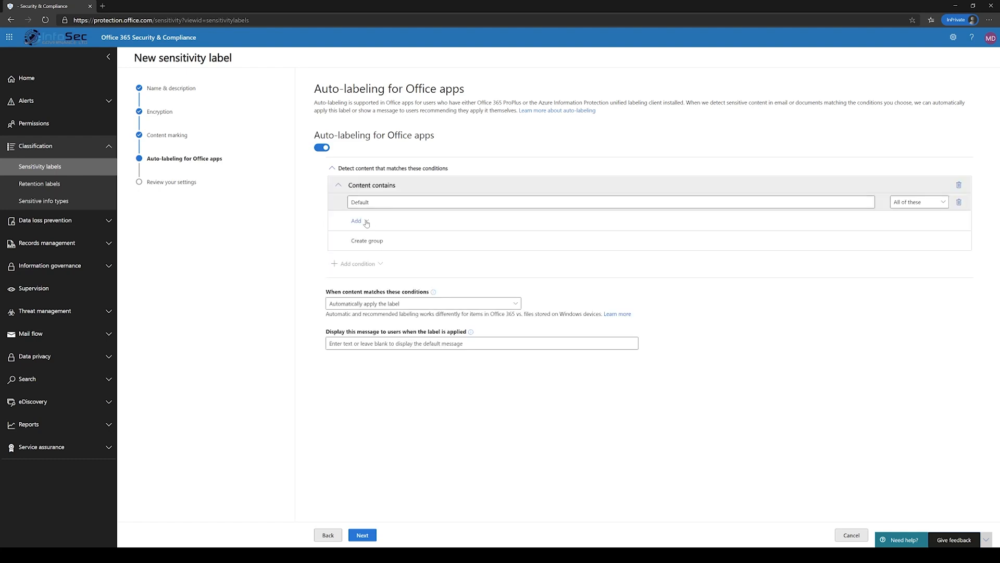
click(356, 221)
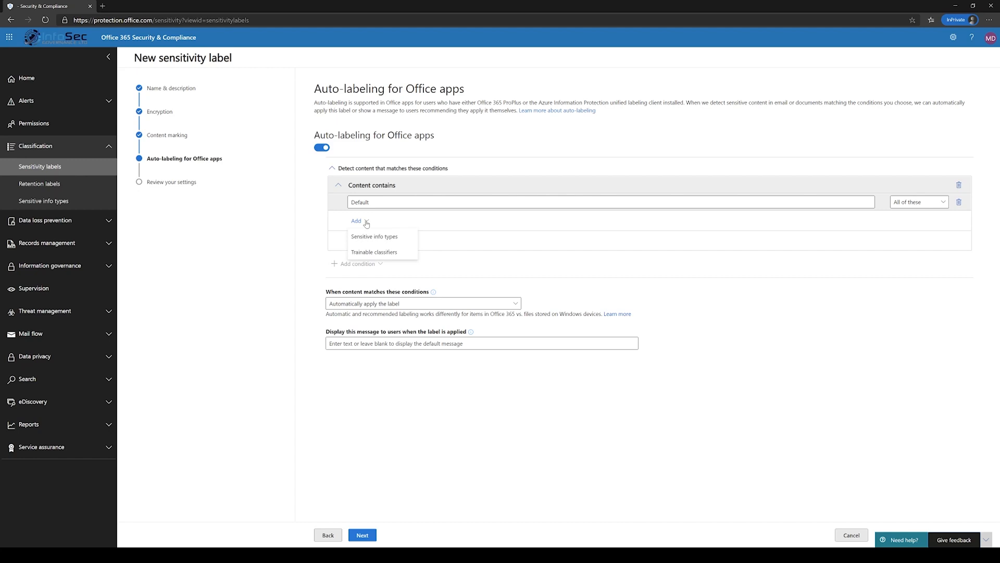
mouse_move(372, 220)
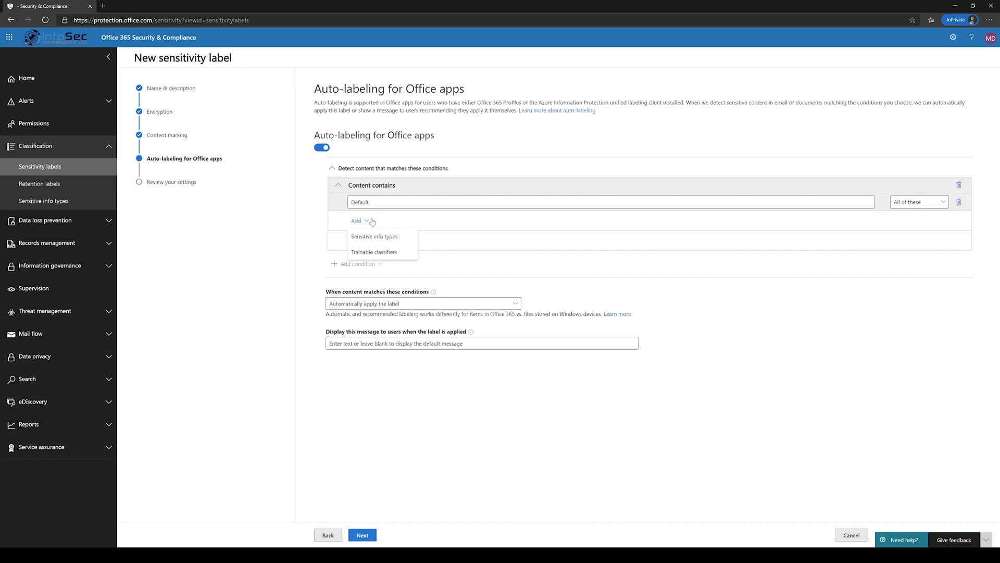
mouse_move(375, 238)
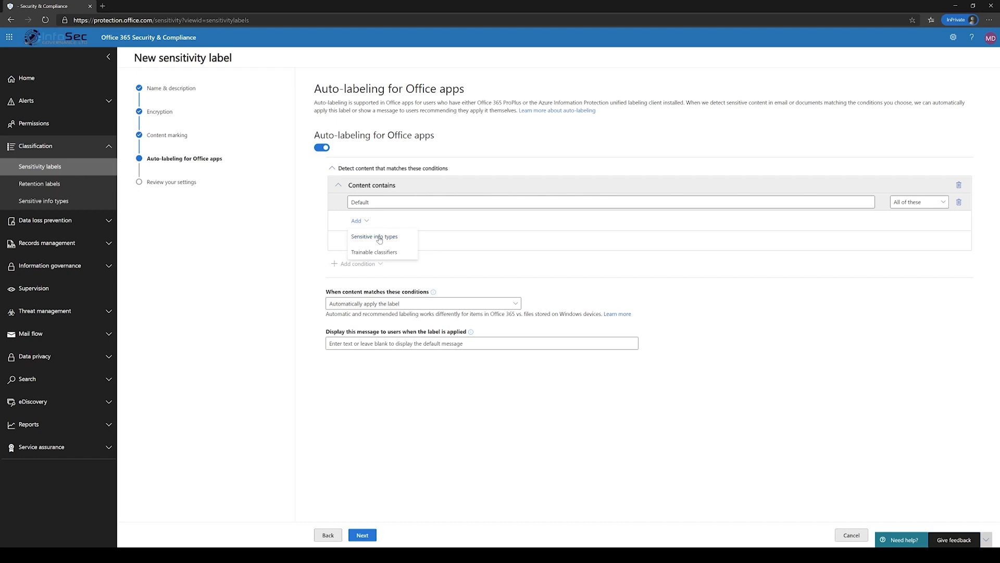
click(374, 236)
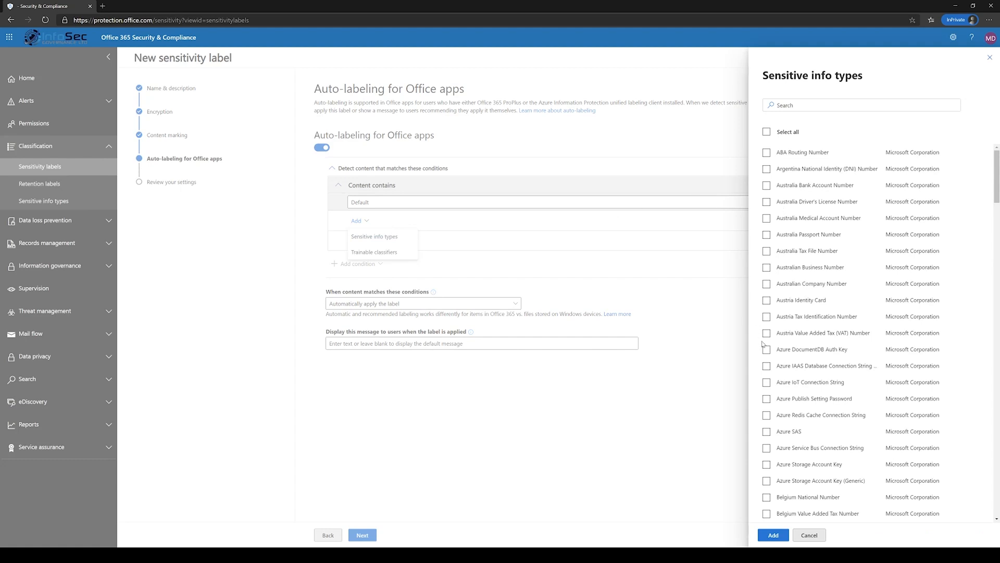
mouse_move(761, 285)
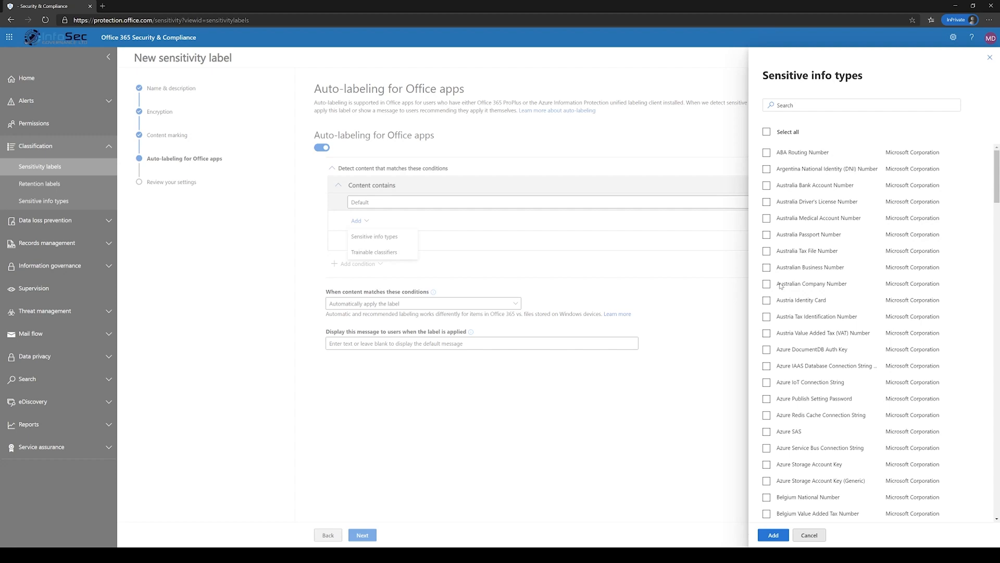
mouse_move(768, 290)
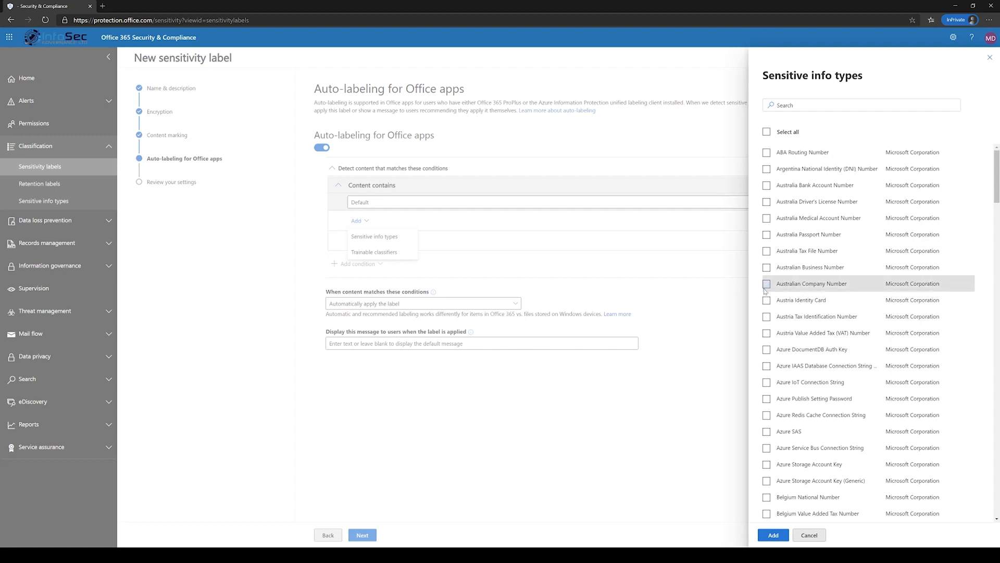
click(766, 283)
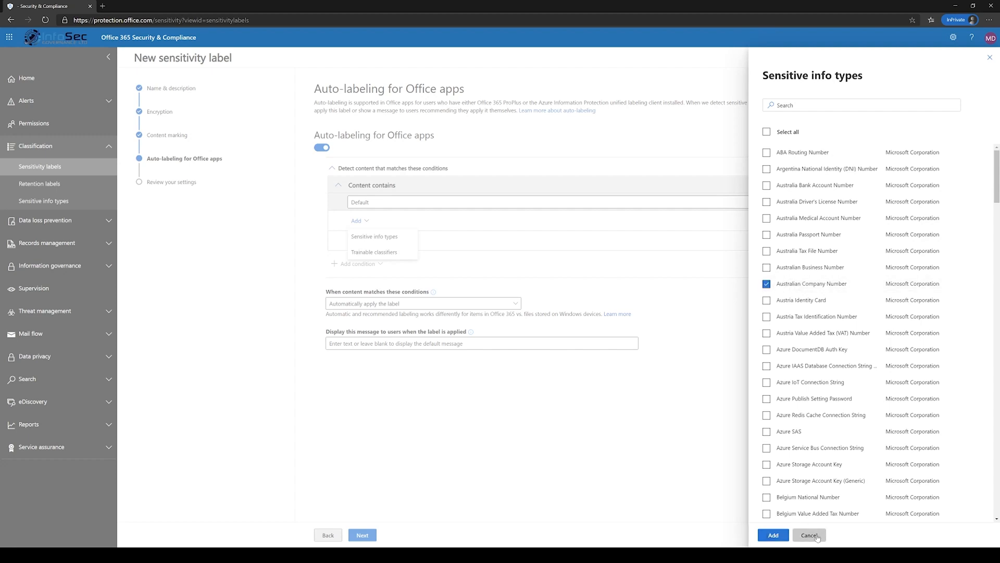
click(810, 535)
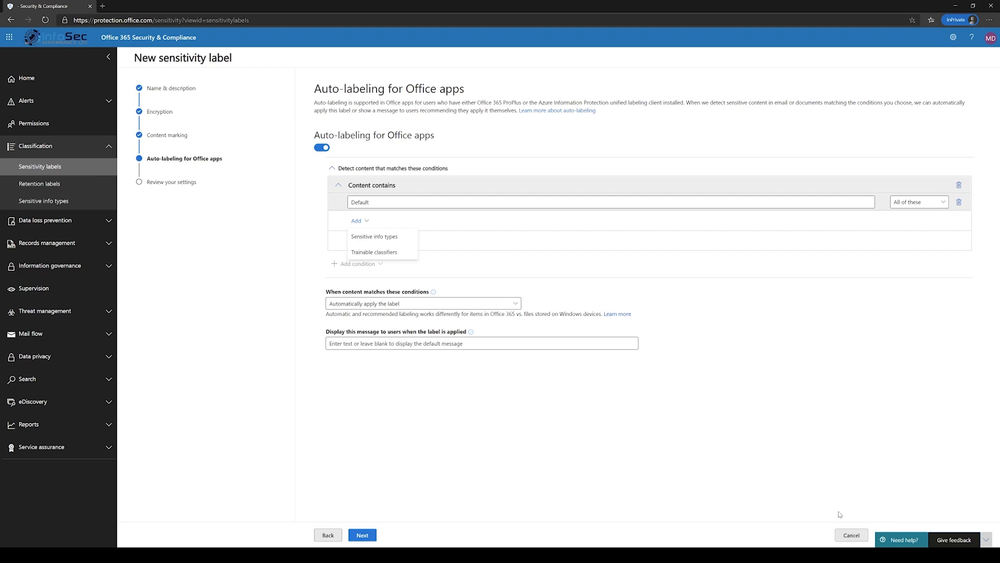
mouse_move(960, 184)
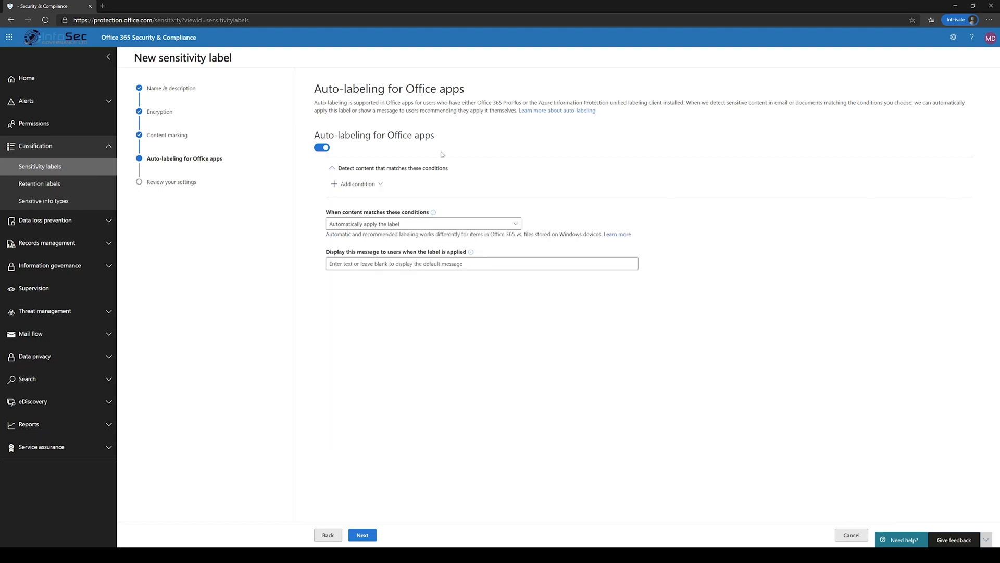
click(322, 147)
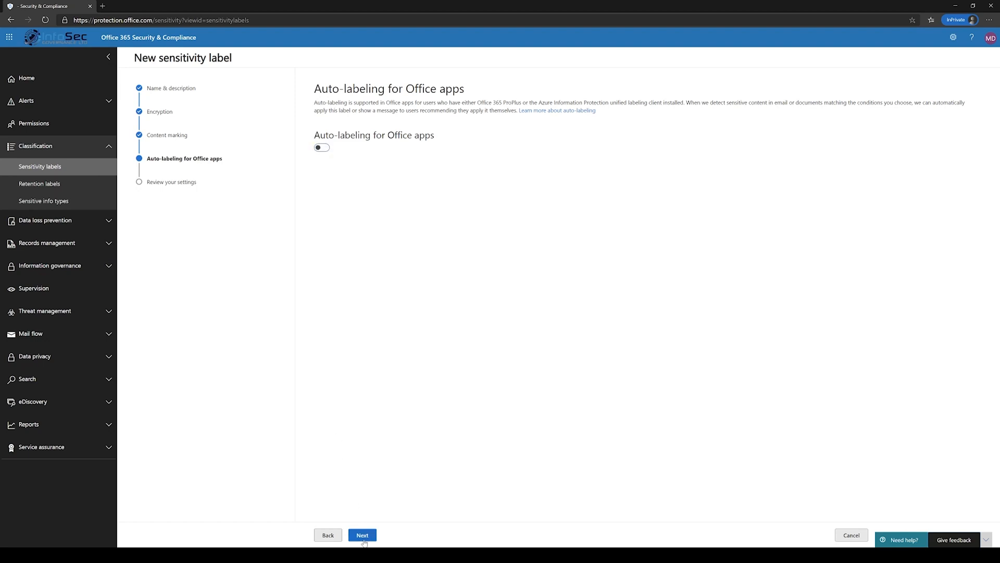
click(362, 534)
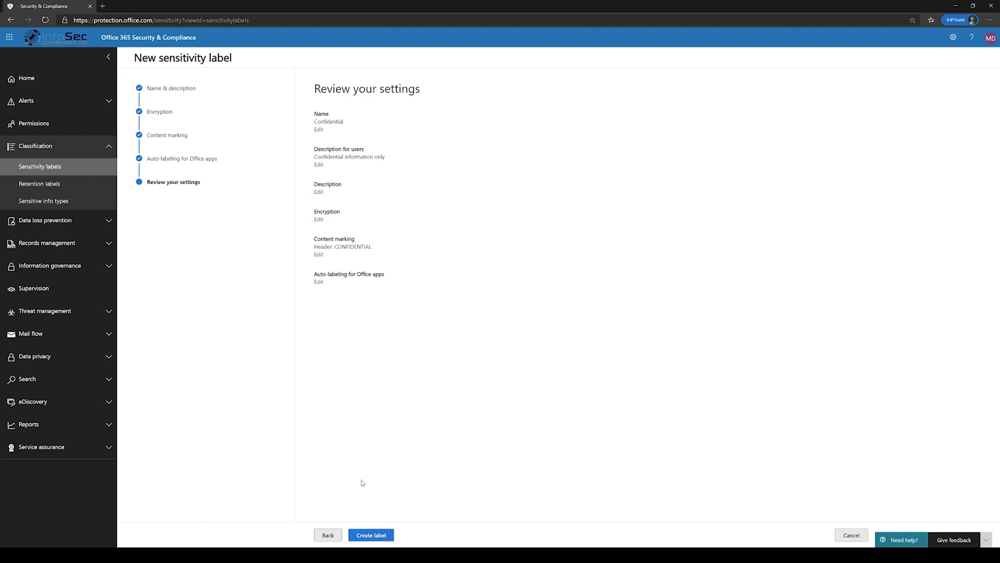
mouse_move(364, 339)
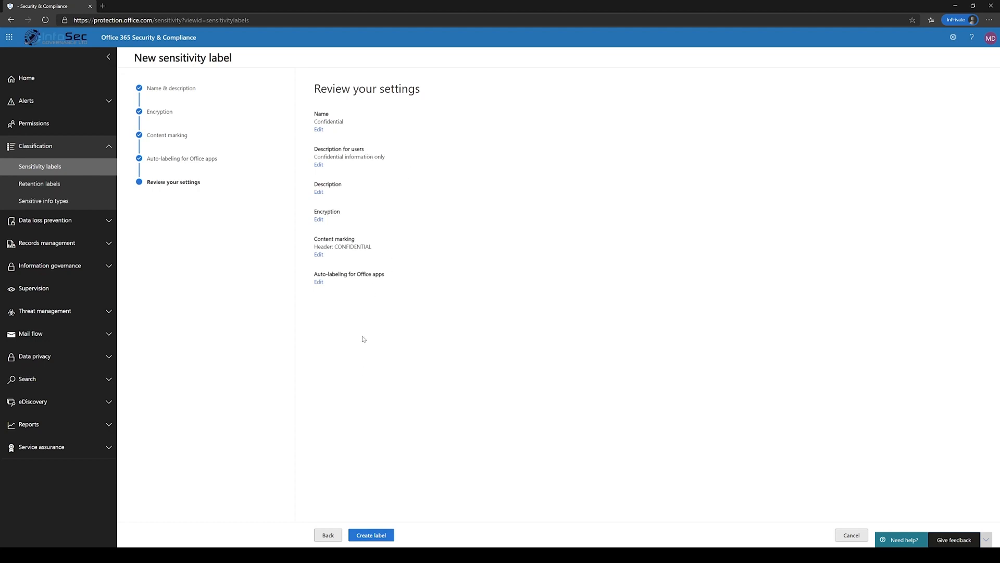
Submit the Confidential label from the review page and close the wizard.
click(371, 534)
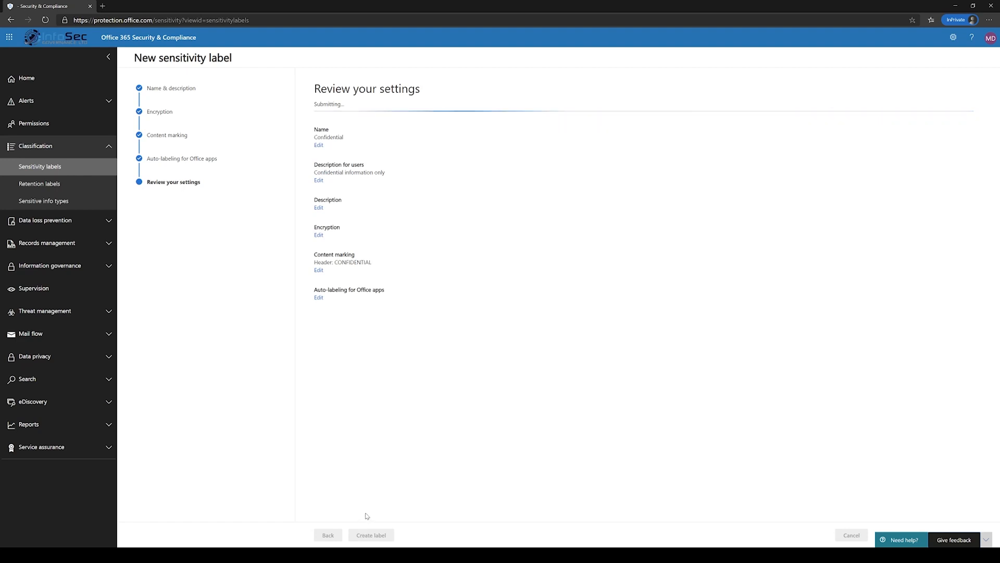
click(371, 535)
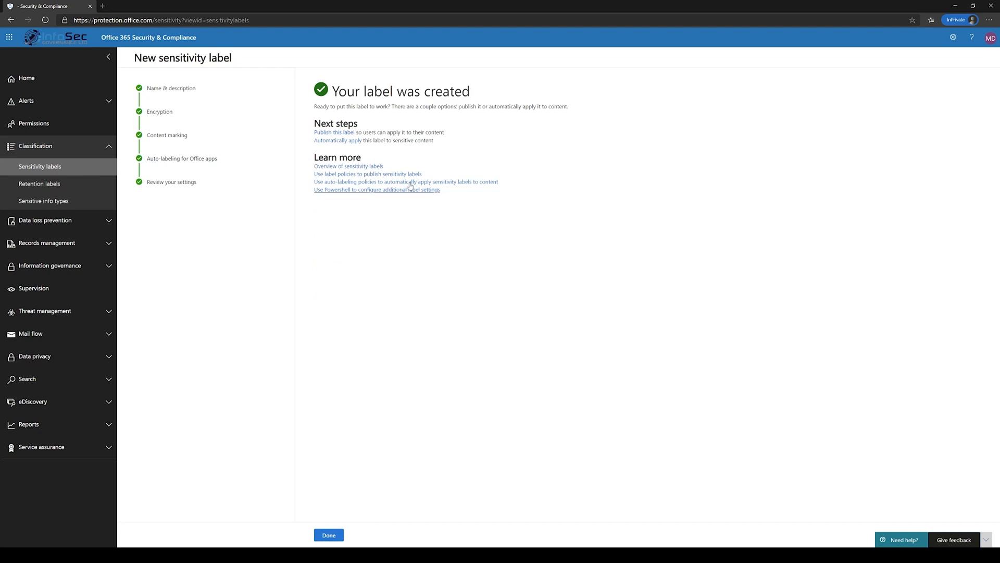
click(330, 534)
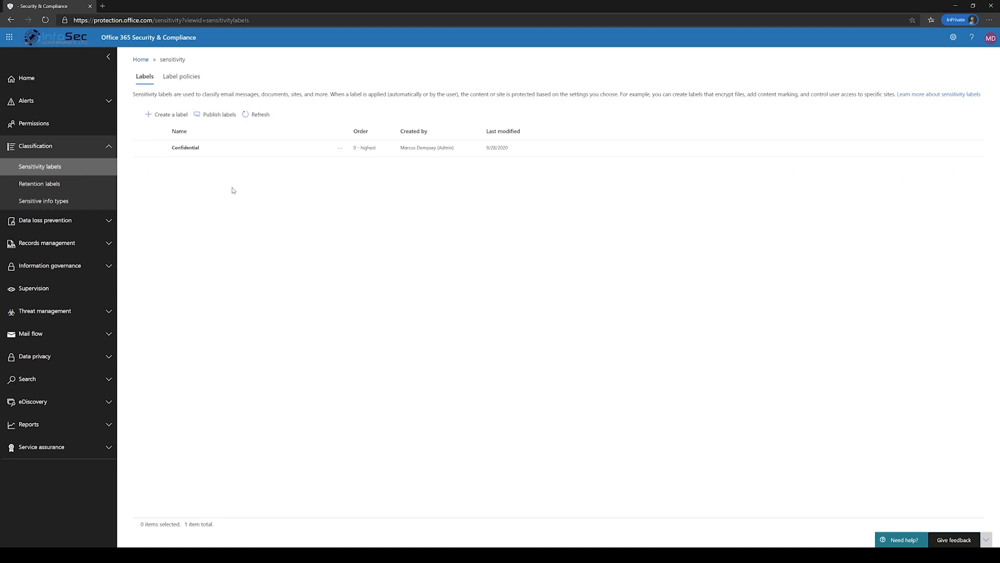
mouse_move(243, 169)
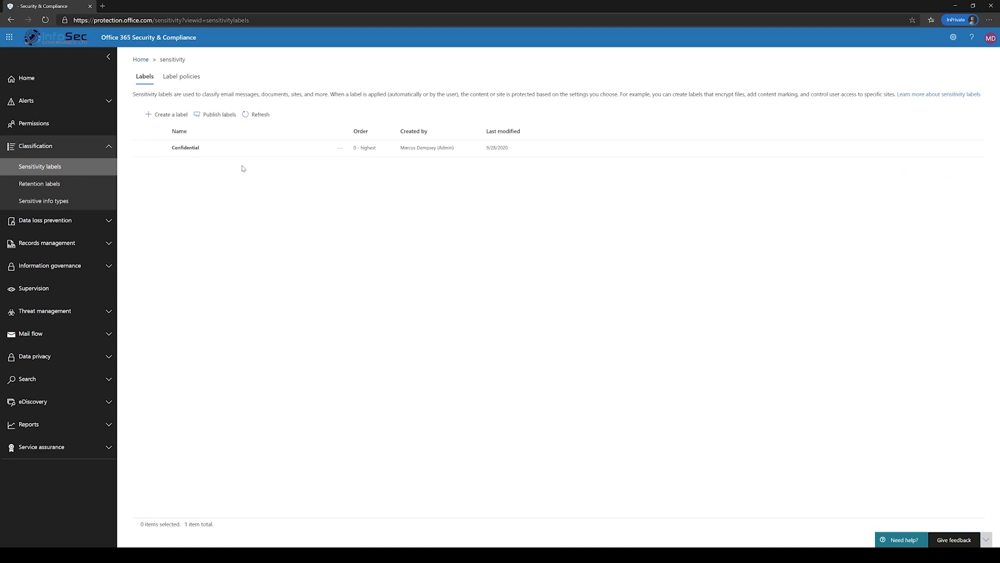
mouse_move(218, 150)
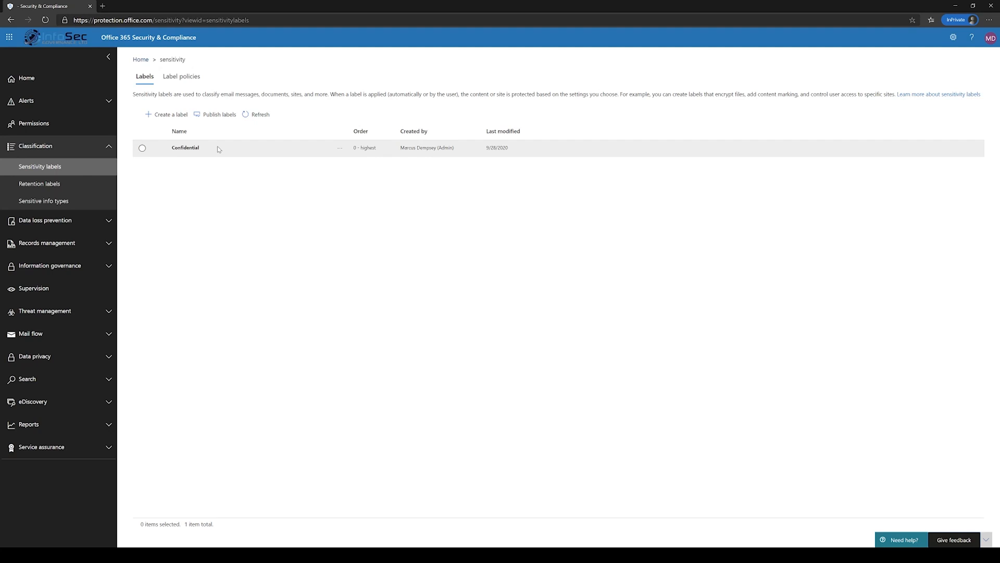
mouse_move(227, 150)
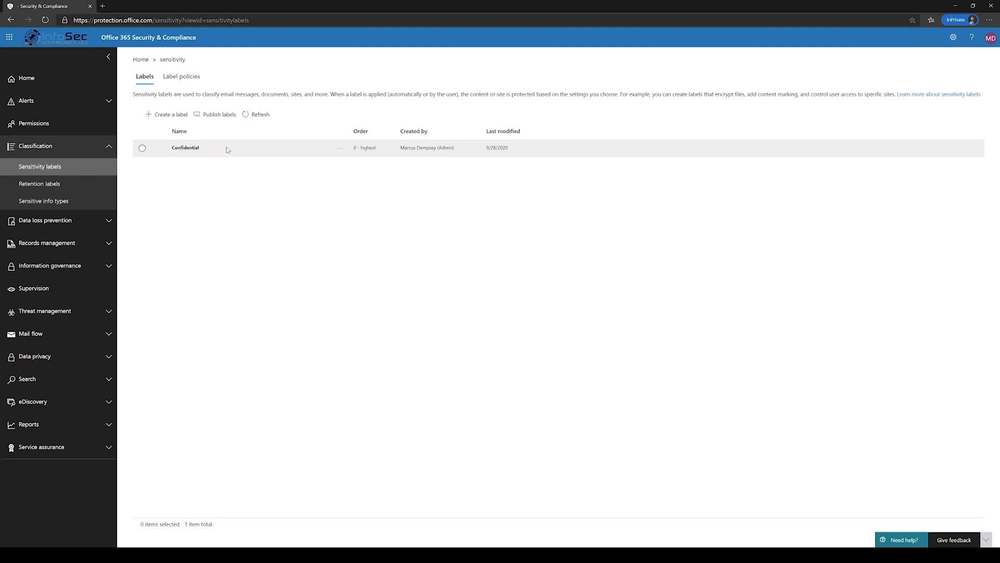
From the Confidential row's actions menu, start creating another label.
click(340, 147)
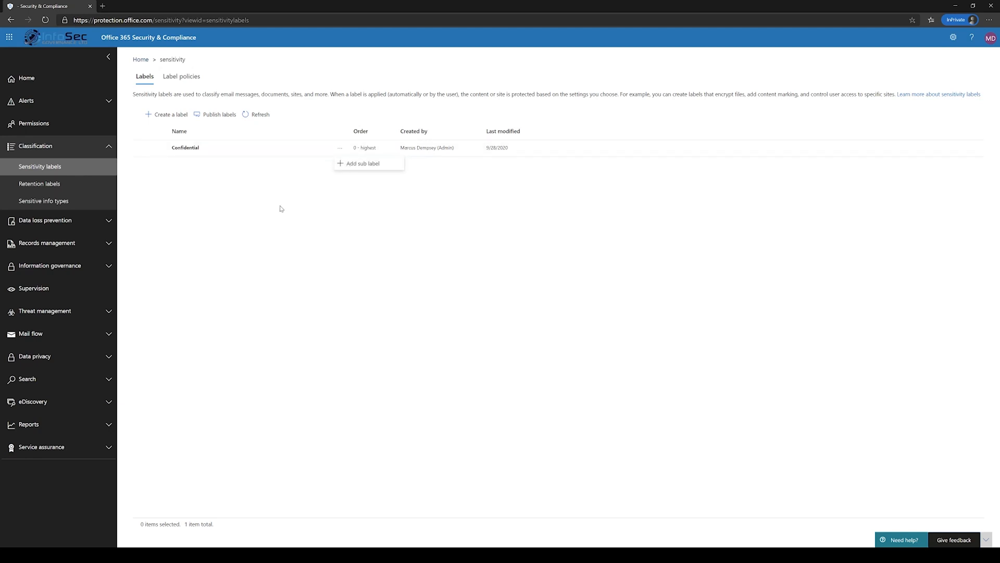
click(166, 114)
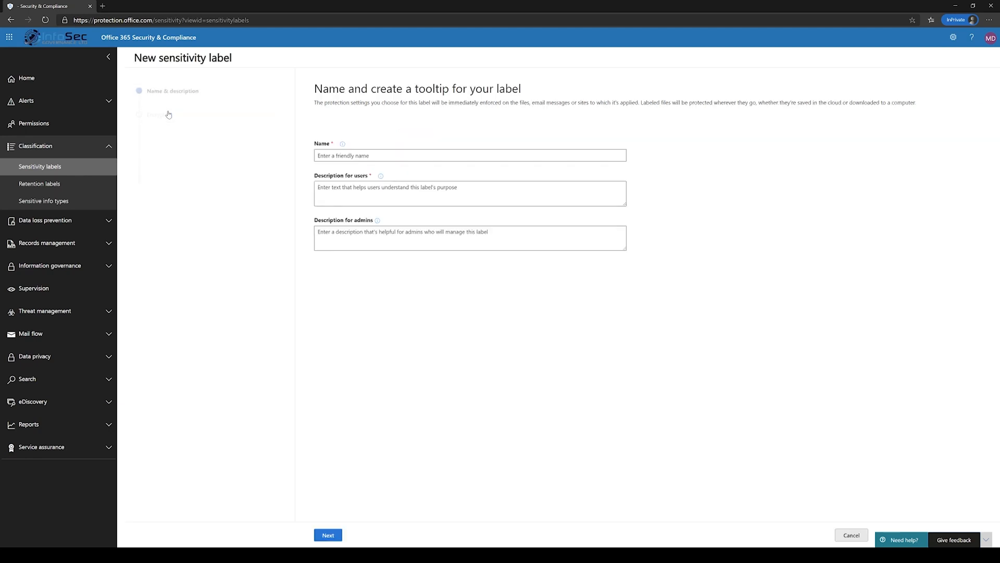
Name the label Internal ('Internal use only'), skip encryption, and enable a header marking.
click(469, 155)
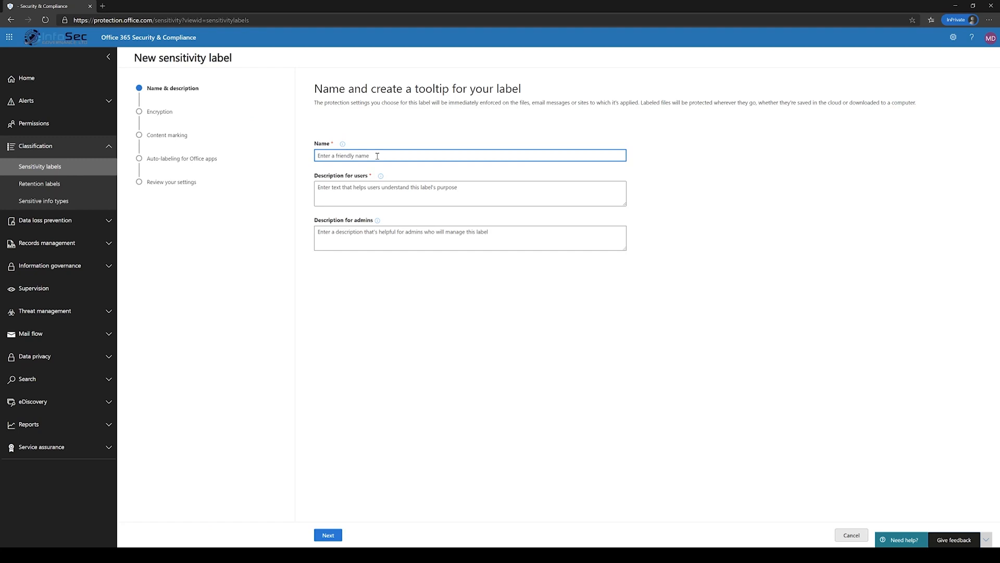
text(Internal)
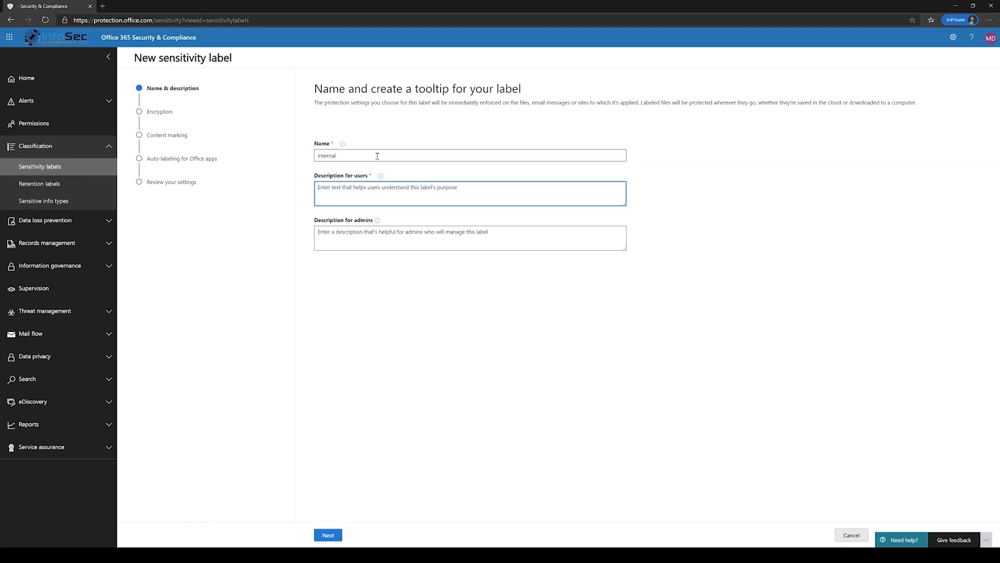
text(Internal use only)
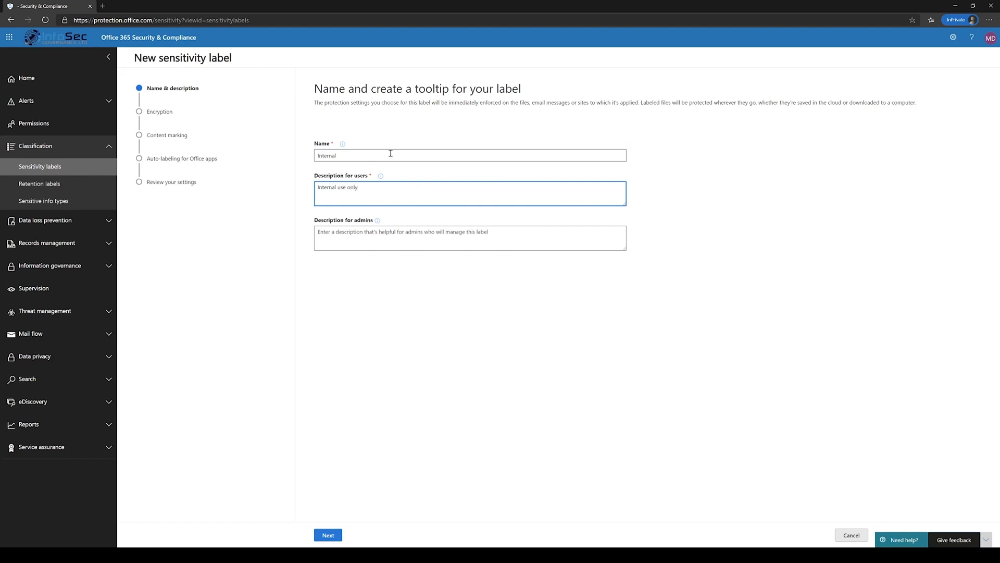
click(328, 550)
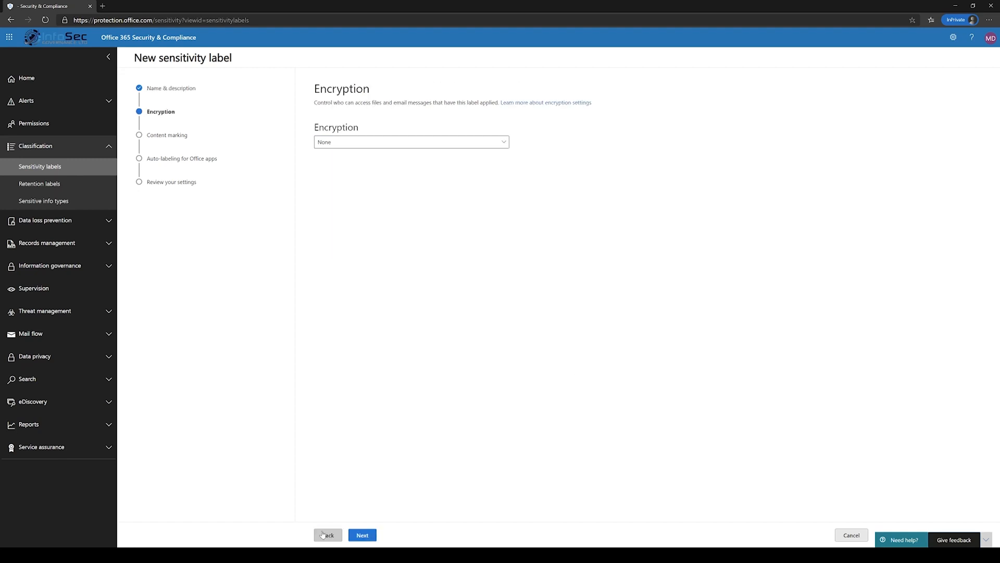
click(362, 534)
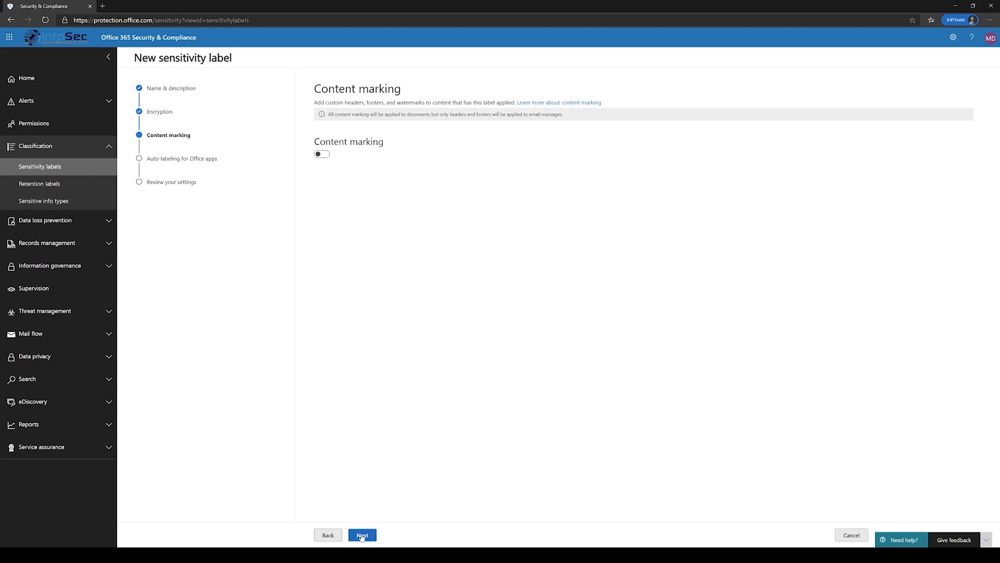
click(321, 153)
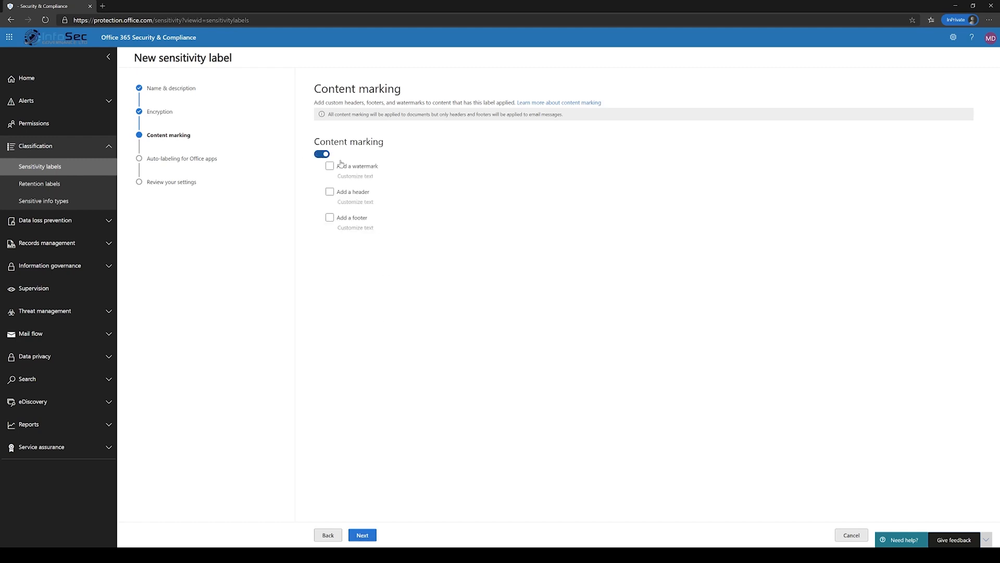
click(329, 191)
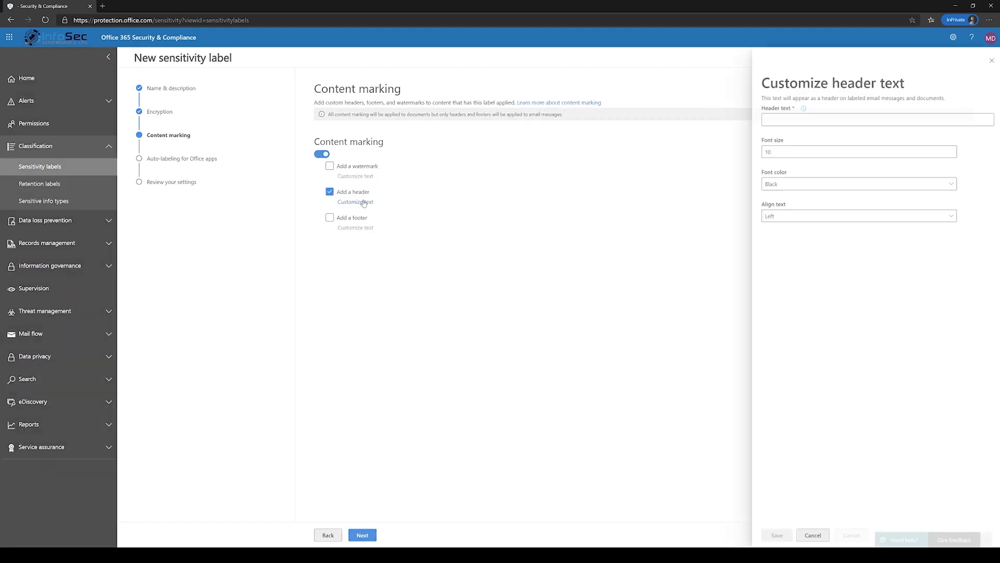
Set the header text to INTERNAL USE ONLY, centre-aligned, and save it.
click(877, 120)
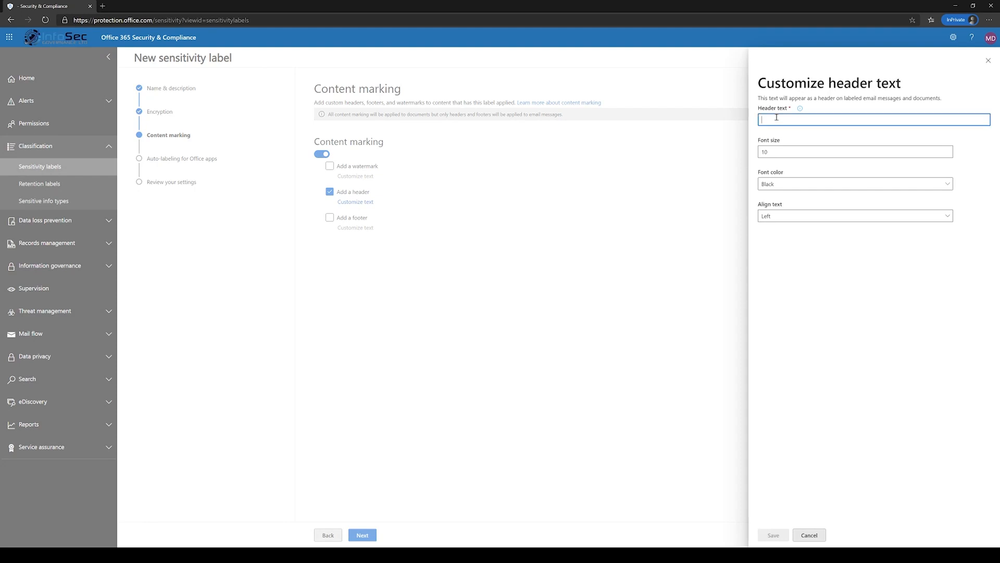
text(INTERNAL)
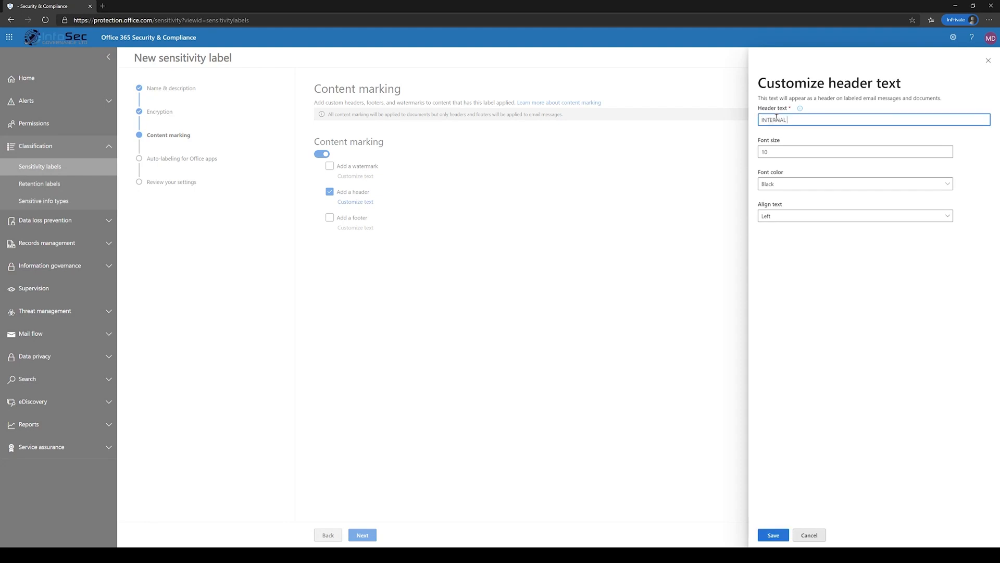
text(USE ONL)
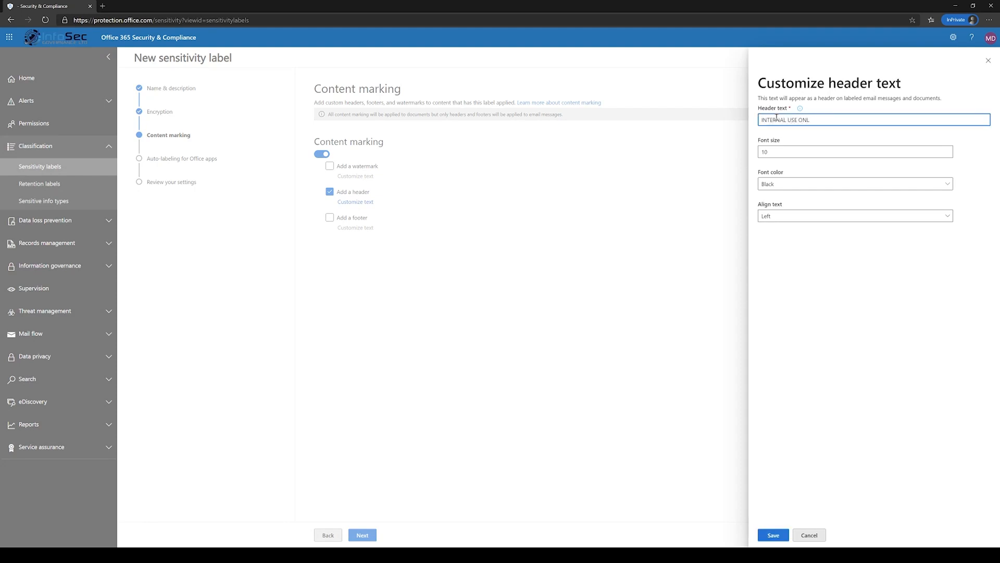
text(Y)
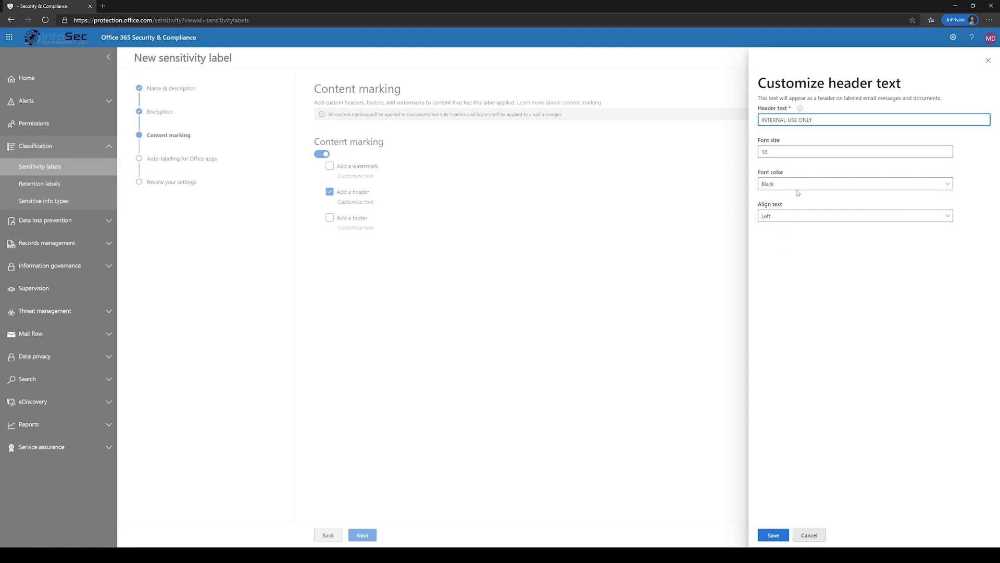
click(855, 216)
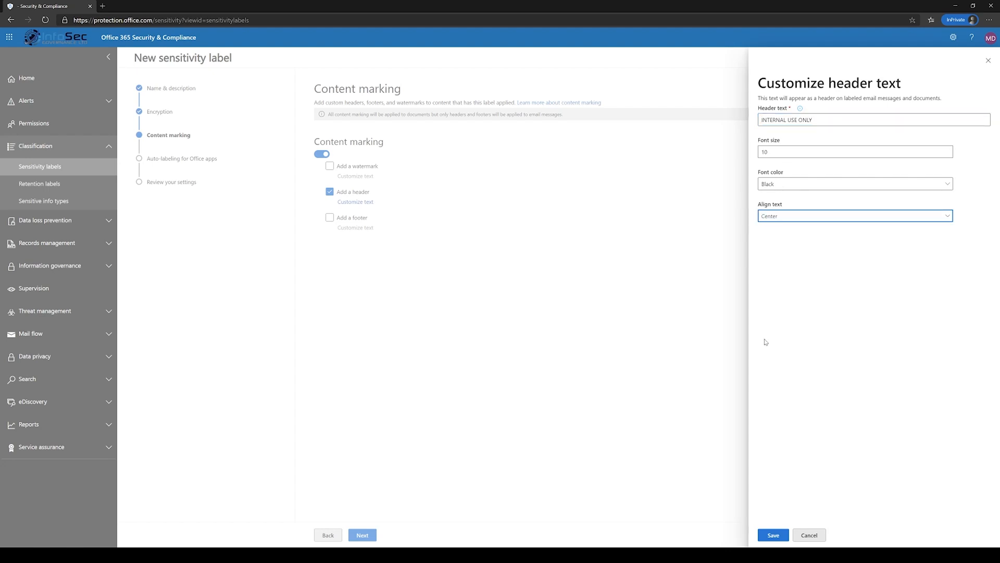
click(774, 535)
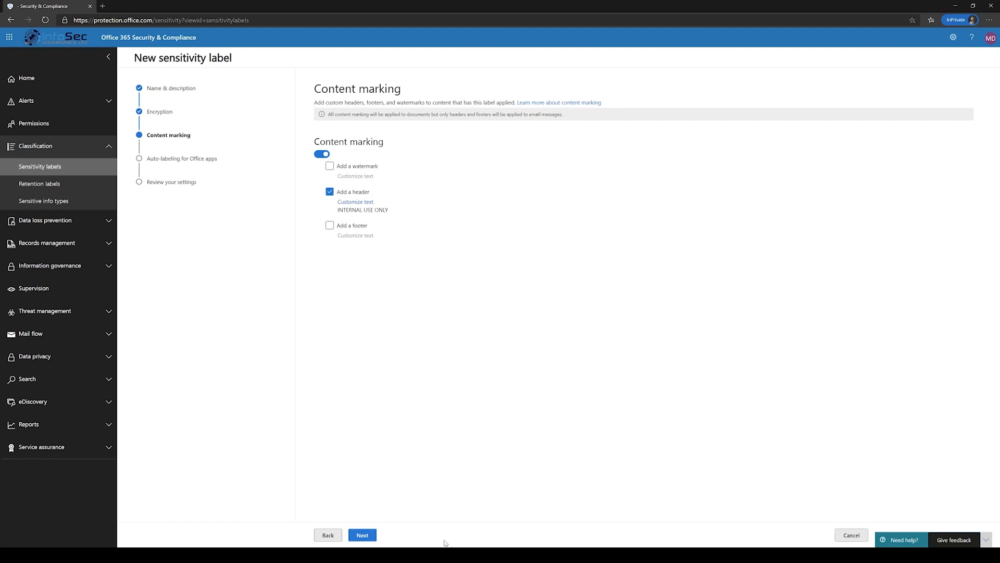
click(362, 534)
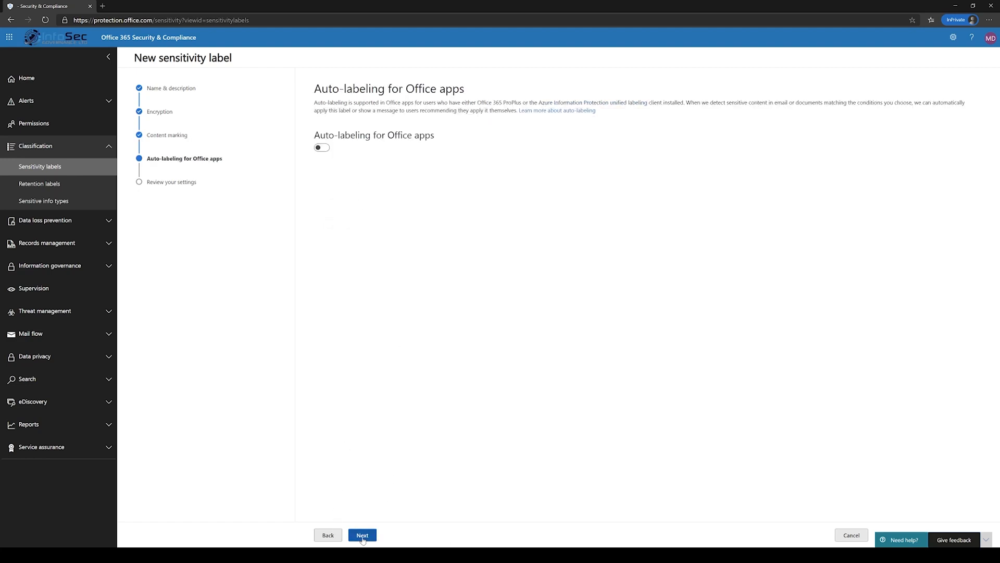
Skip auto-labeling, create the Internal label, and close the wizard.
click(362, 535)
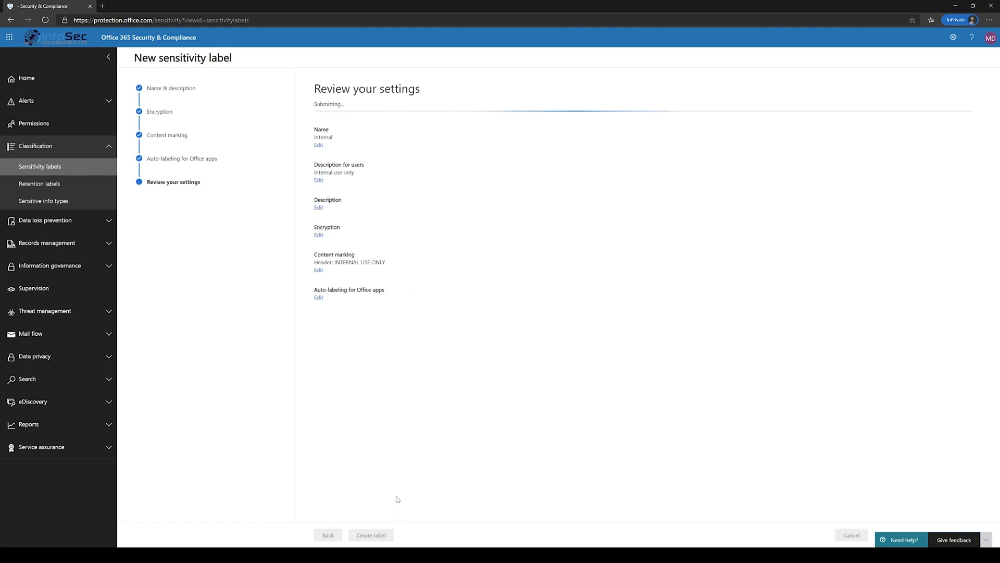
mouse_move(399, 474)
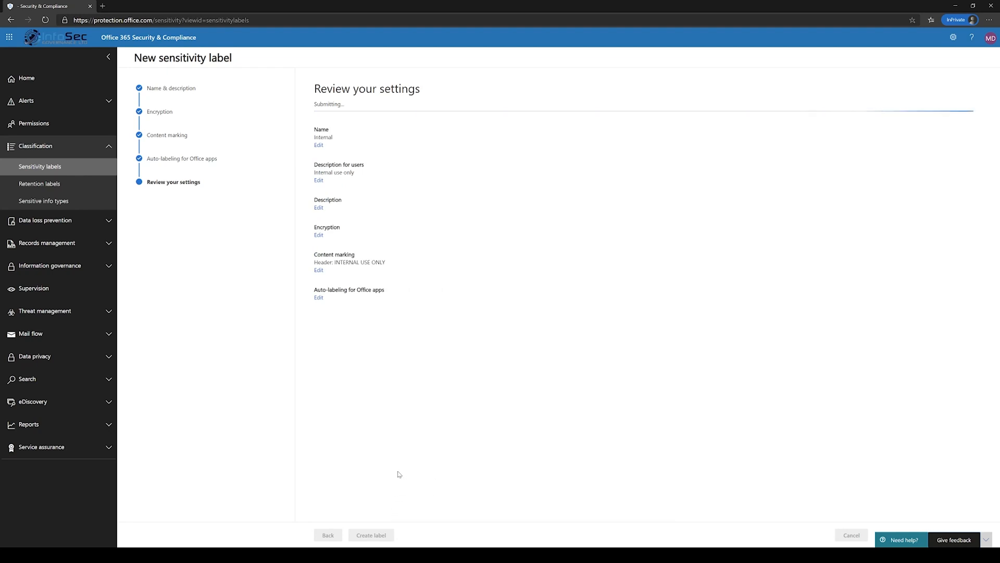
click(371, 534)
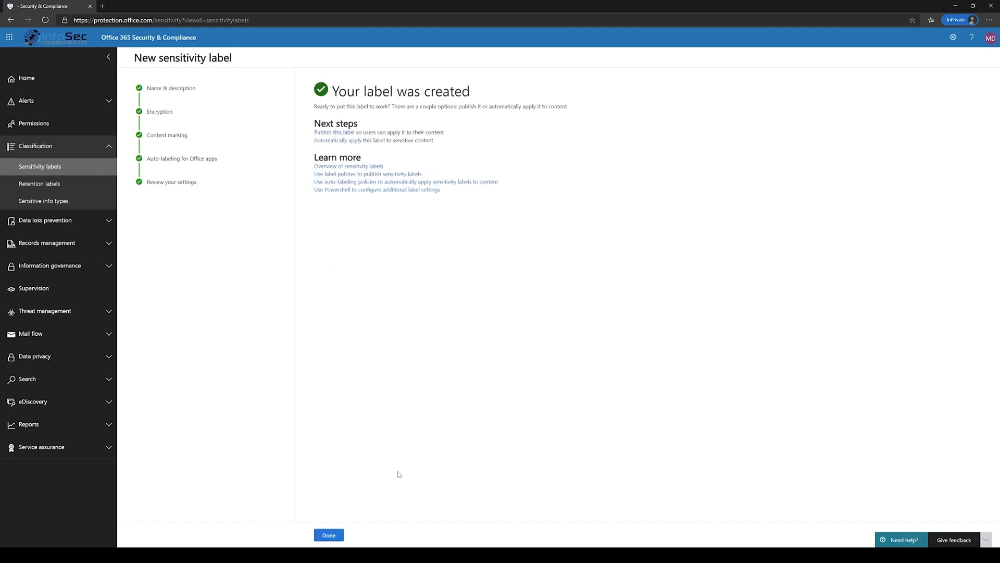
click(328, 534)
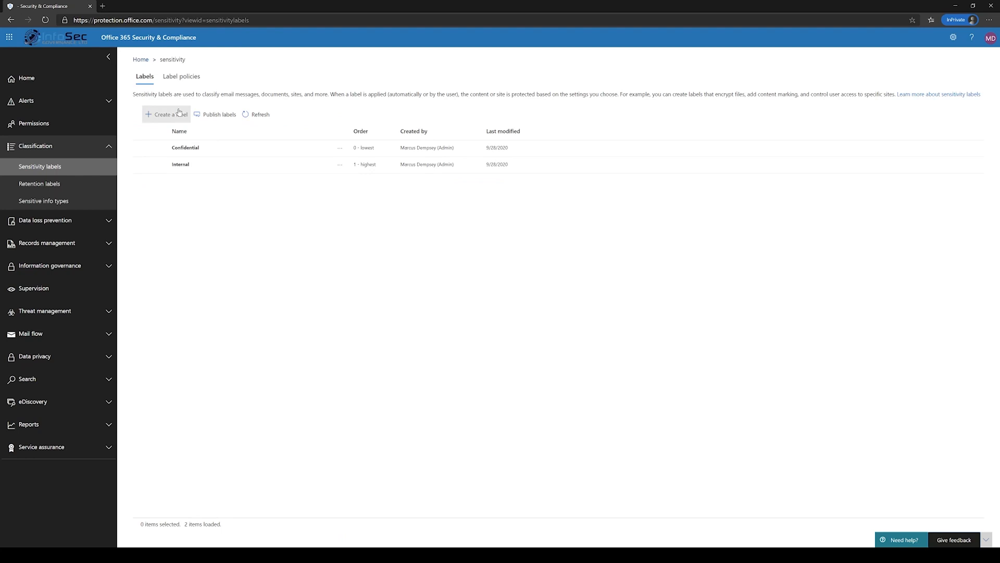
Start a new label named Public, described as 'Public information, distribute freely'.
click(166, 114)
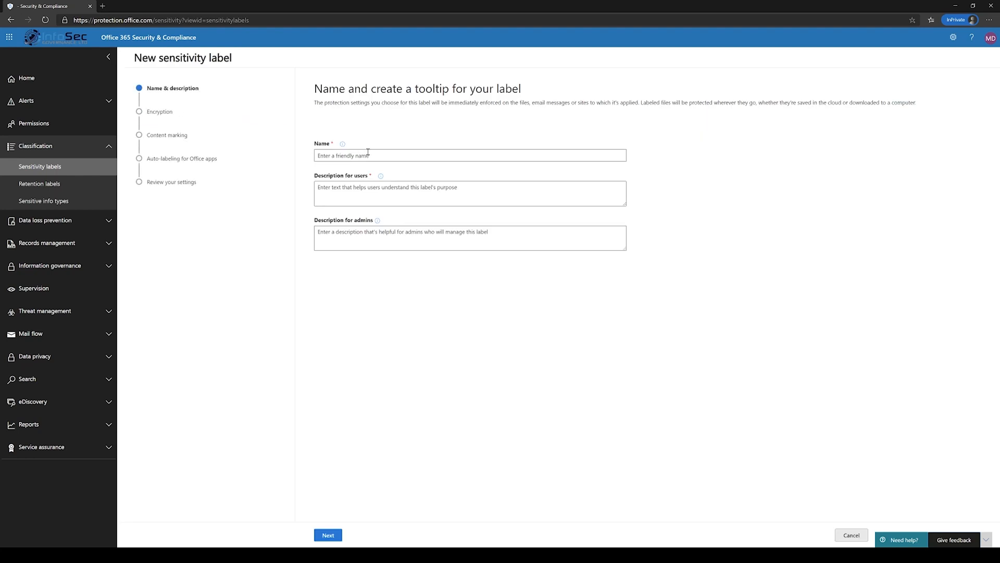
text(Public)
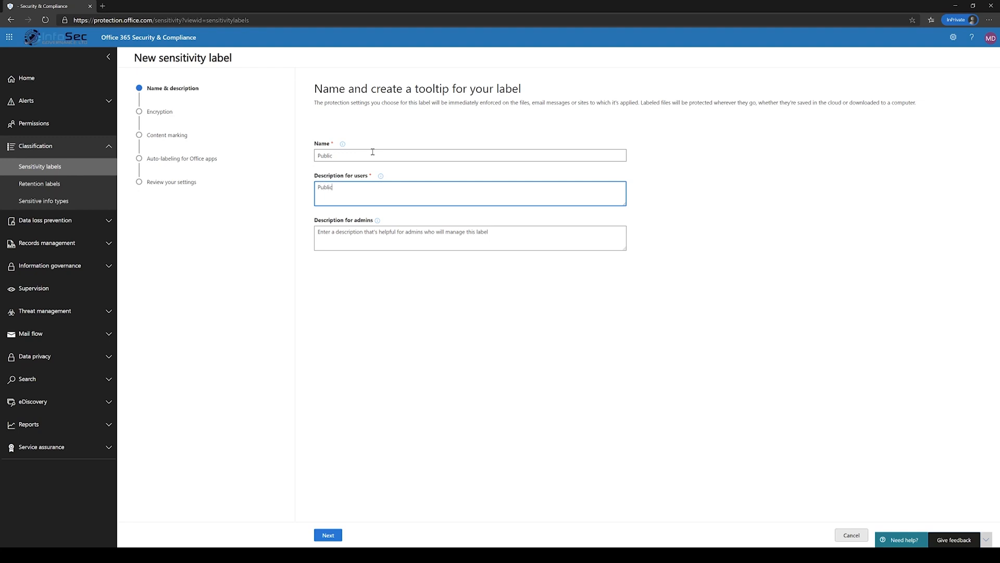
text(information)
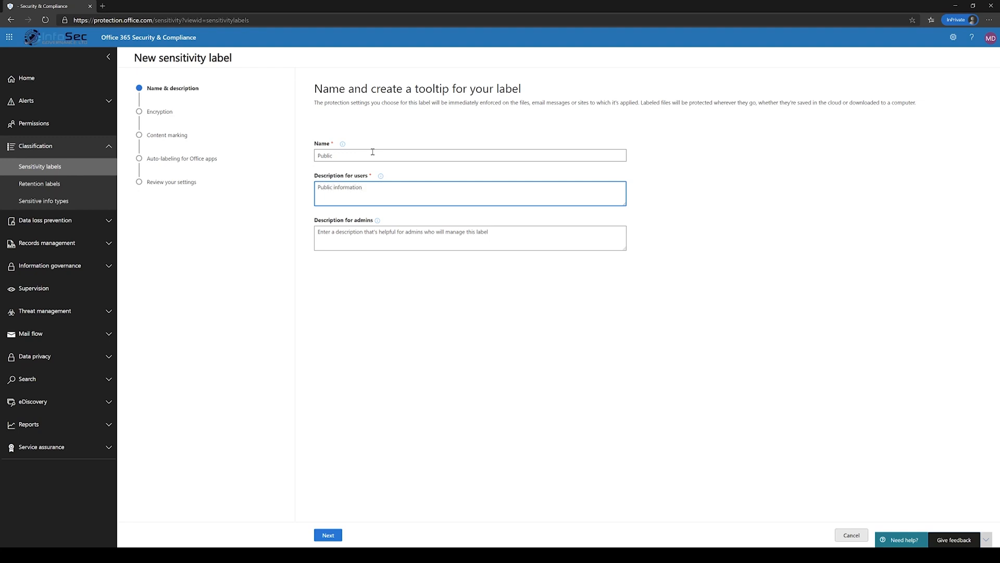
text(, distribute)
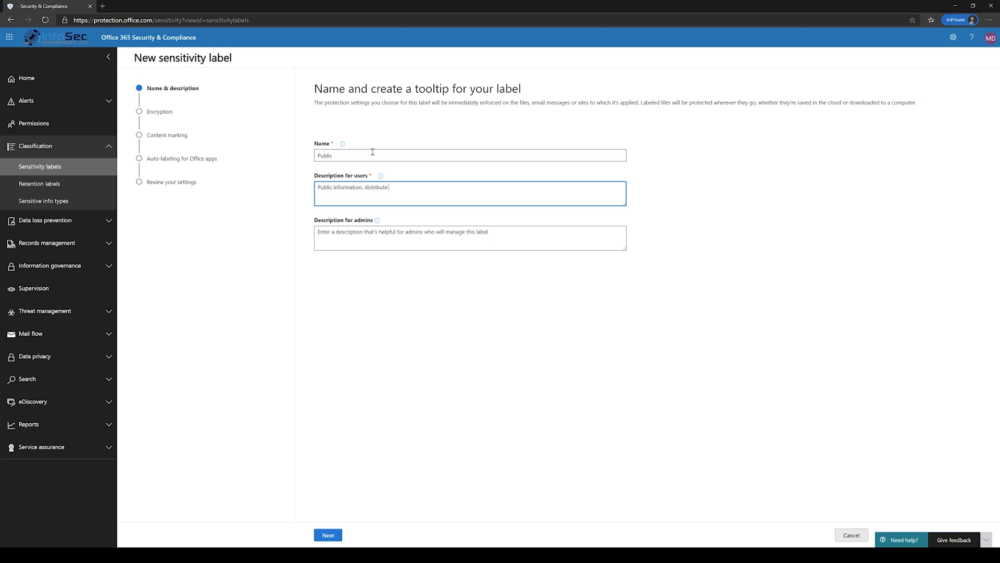
text(freely)
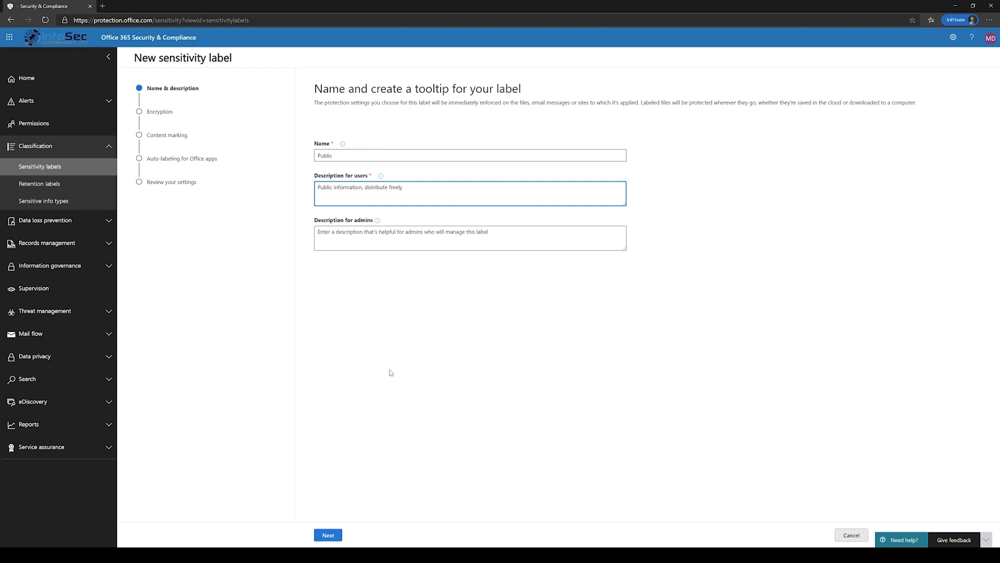
Leave encryption off and enable header content marking for the Public label.
click(328, 534)
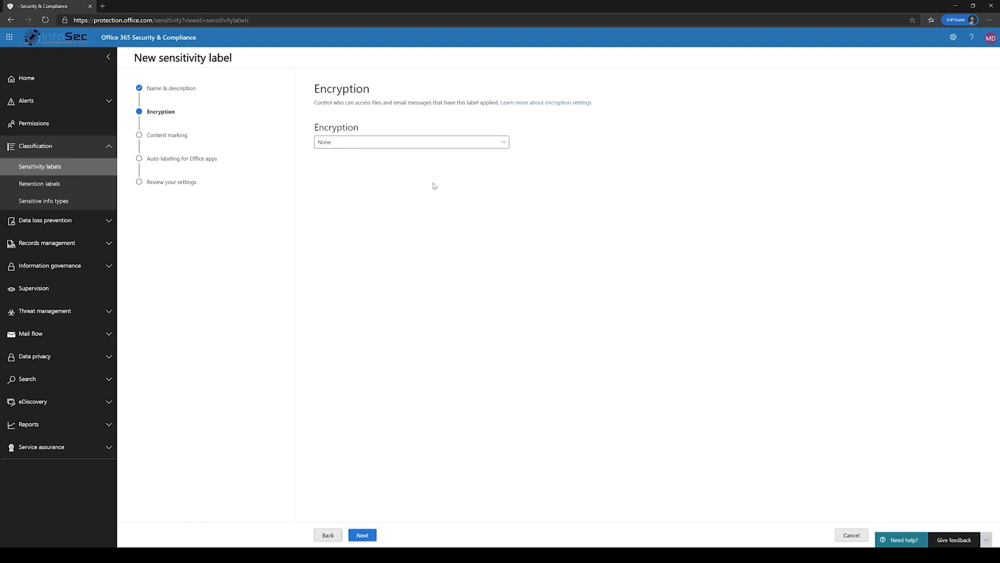
click(362, 534)
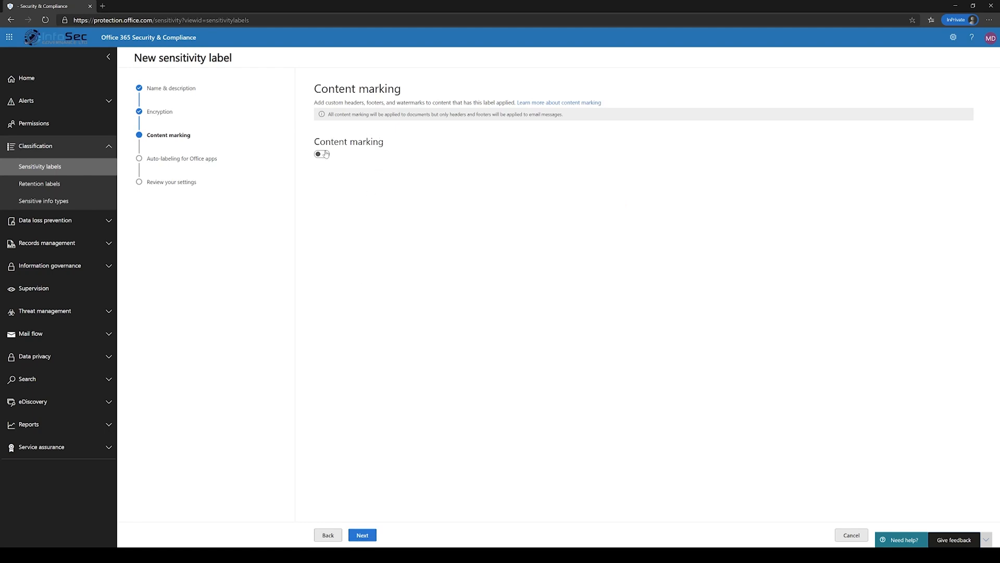
click(320, 154)
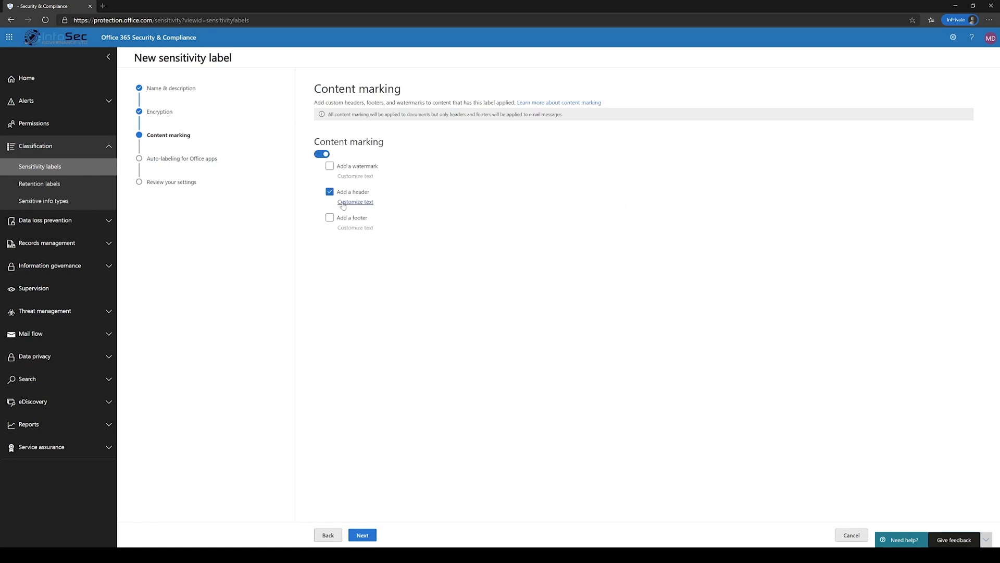
click(355, 201)
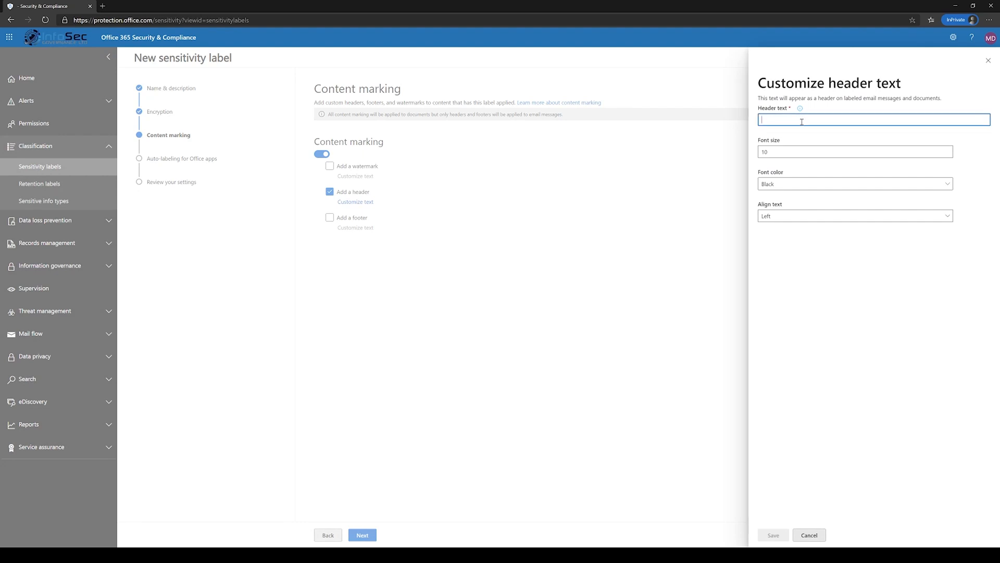
Set a centre-aligned PUBLIC header, skip auto-labeling, and create the Public label.
text(PUBLIC)
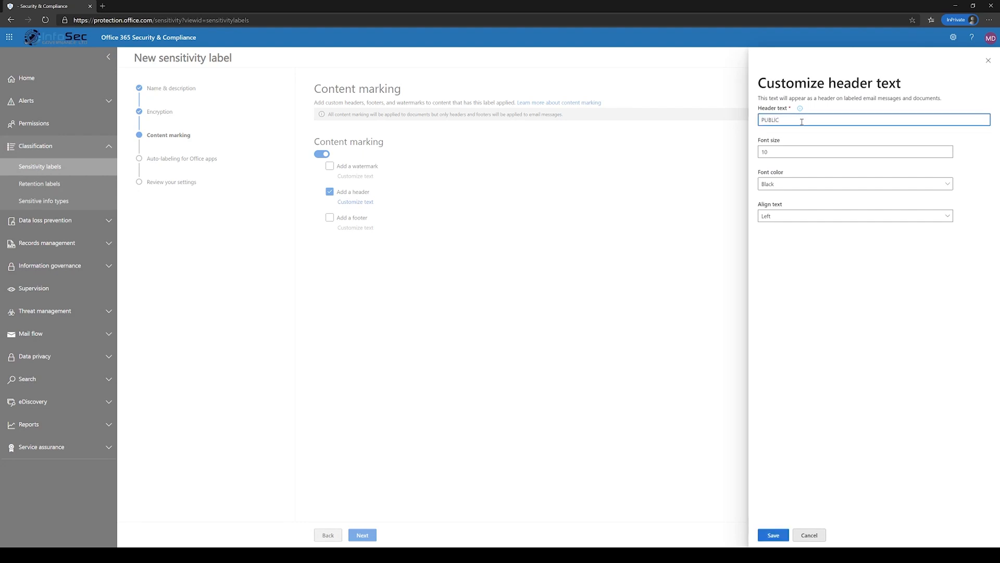
click(855, 216)
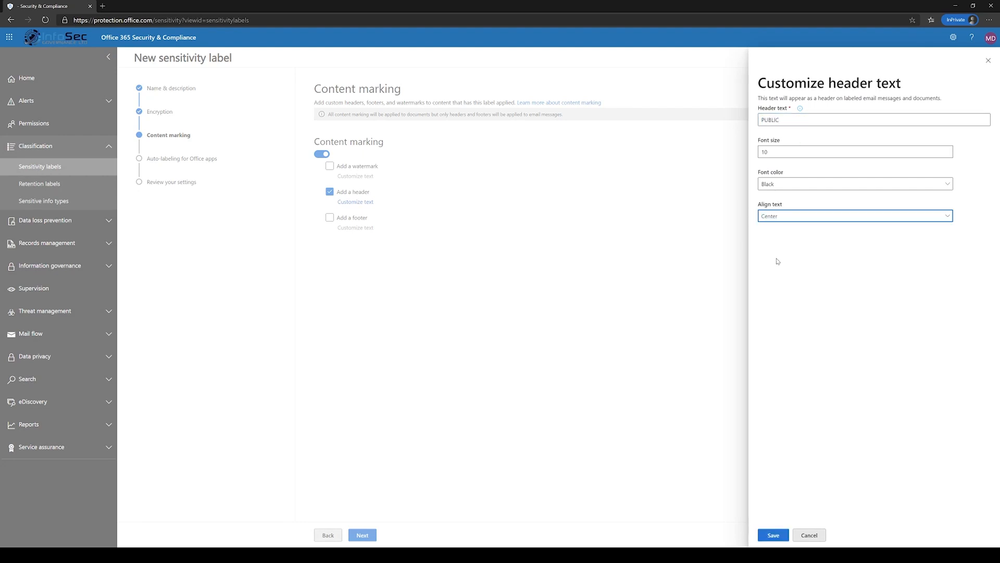
click(774, 534)
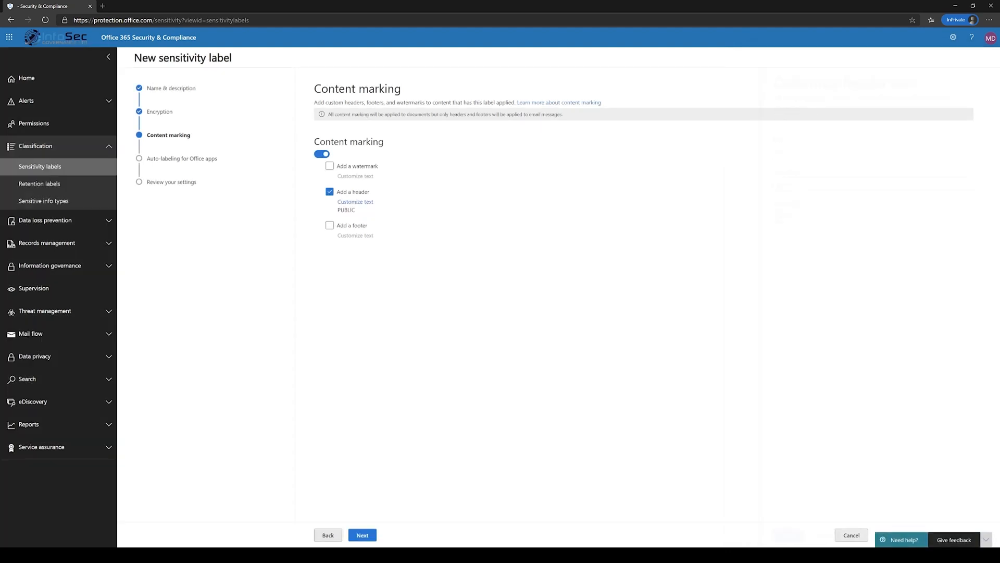
click(362, 535)
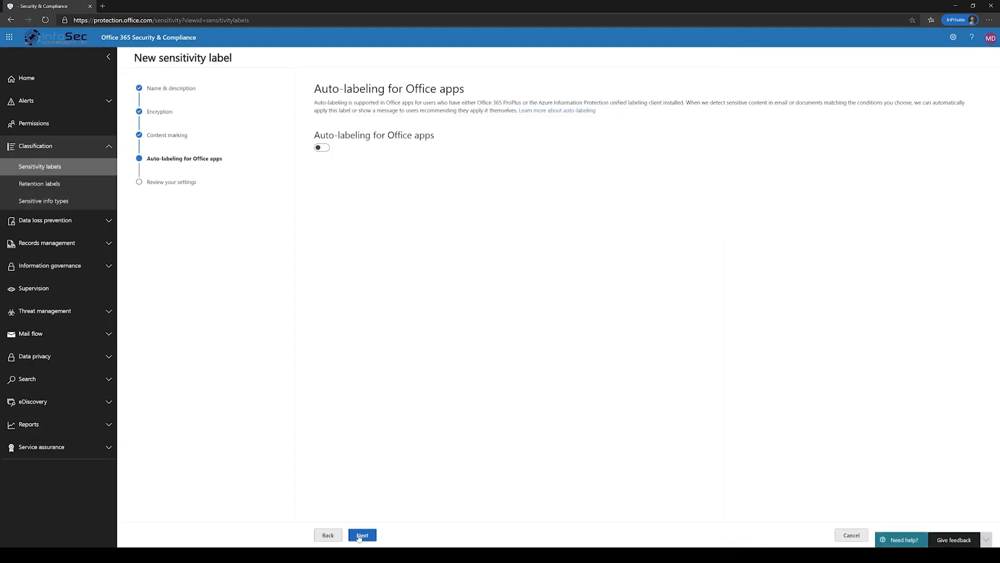
click(362, 534)
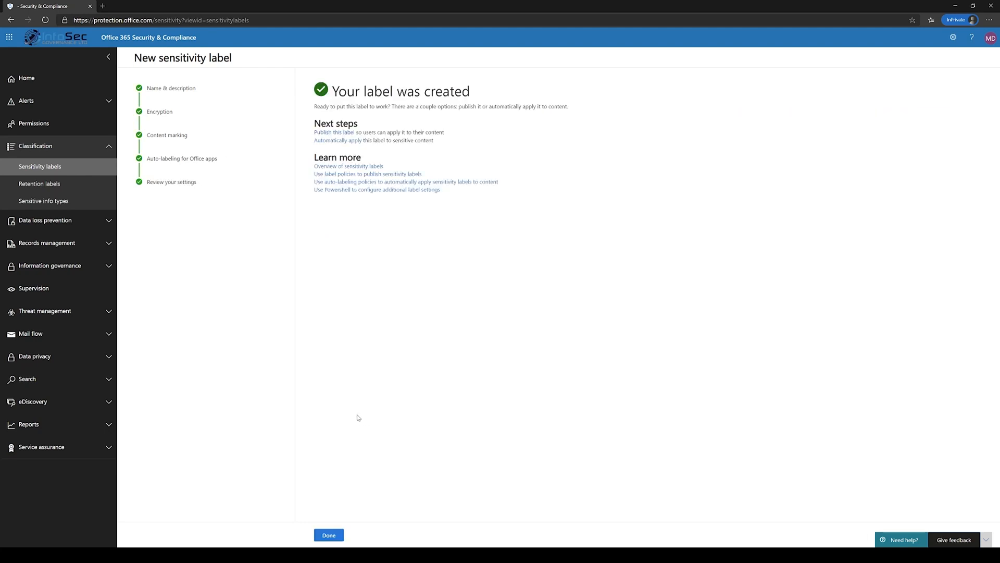
click(329, 534)
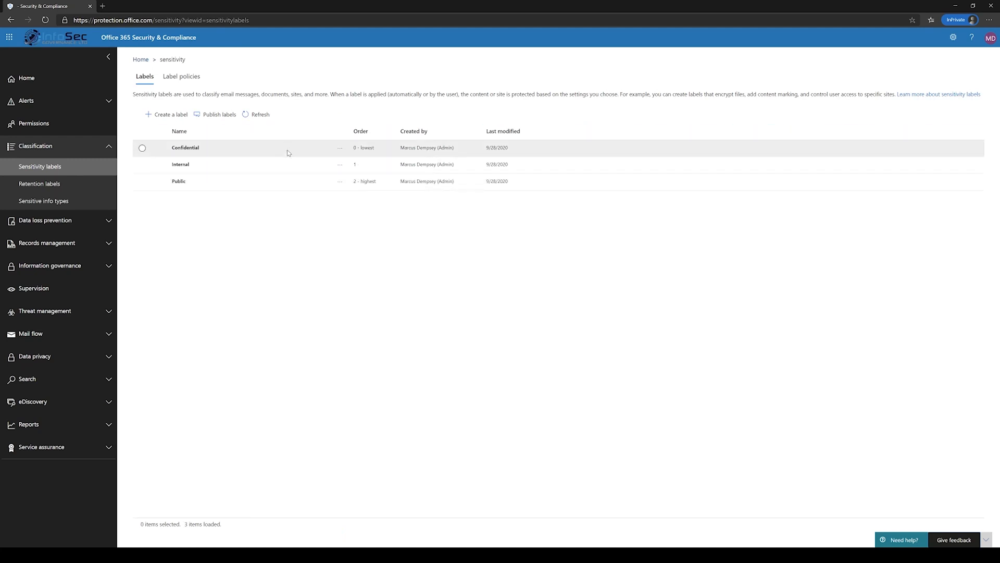
mouse_move(282, 186)
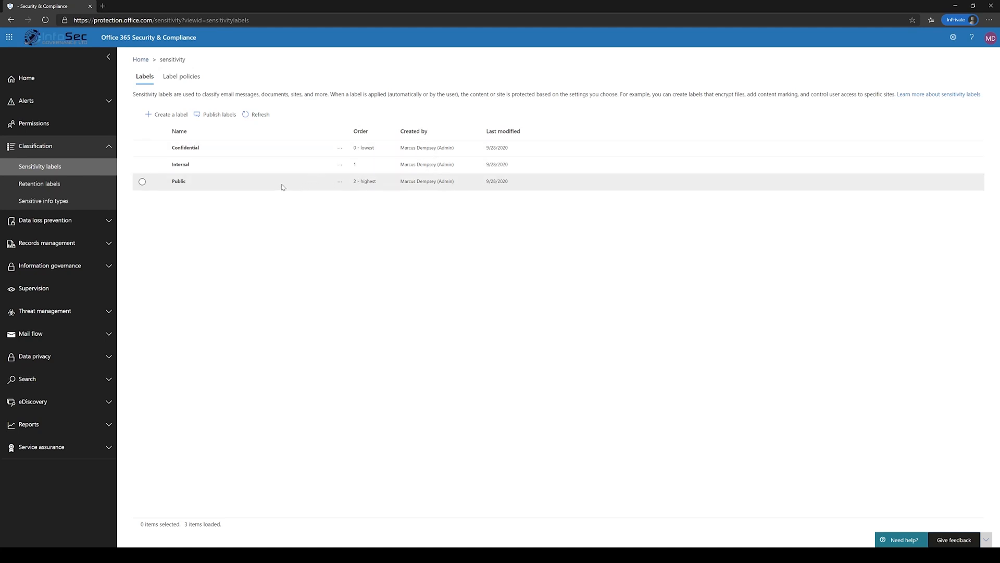
click(339, 181)
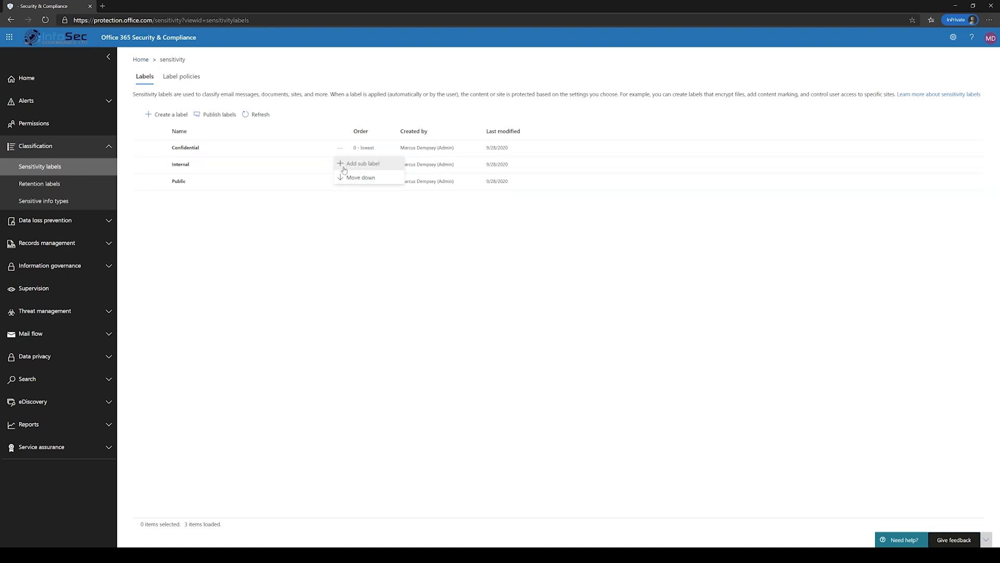
mouse_move(353, 164)
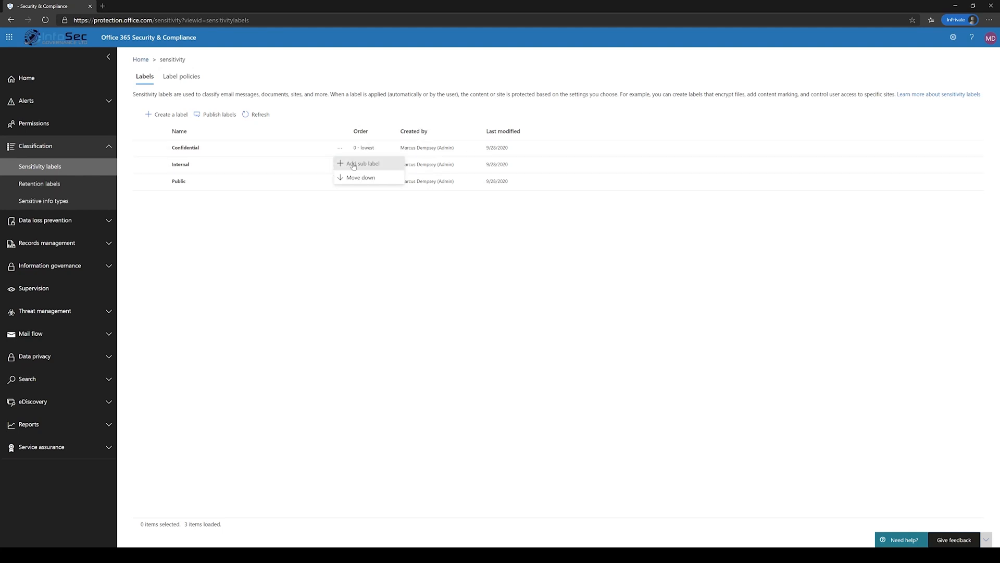
click(363, 163)
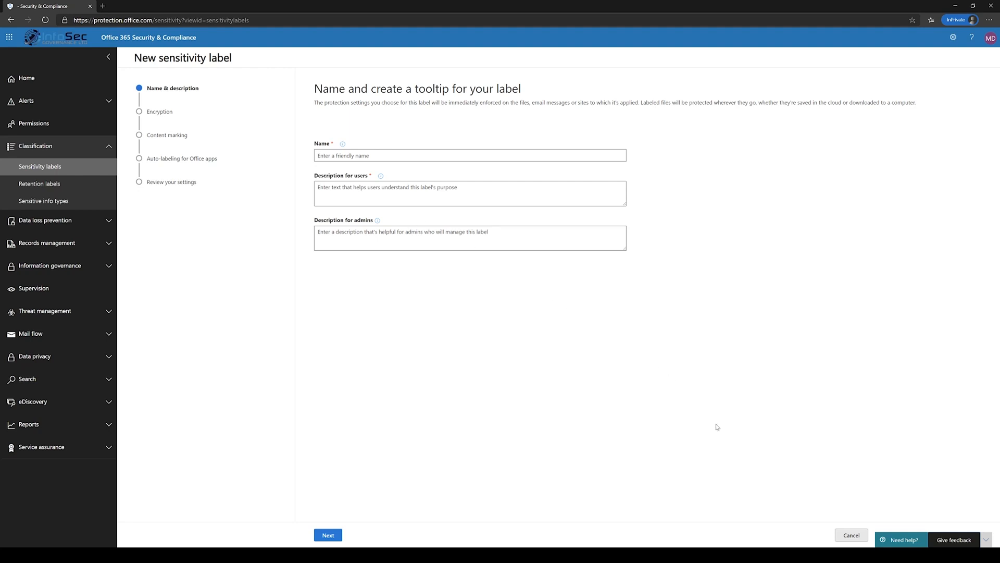
click(851, 535)
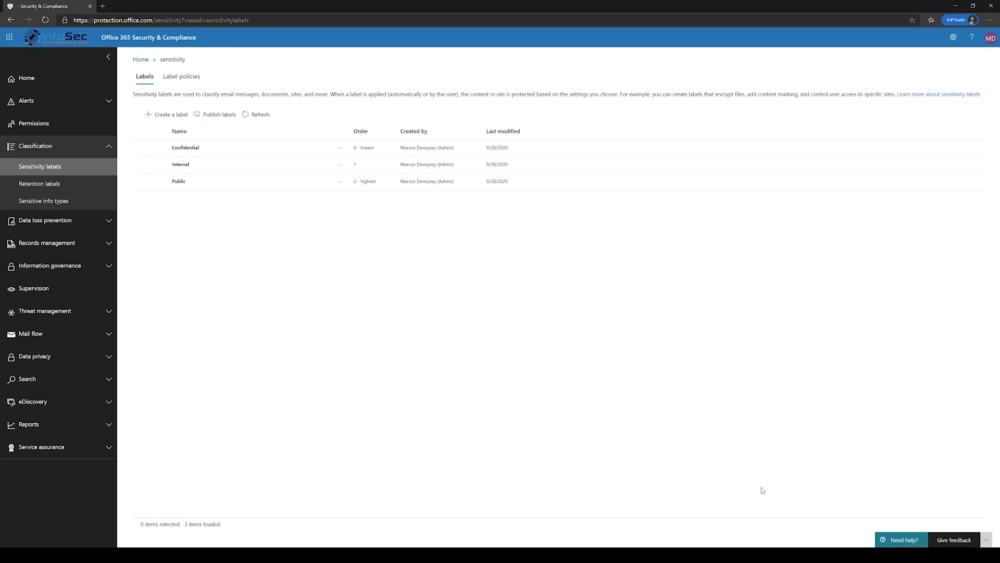
mouse_move(524, 413)
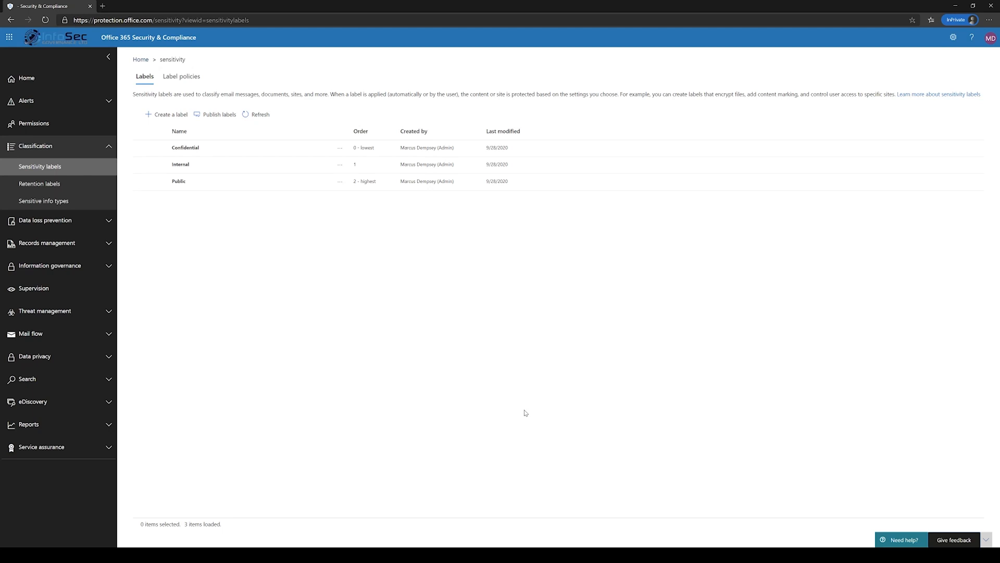
mouse_move(312, 252)
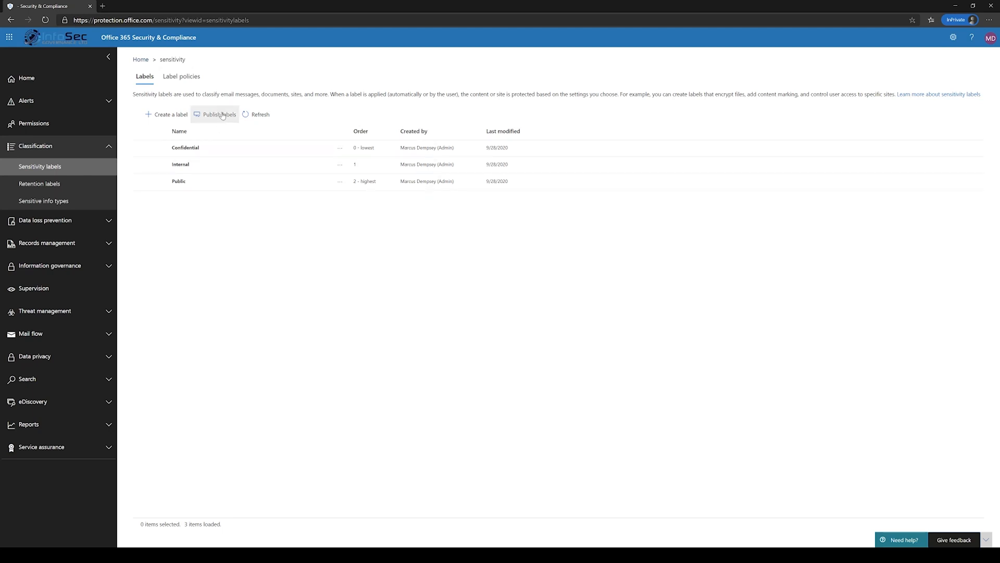
Start a label policy that includes the Confidential, Internal and Public labels.
click(217, 114)
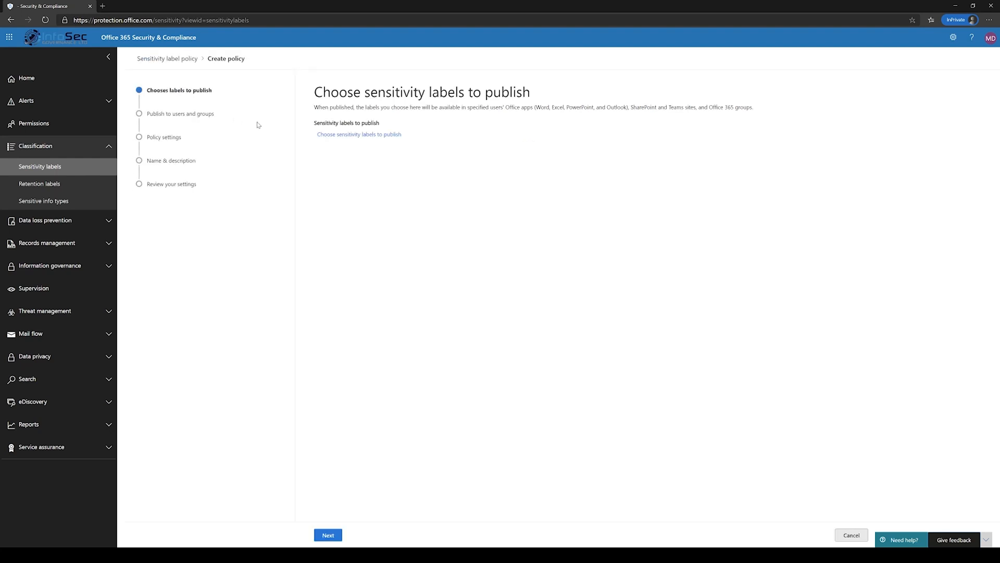
click(359, 134)
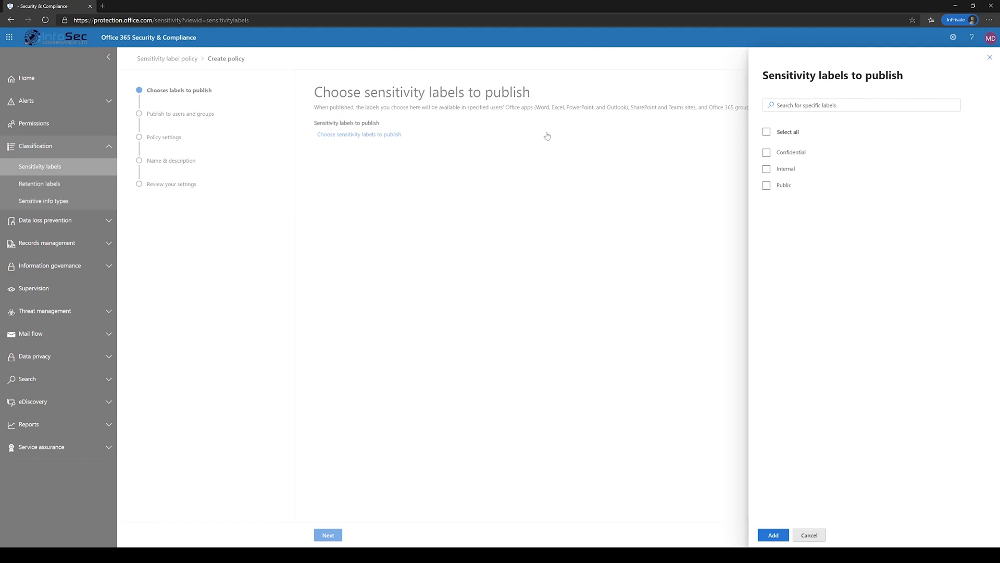
click(766, 132)
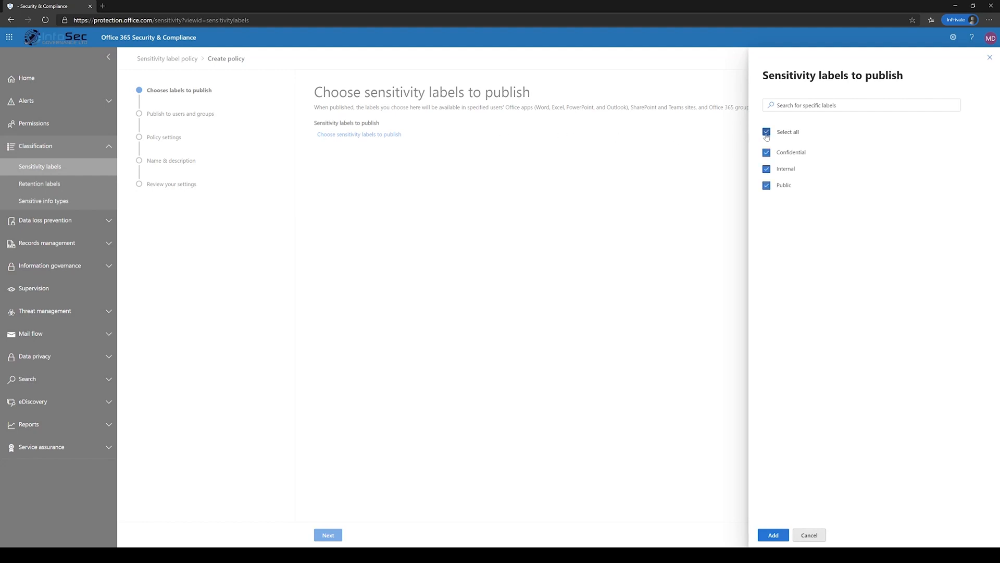
click(774, 534)
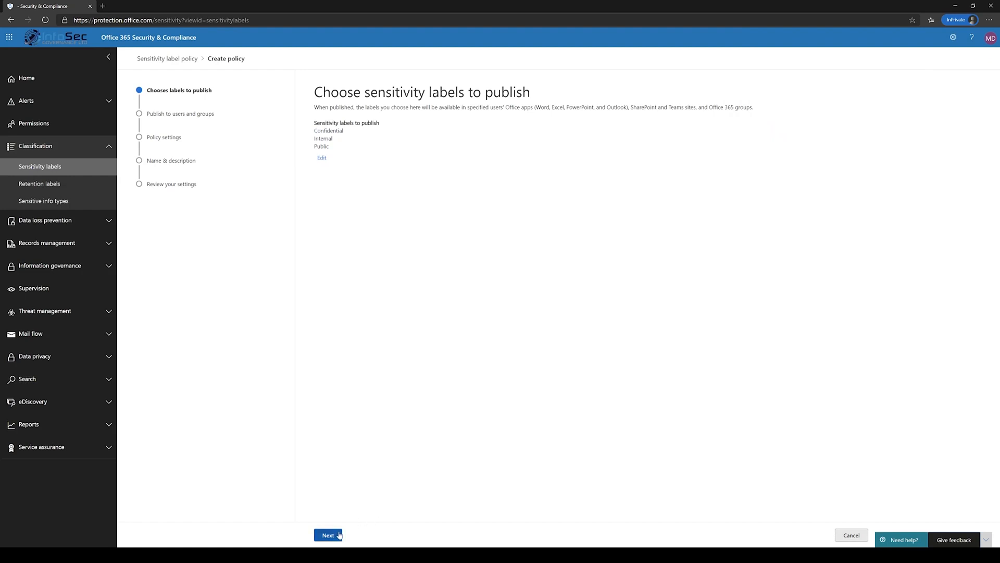
Keep the policy applied to all users and advance to Policy settings.
click(329, 534)
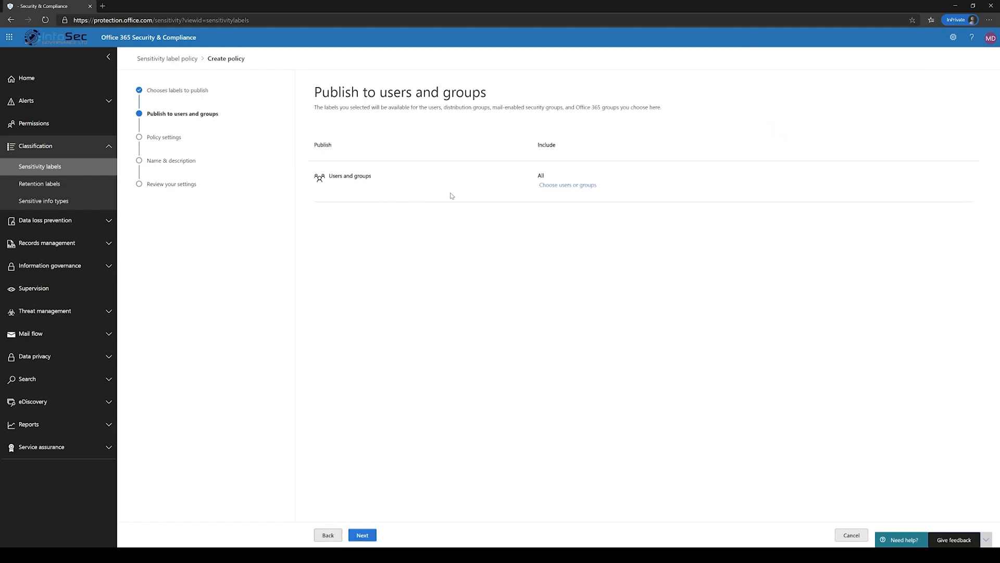
mouse_move(463, 191)
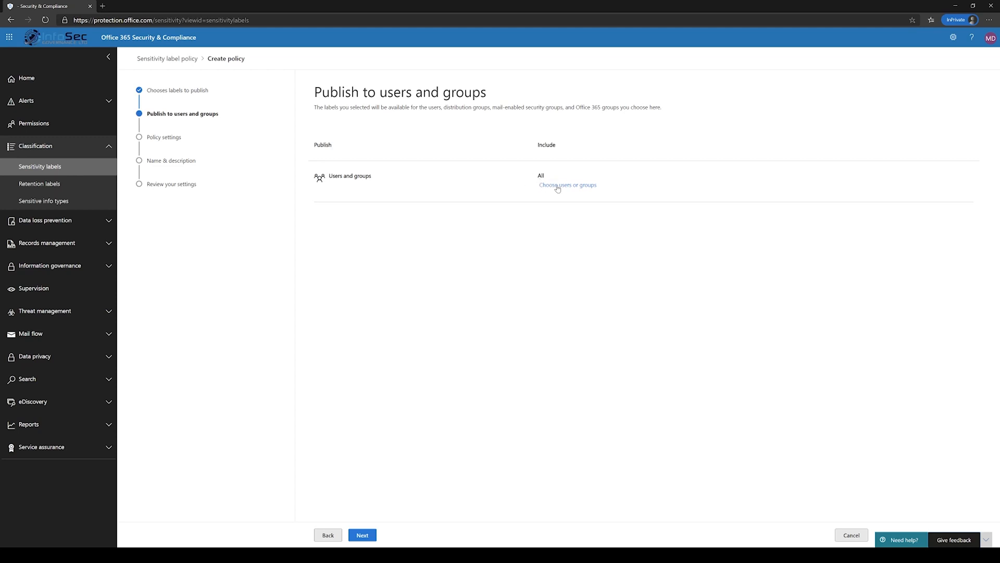
click(567, 185)
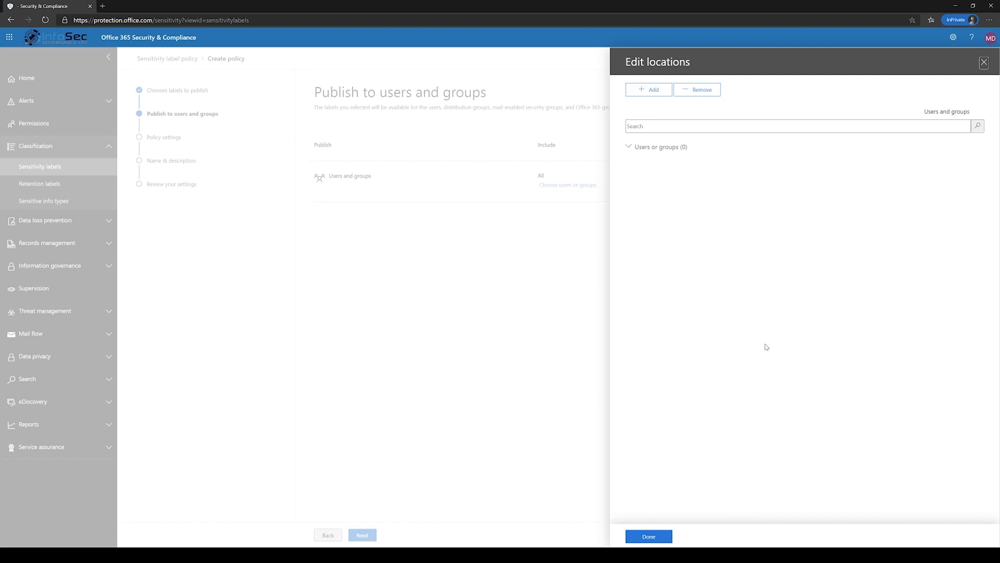
click(648, 536)
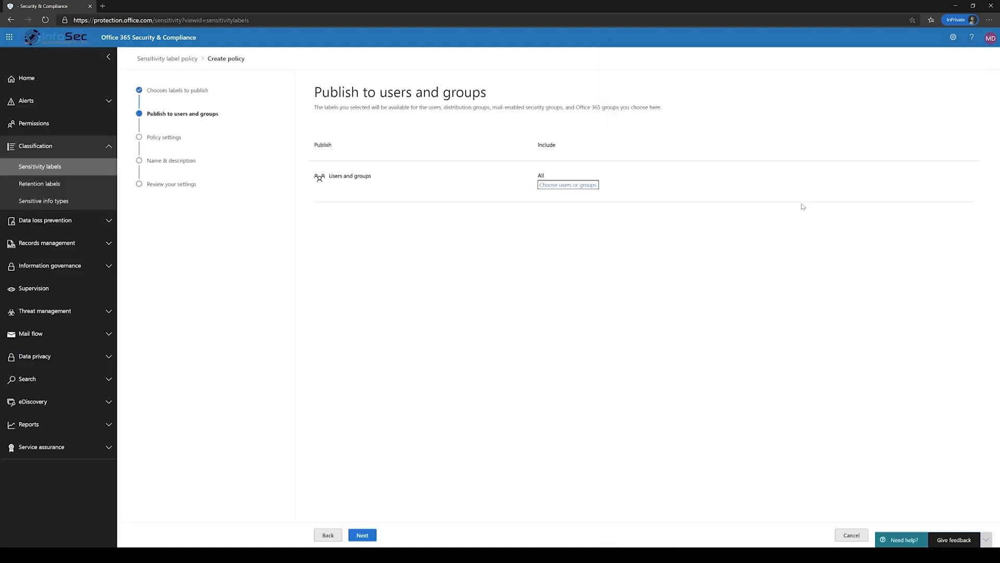
mouse_move(744, 283)
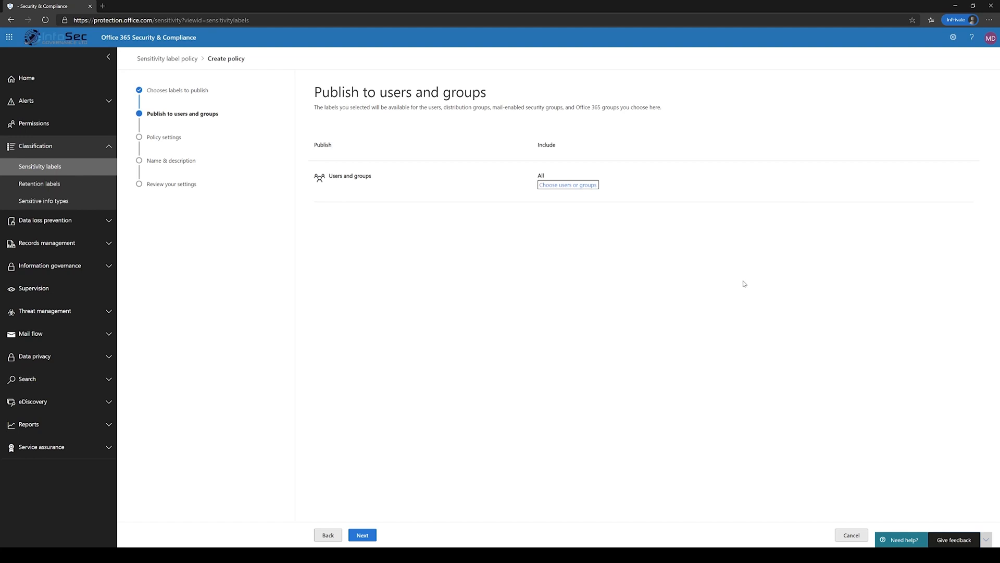
mouse_move(451, 377)
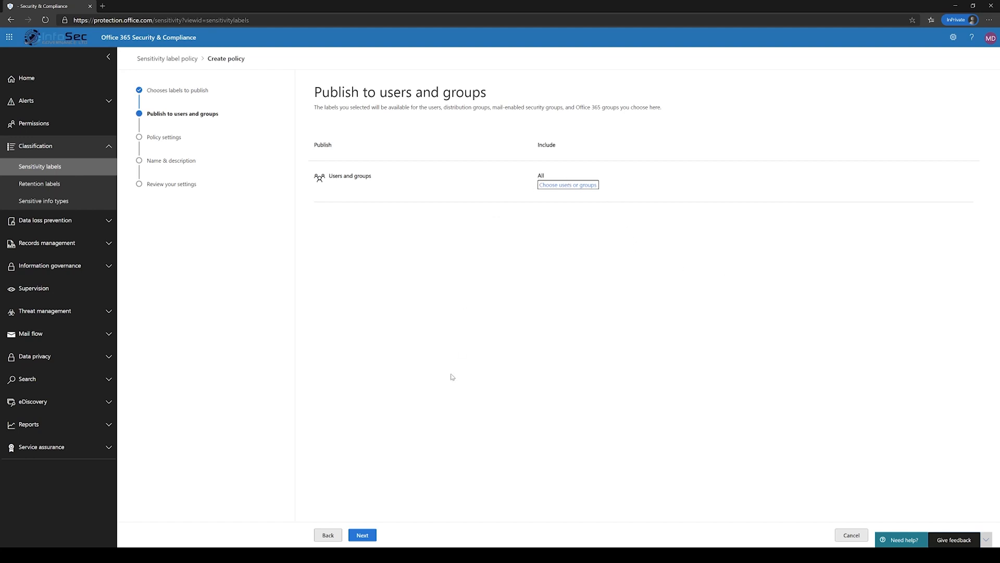
click(362, 535)
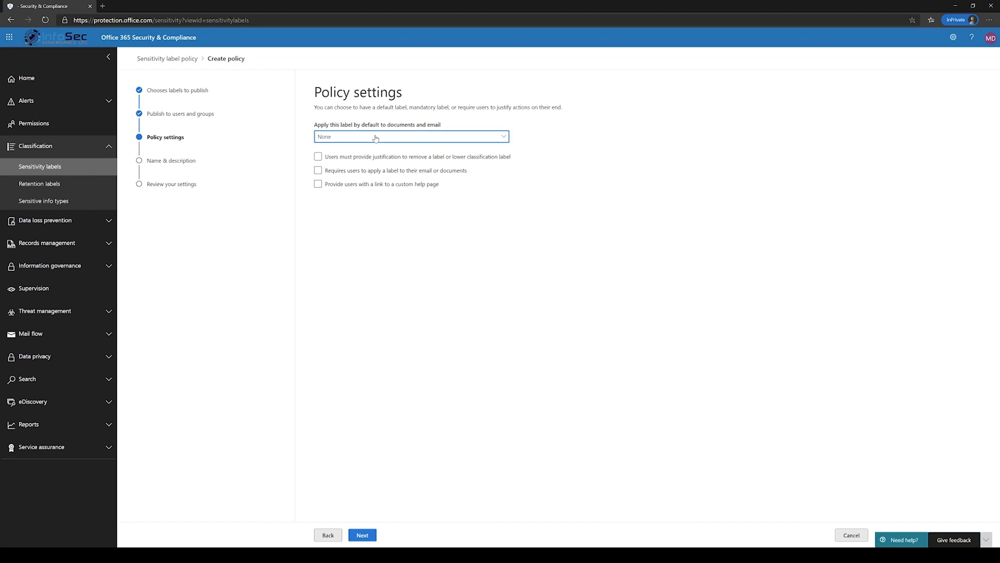
Keep the policy's default label at None after briefly trying Confidential.
click(410, 136)
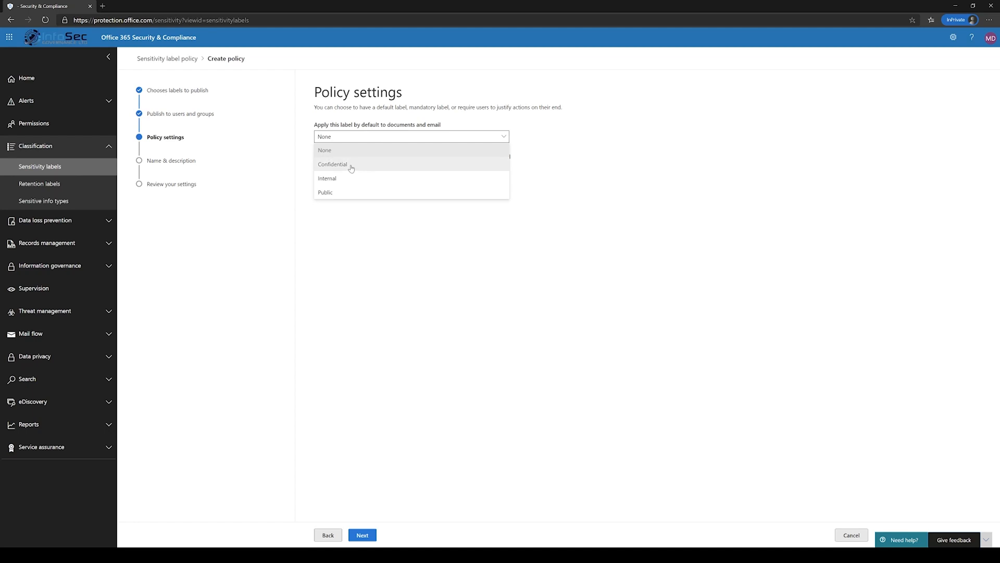
click(333, 164)
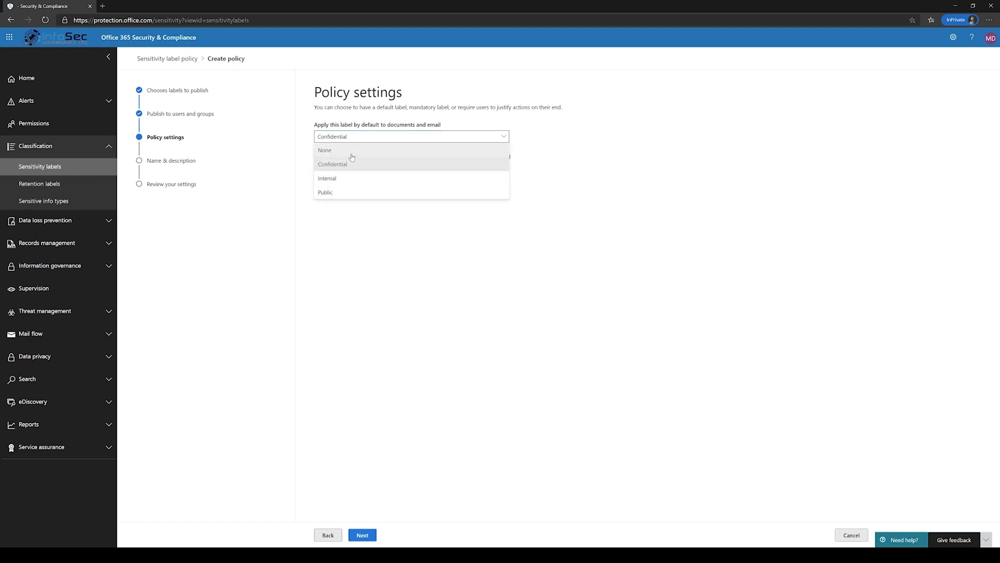
click(325, 150)
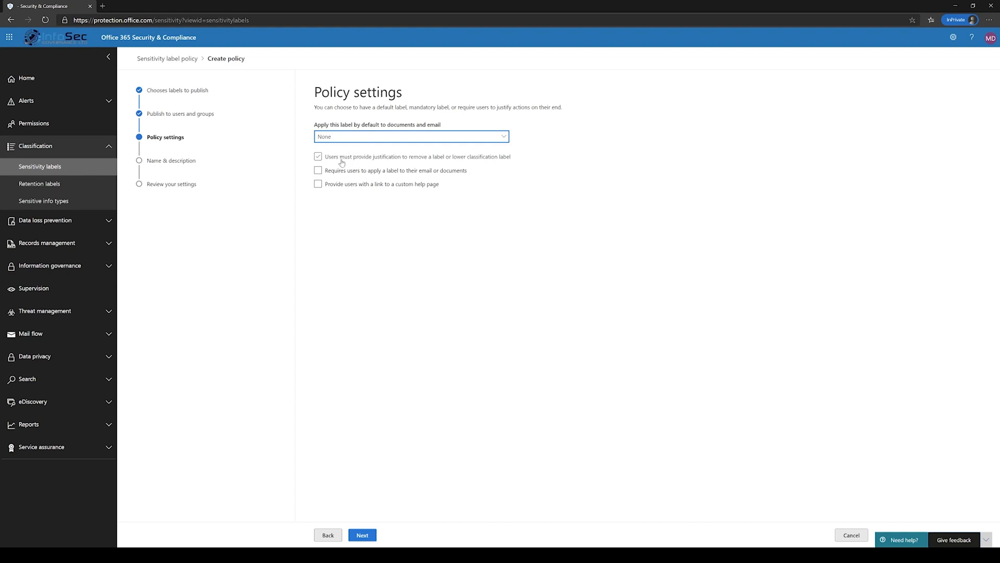
Leave the justification and custom help page options cleared, then proceed to naming.
click(318, 157)
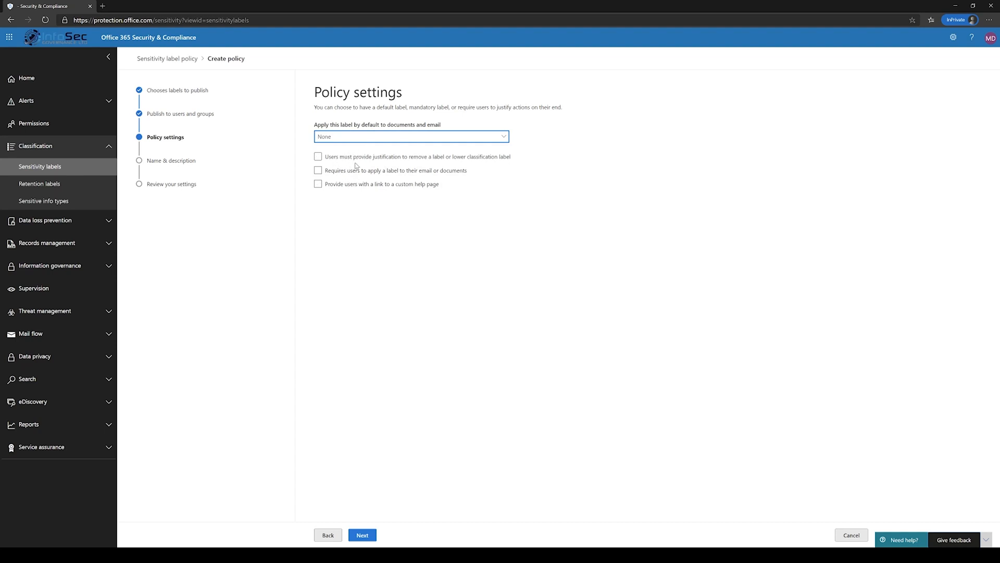
click(318, 157)
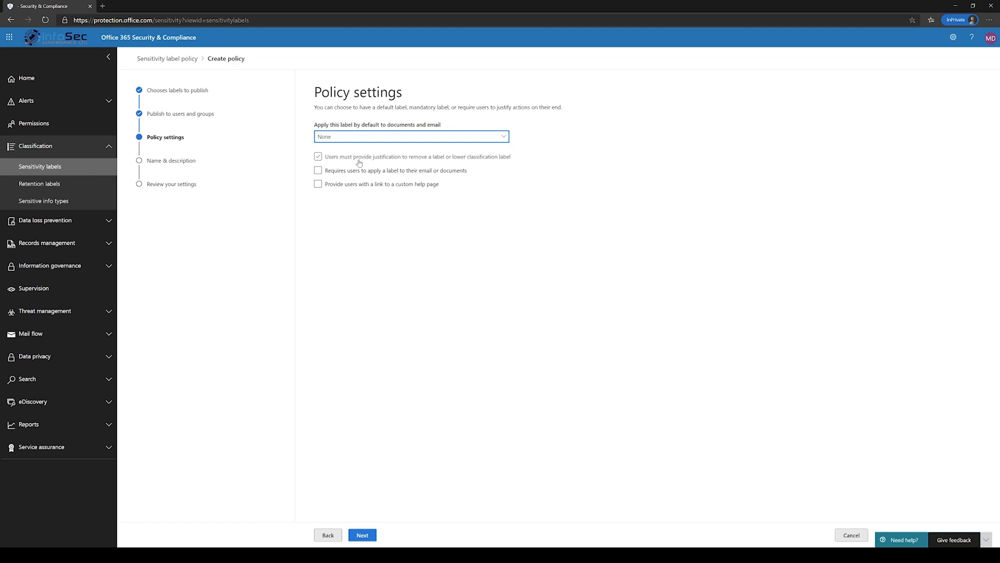
mouse_move(367, 160)
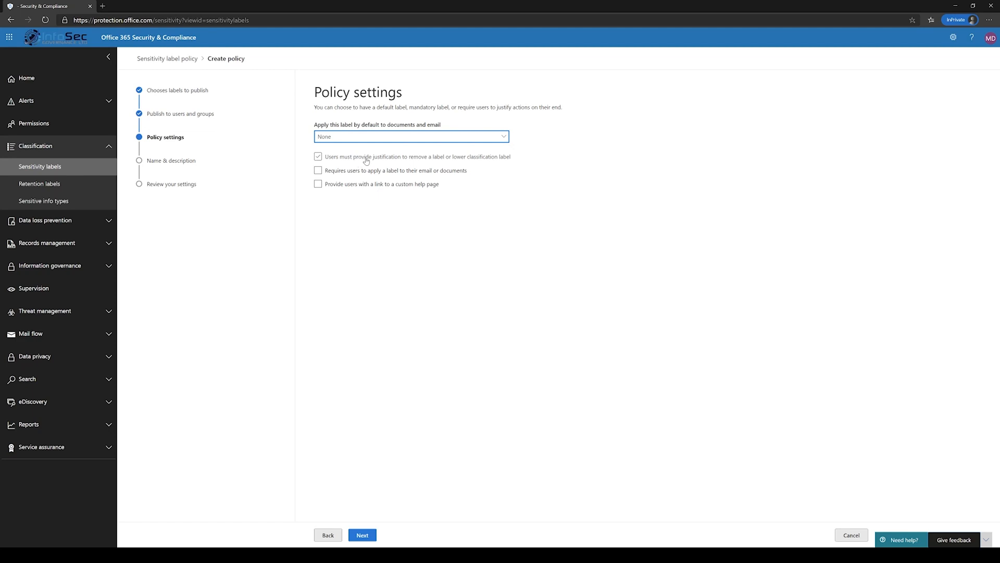
mouse_move(379, 155)
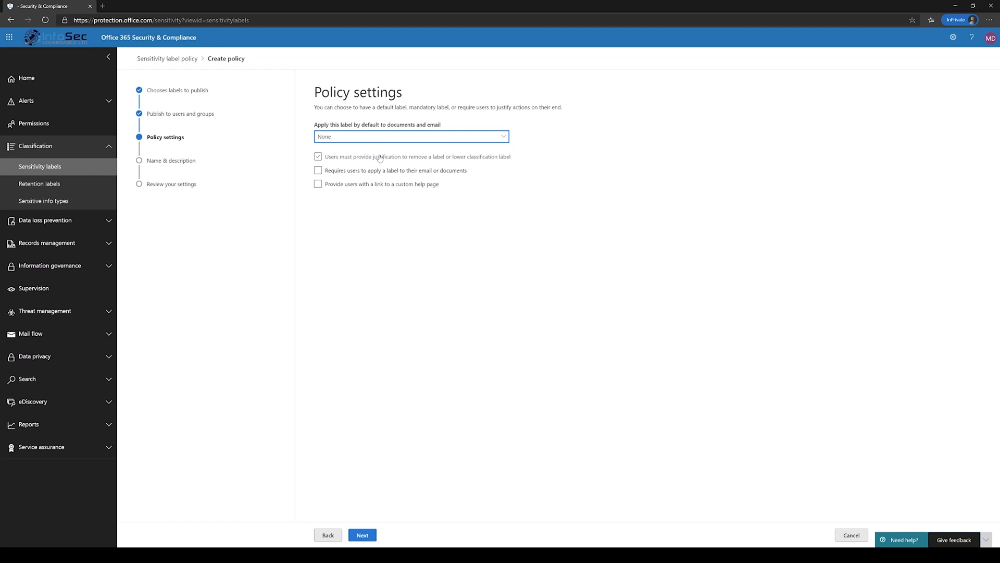
click(318, 171)
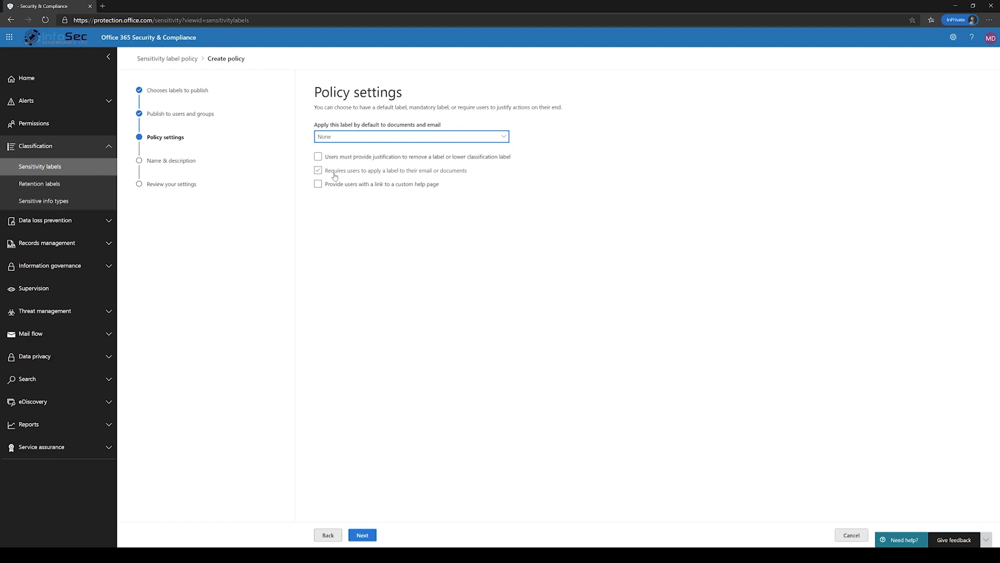
click(318, 184)
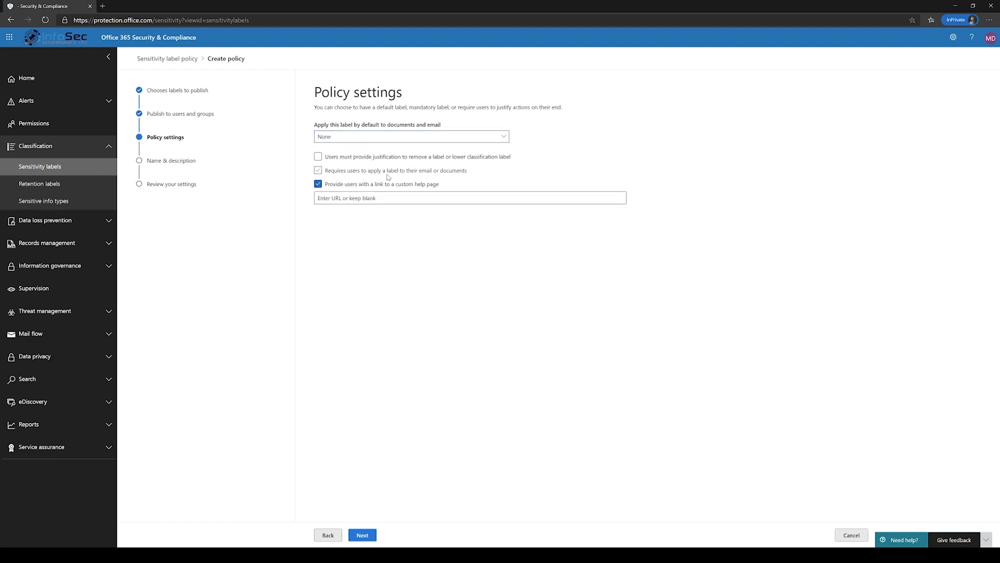
click(318, 171)
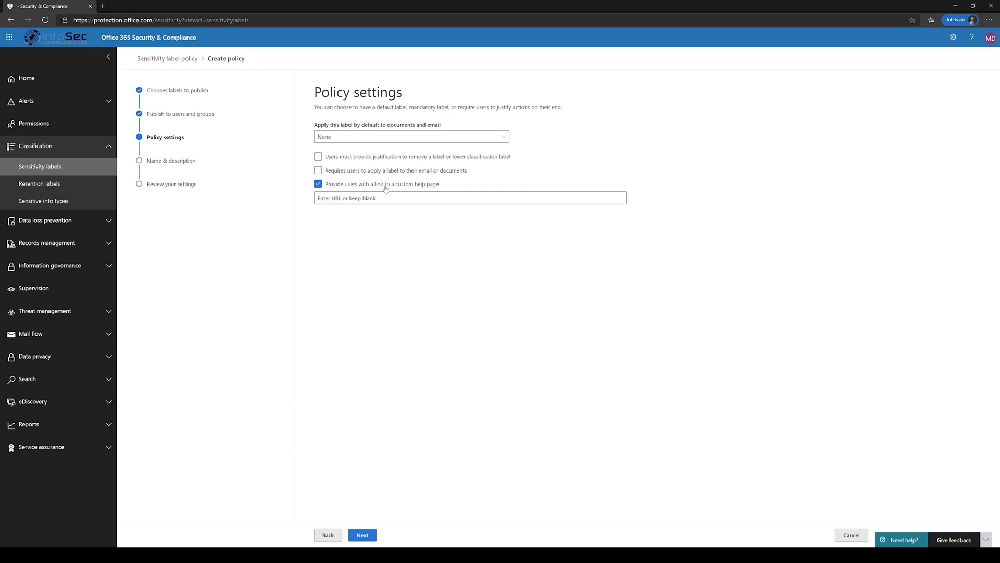
click(318, 184)
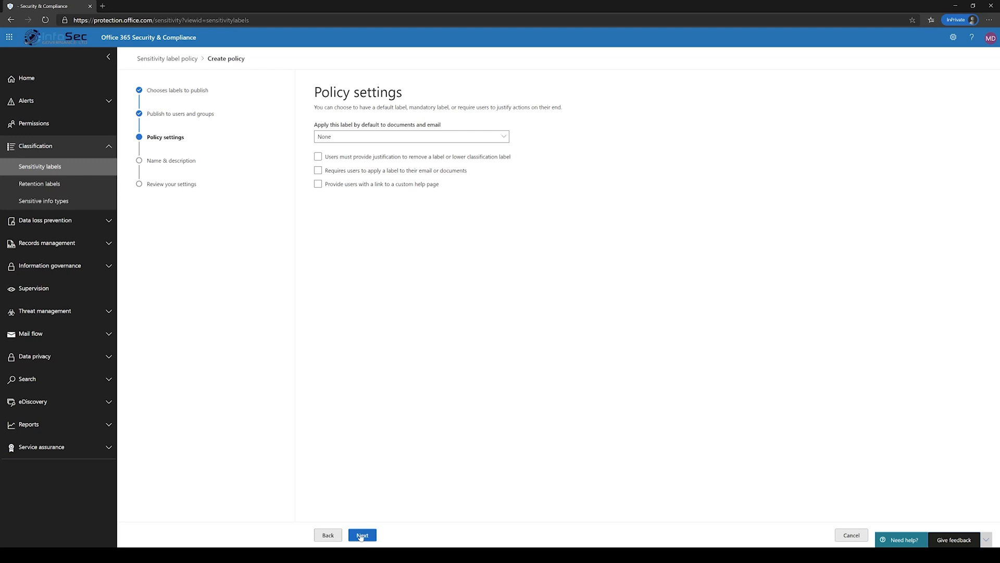
click(362, 535)
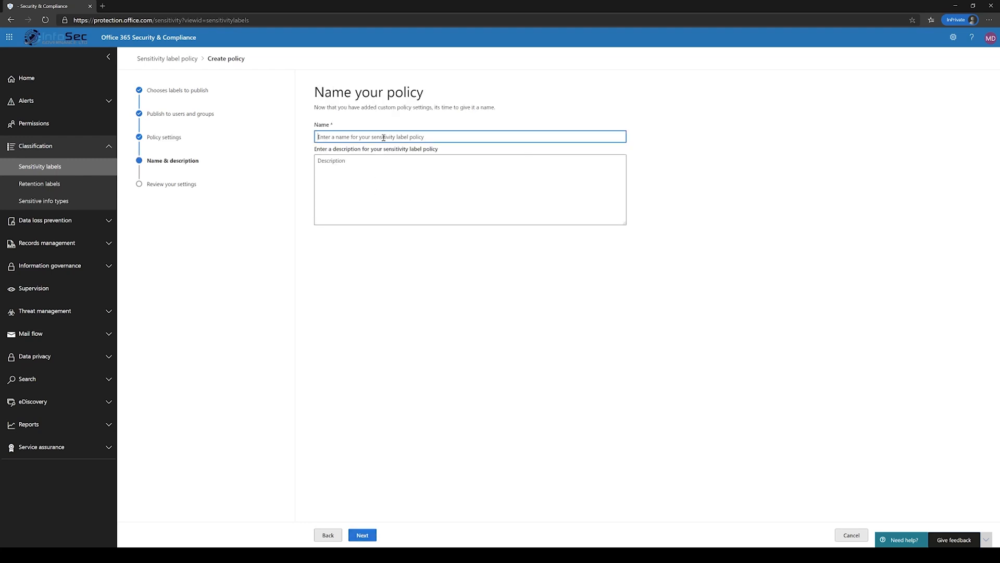
Name the policy 'Sensitivity label policy', submit it, and return to the labels list.
text(Sensitivity label policy)
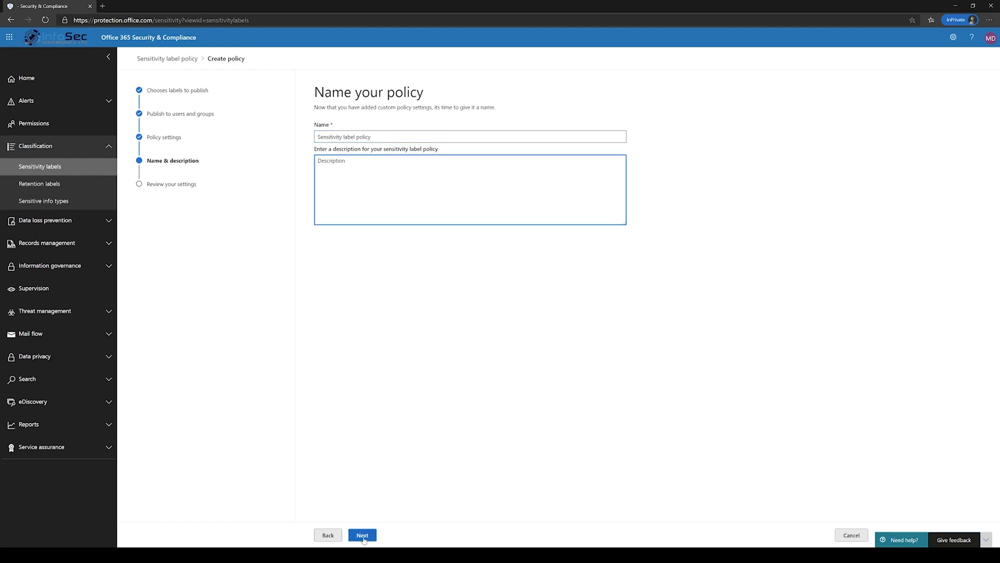
click(362, 535)
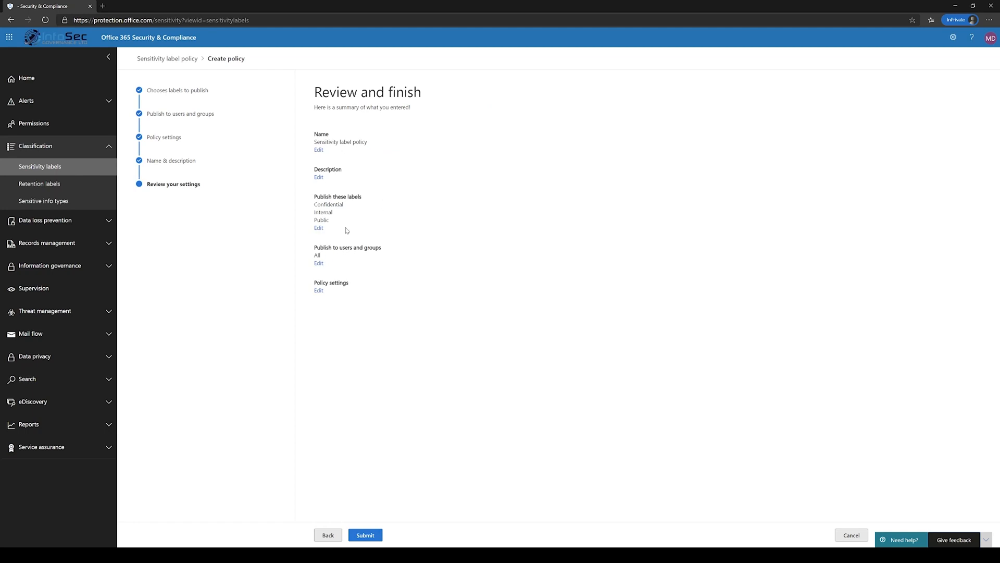
click(366, 534)
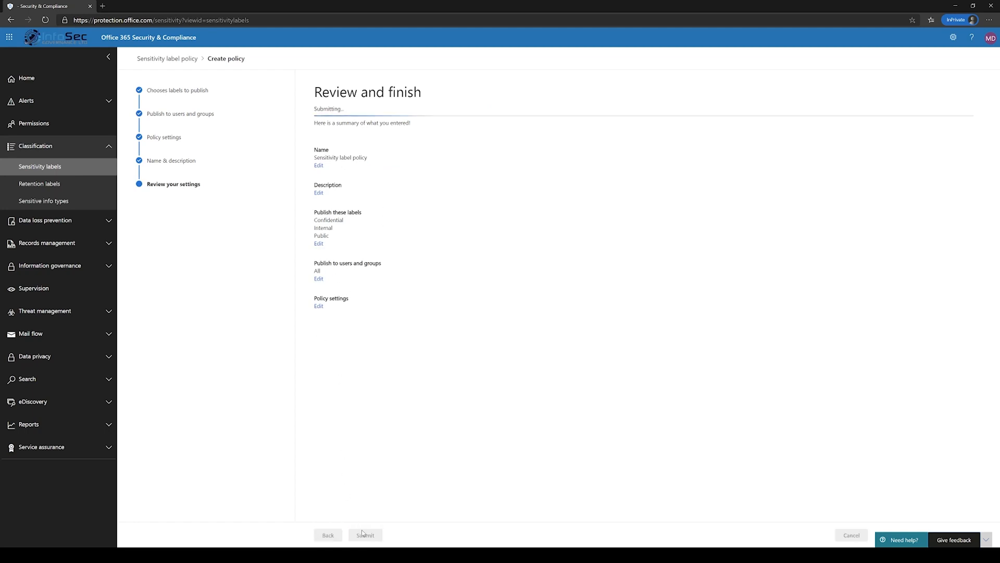
click(365, 535)
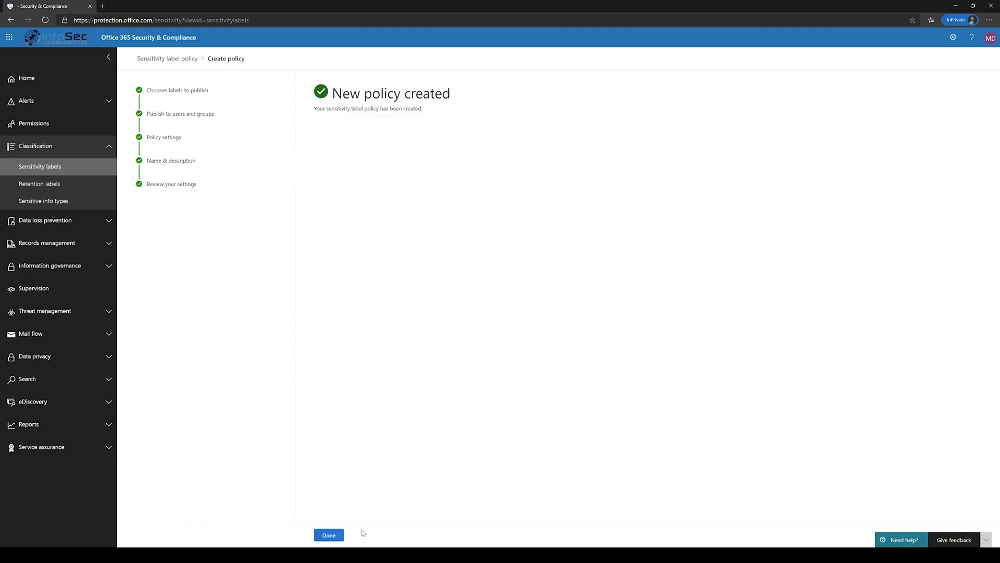
click(328, 534)
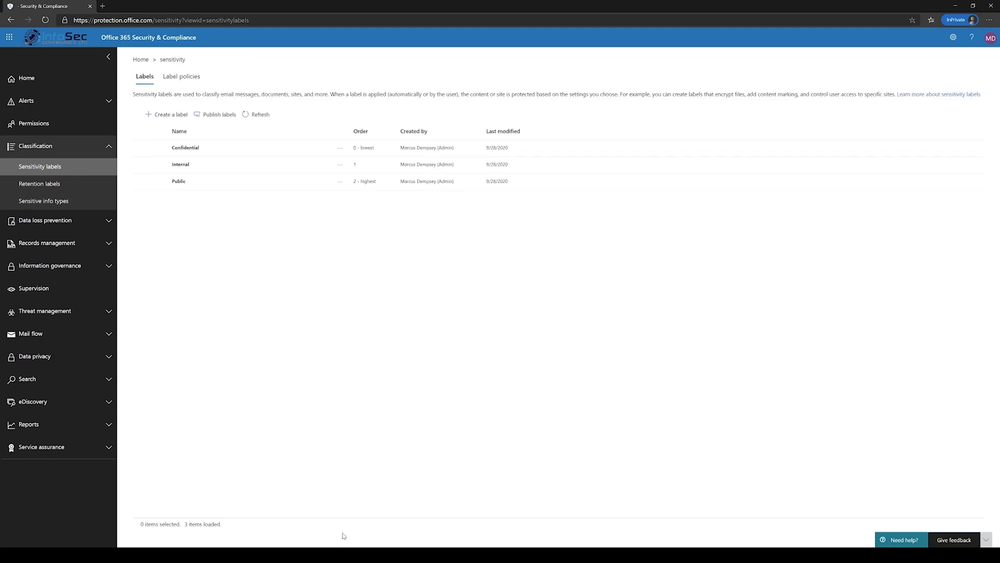
mouse_move(369, 387)
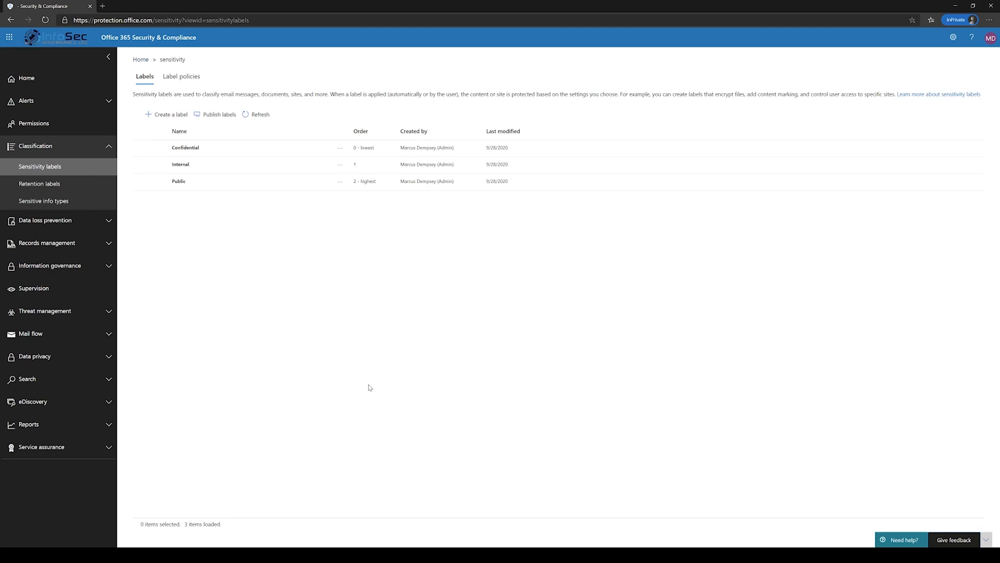
mouse_move(434, 402)
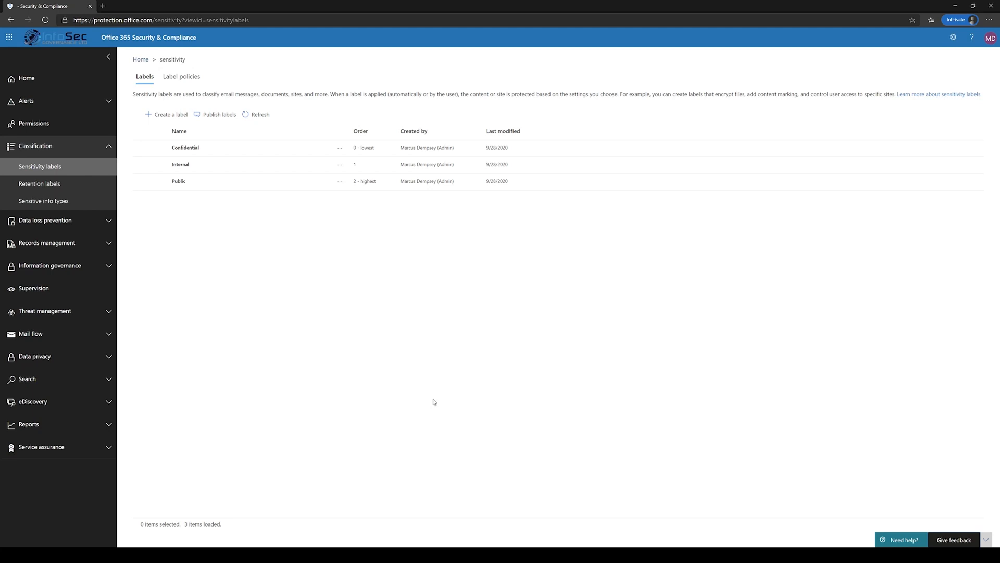
mouse_move(454, 411)
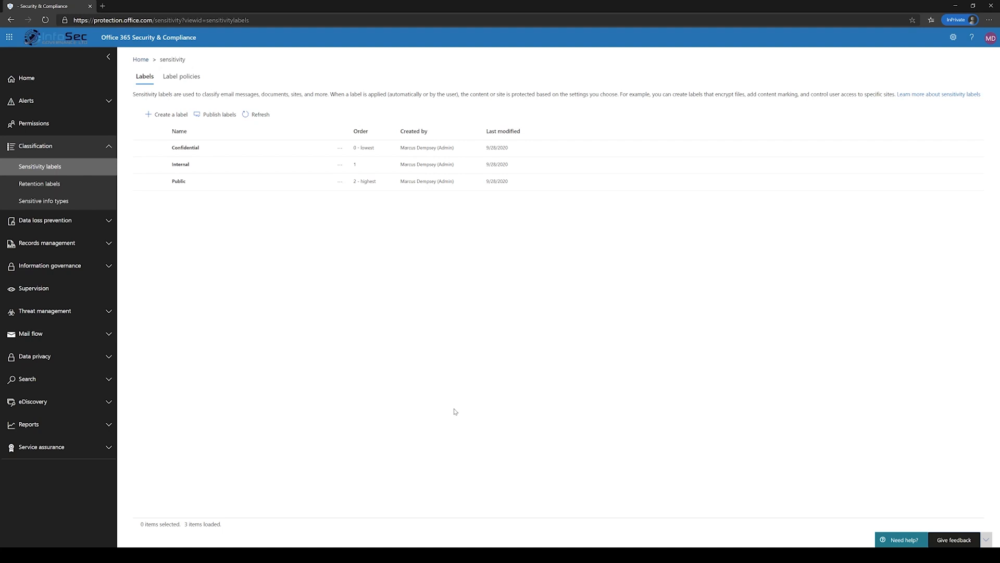
mouse_move(103, 7)
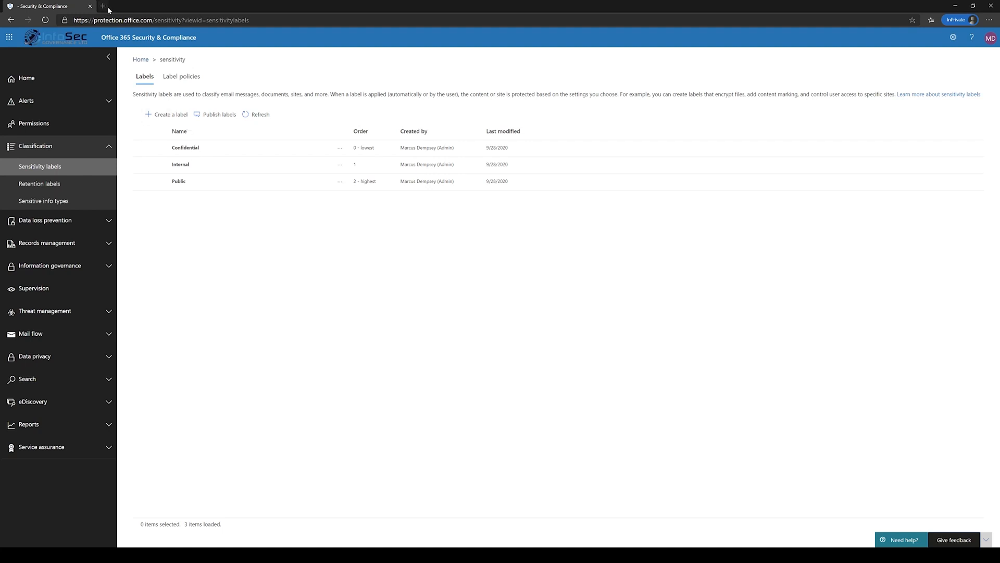
Open a new InPrivate browser tab.
click(102, 6)
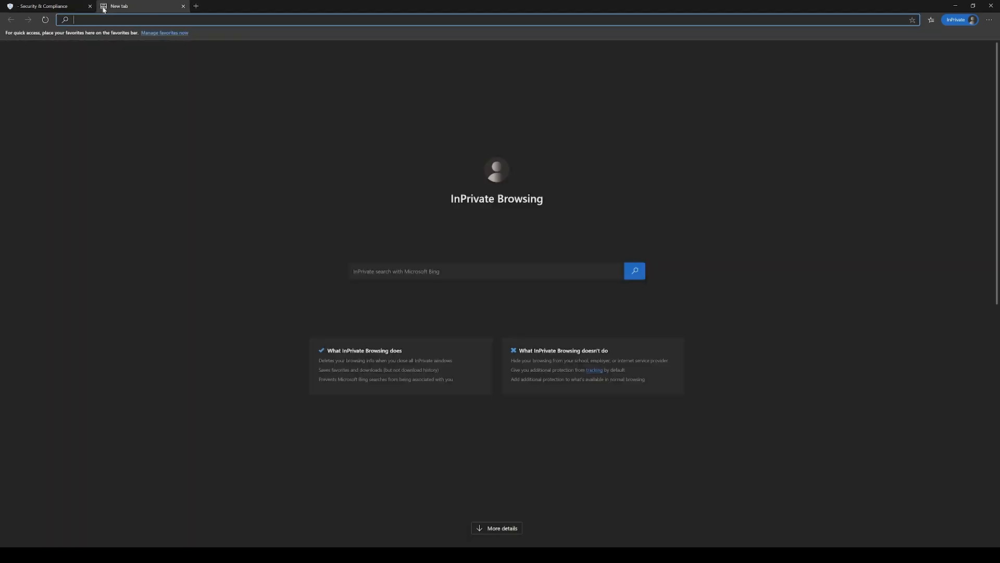
Load google.com, accept its cookie terms, and search for azinfoprotection_ul.
text(https://www.google.com)
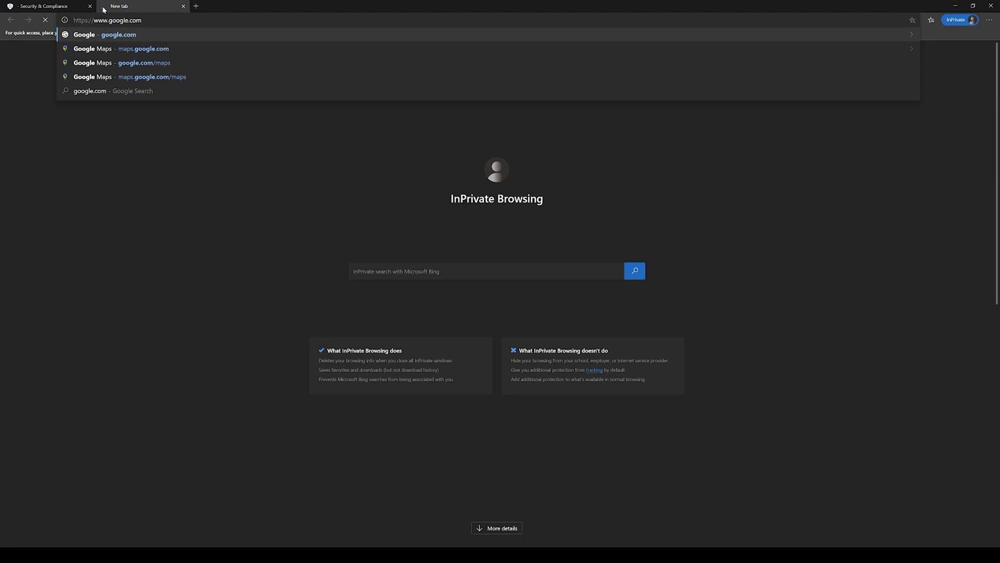
key(Enter)
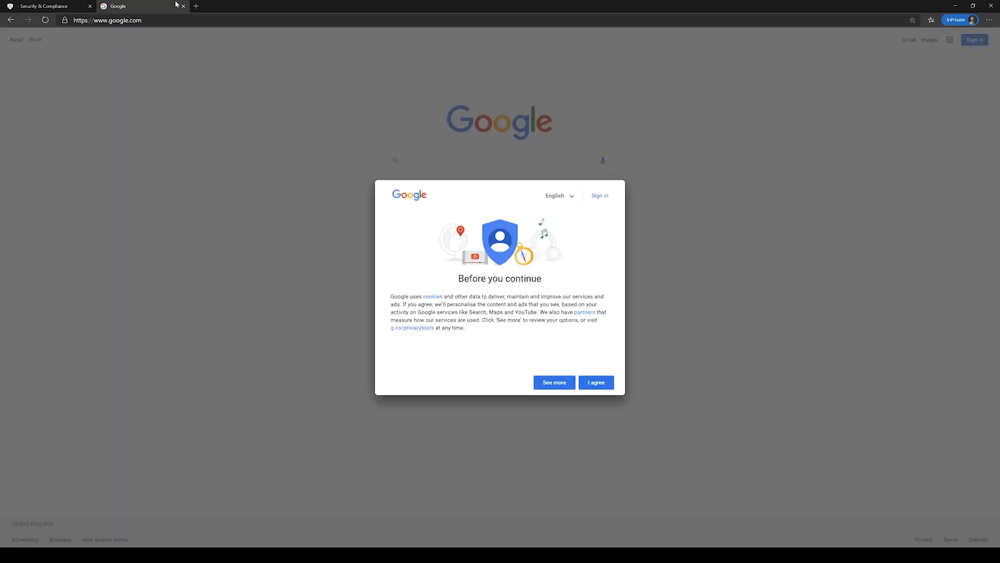
click(596, 382)
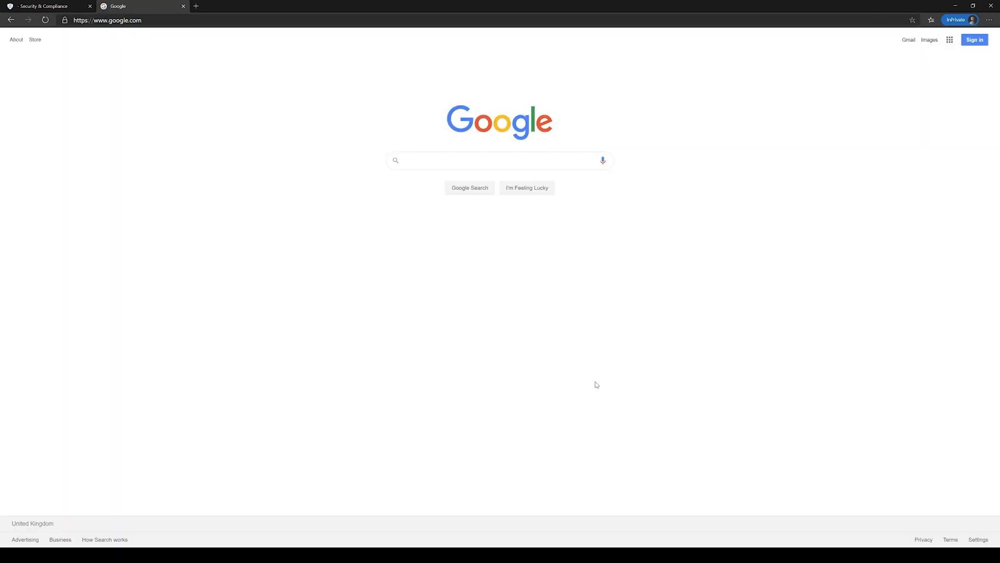
click(497, 160)
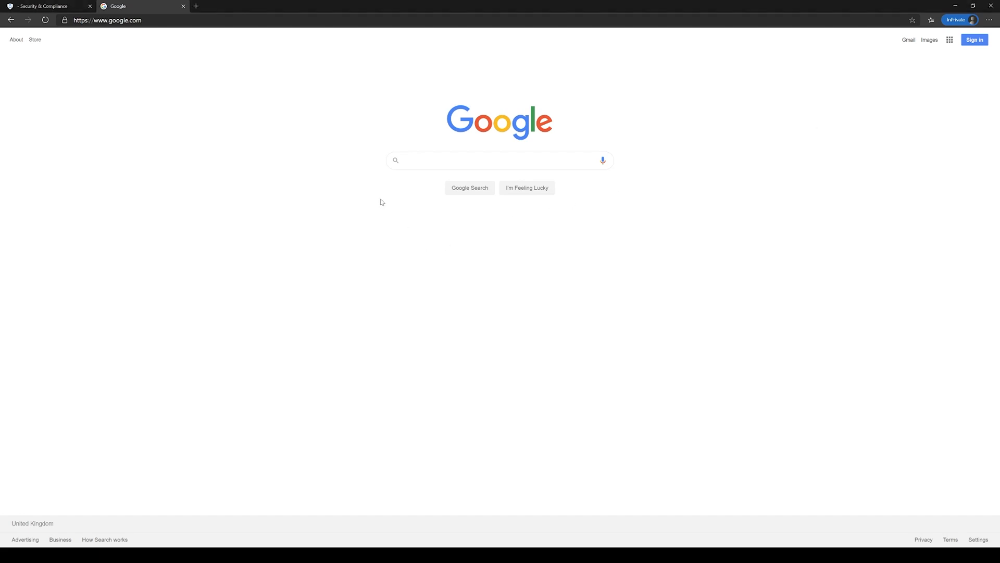
text(azinfoprotection_ui)
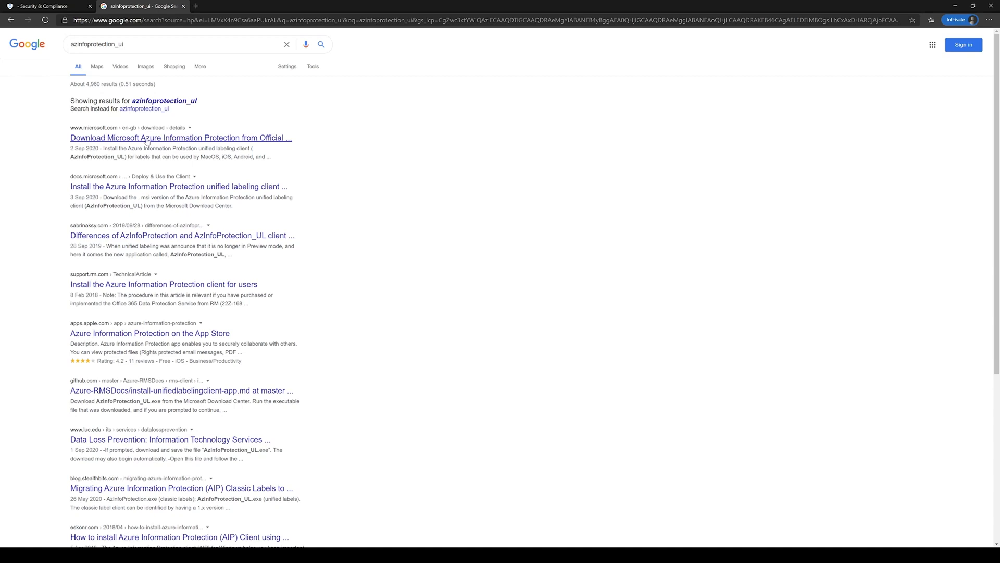
Download AzInfoProtection_UL.exe from the Azure Information Protection download page.
click(151, 138)
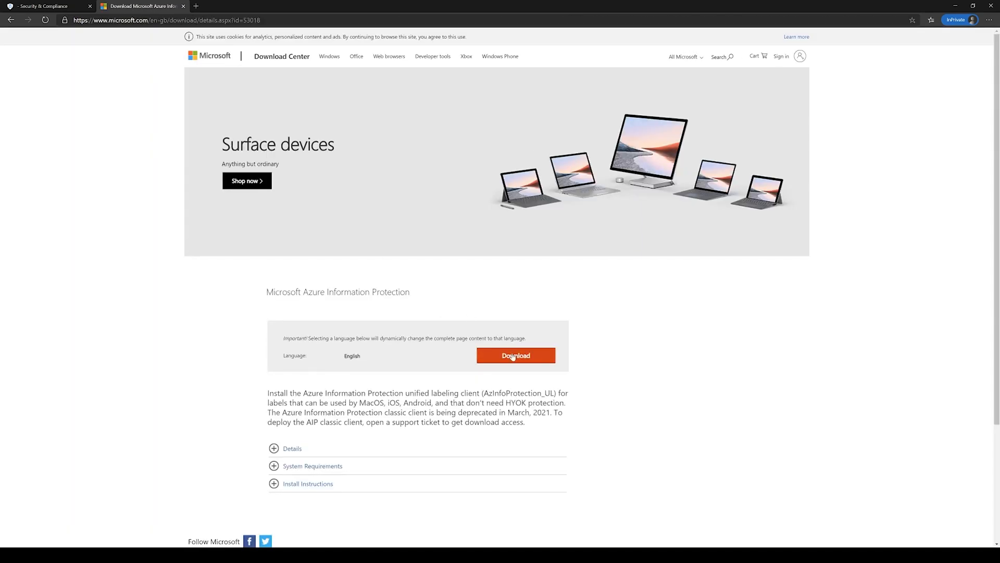
click(516, 356)
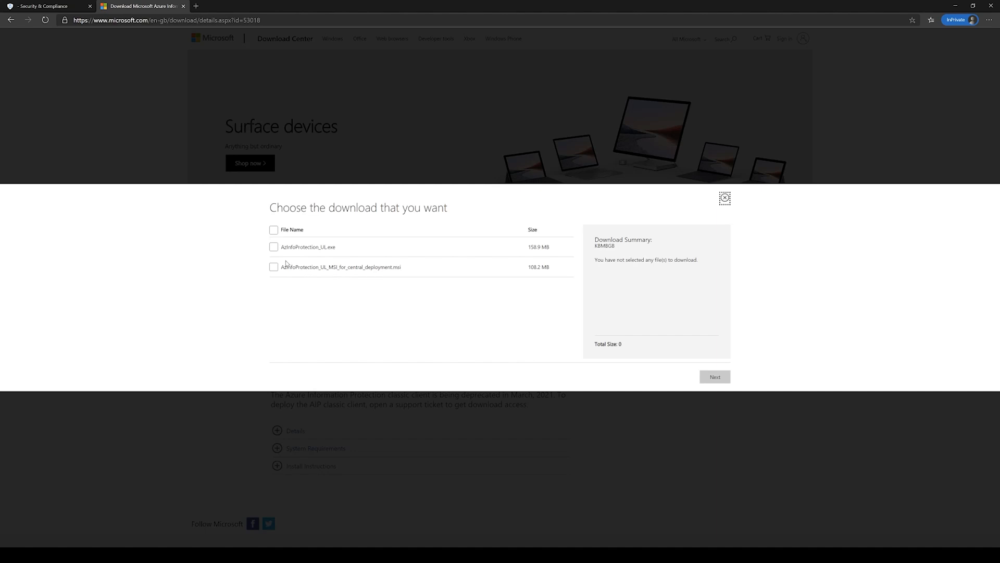
mouse_move(293, 249)
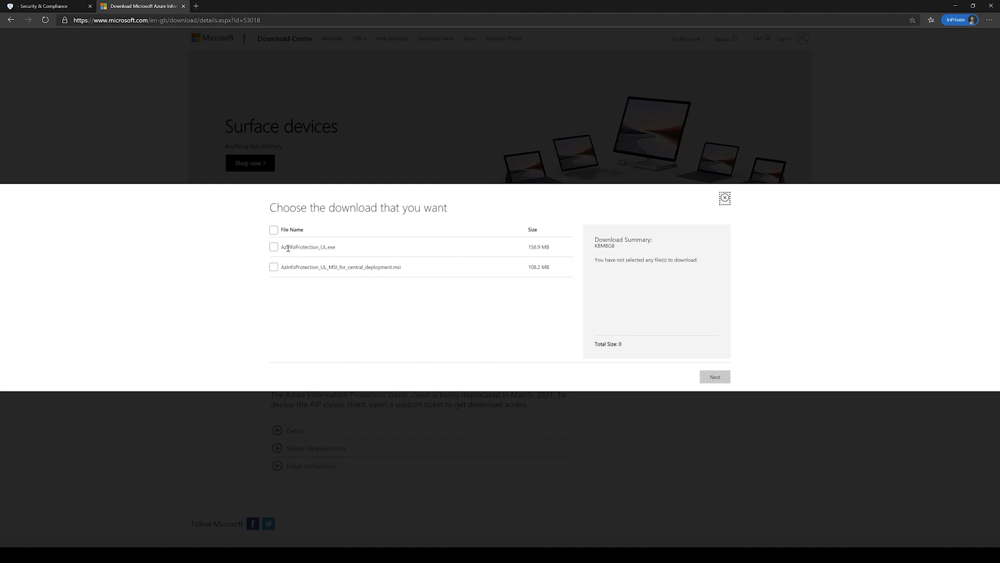
click(273, 246)
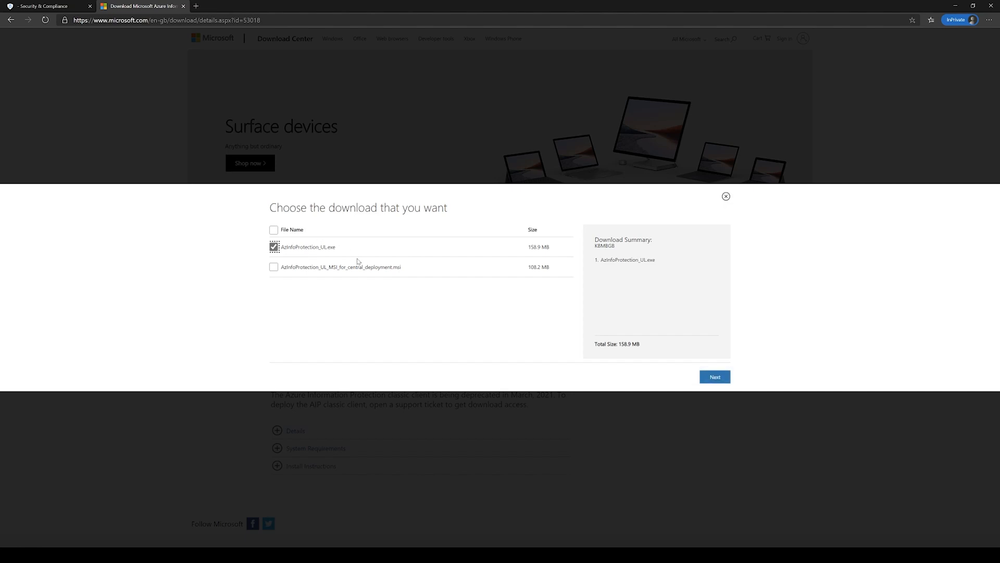
mouse_move(353, 273)
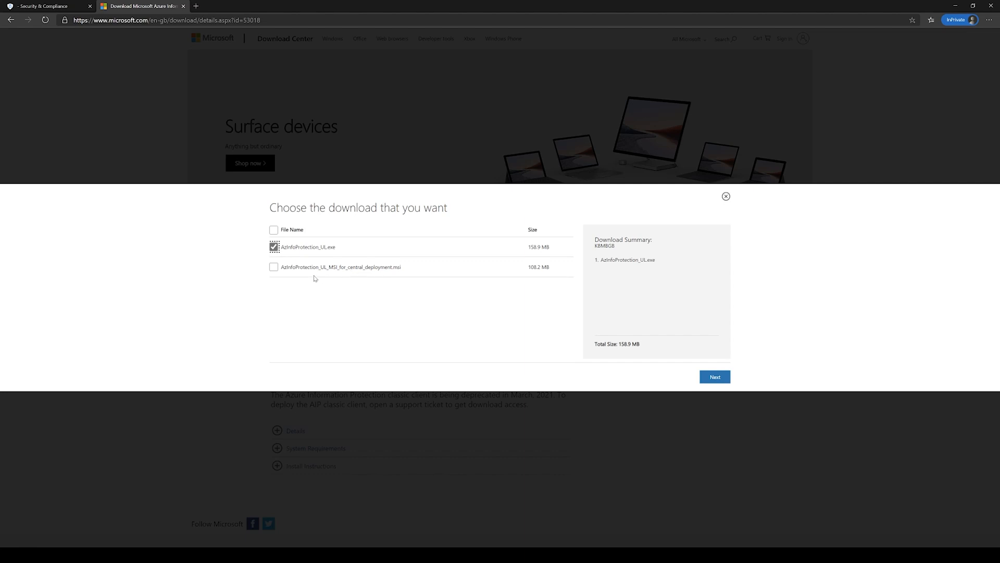
mouse_move(357, 279)
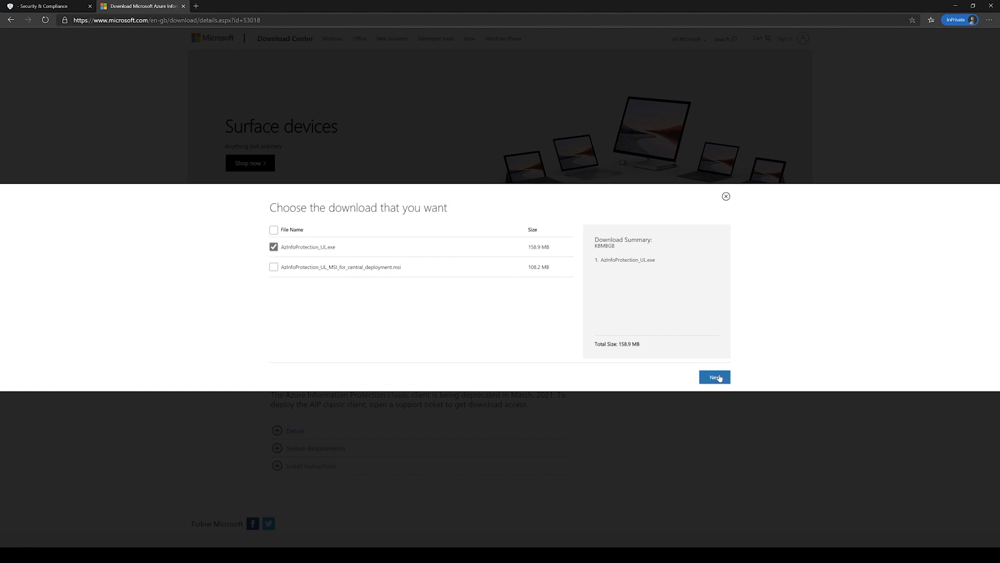
click(715, 377)
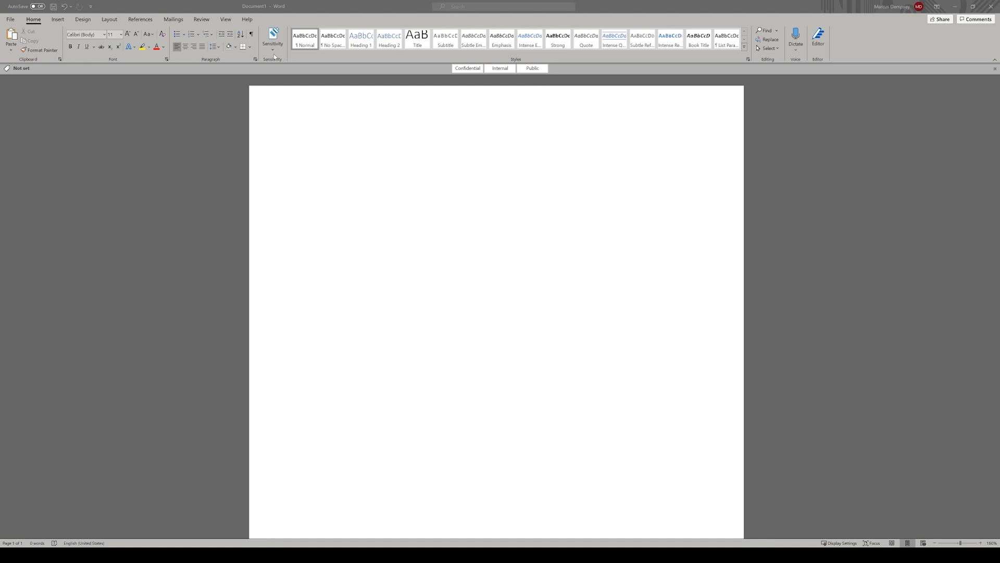
Apply the Public sensitivity label to the blank document, adding a PUBLIC header.
click(308, 150)
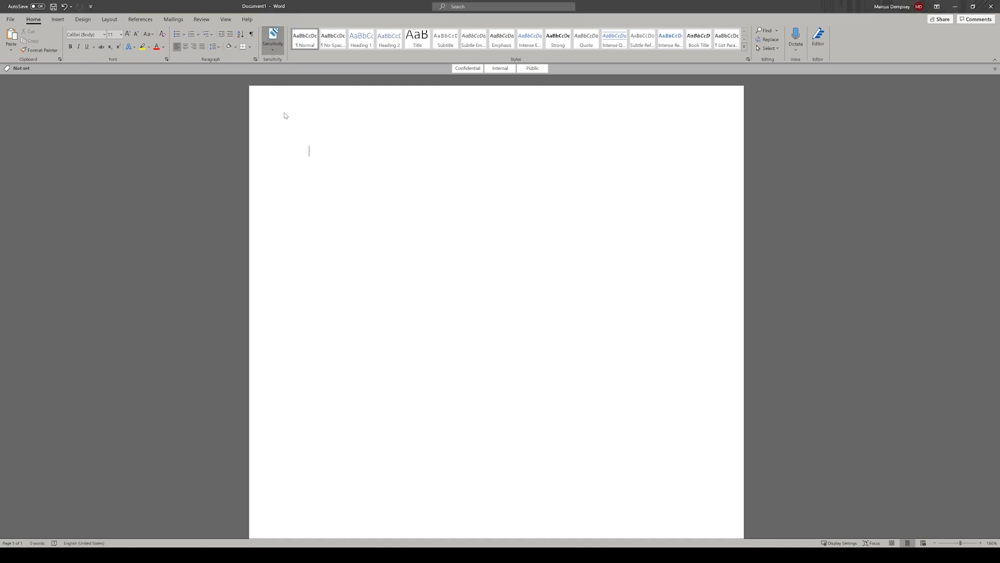
mouse_move(289, 68)
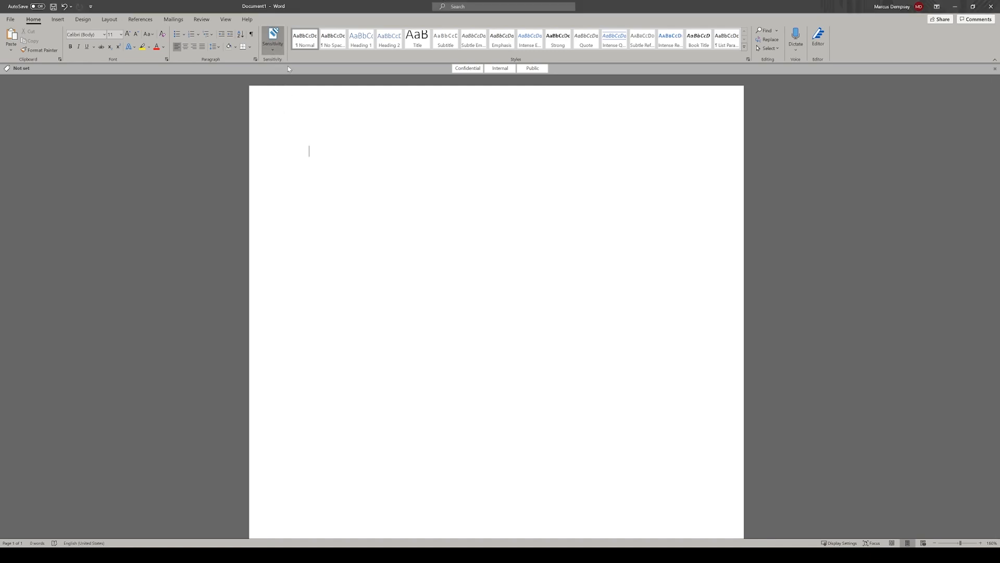
mouse_move(285, 90)
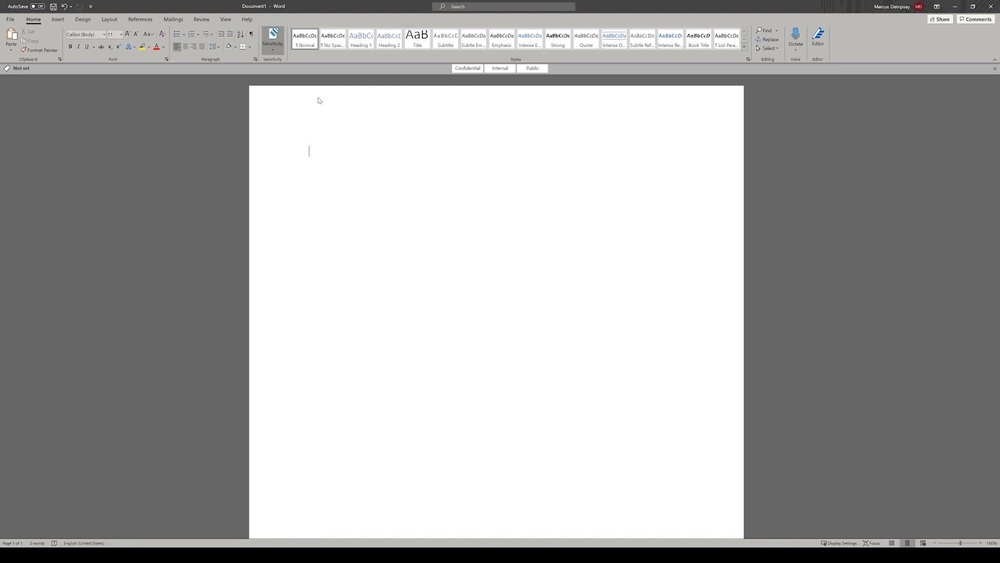
mouse_move(525, 68)
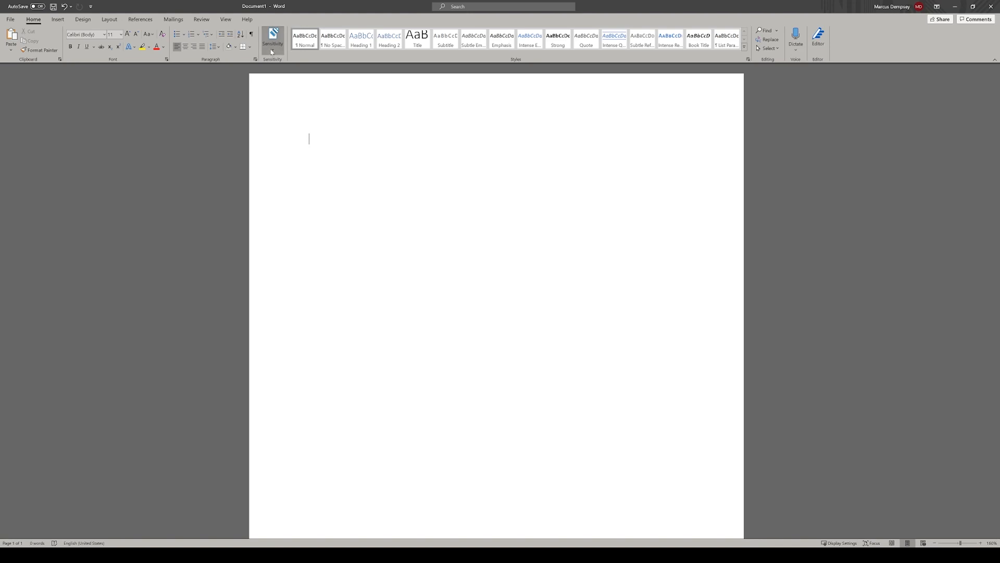
click(272, 39)
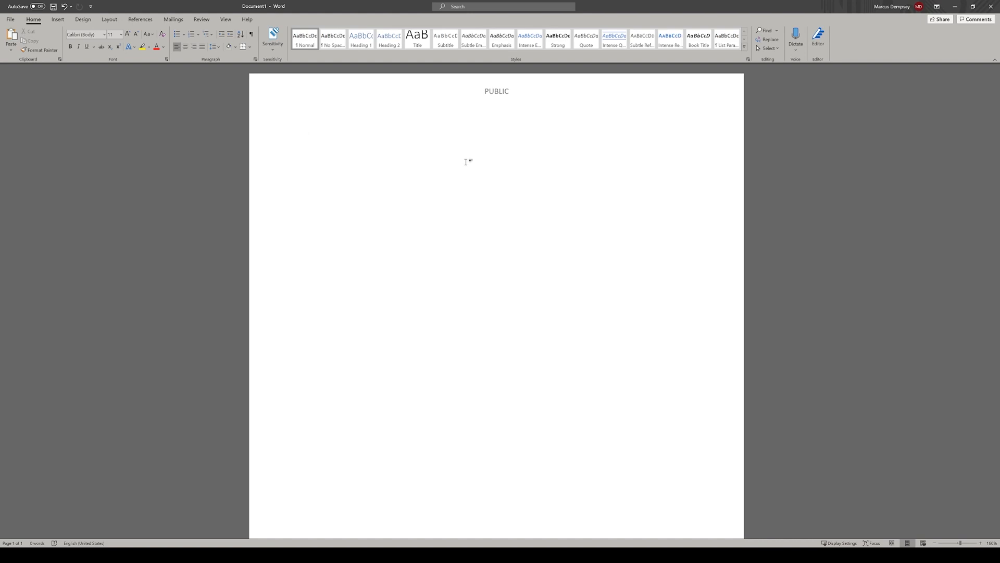
click(309, 139)
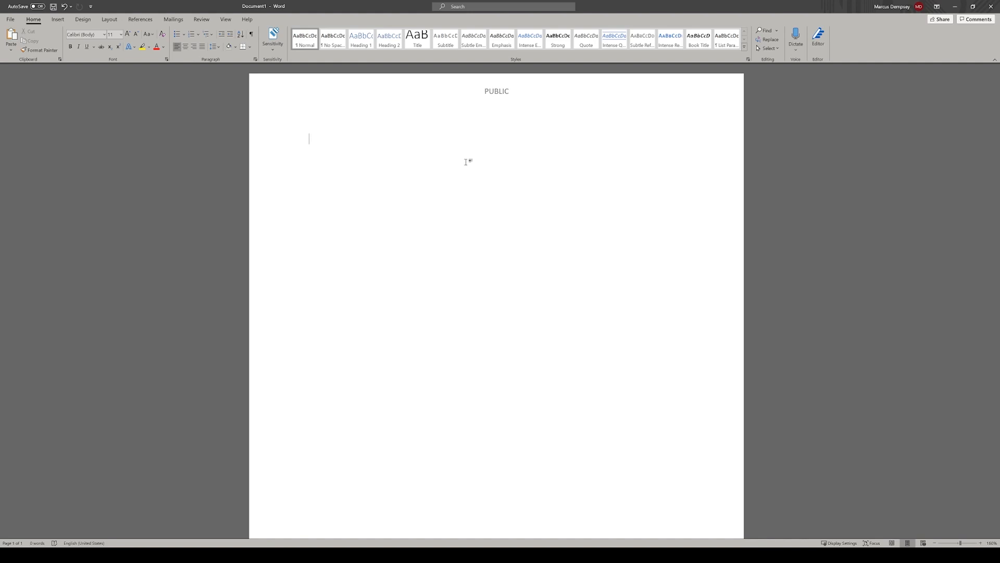